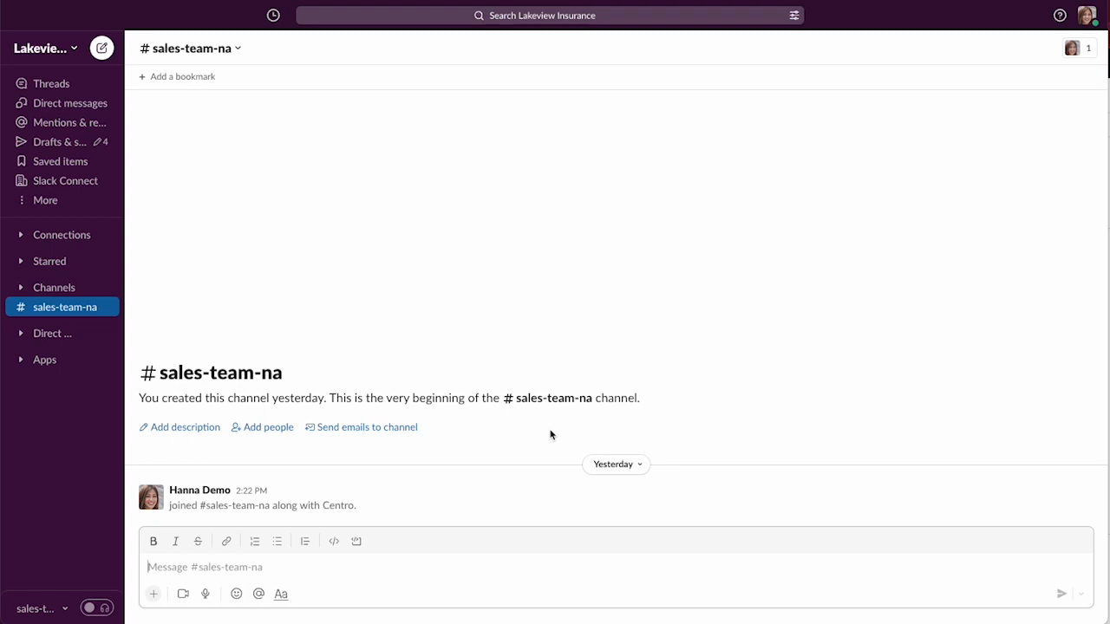
mouse_move(633, 450)
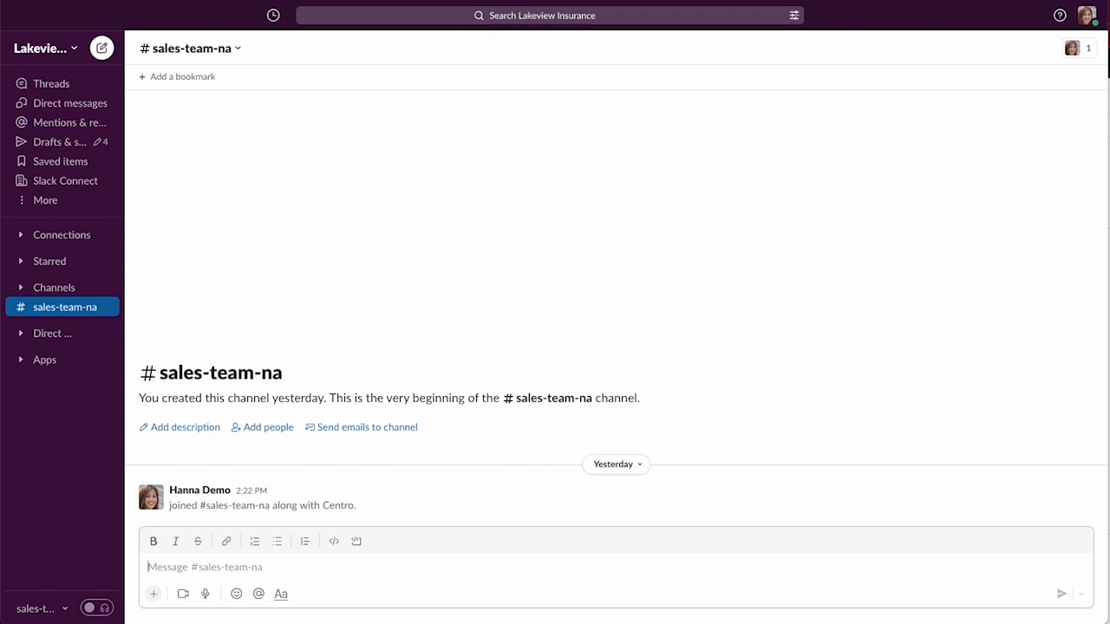
mouse_move(898, 498)
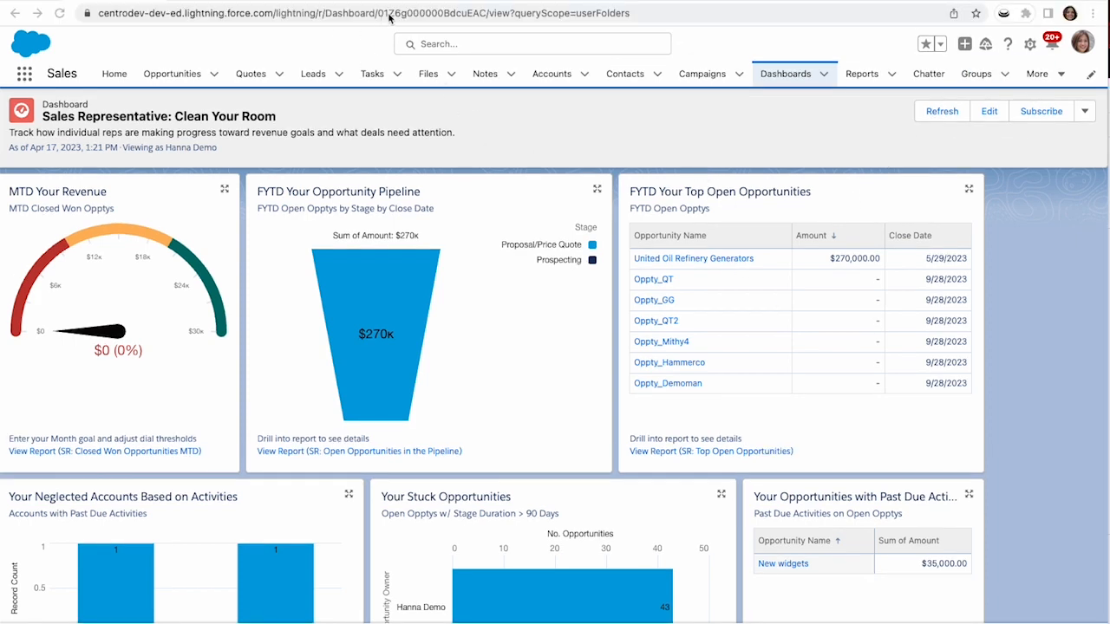
Switch to the browser showing the Sales Representative: Clean Your Room dashboard.
left_click(347, 13)
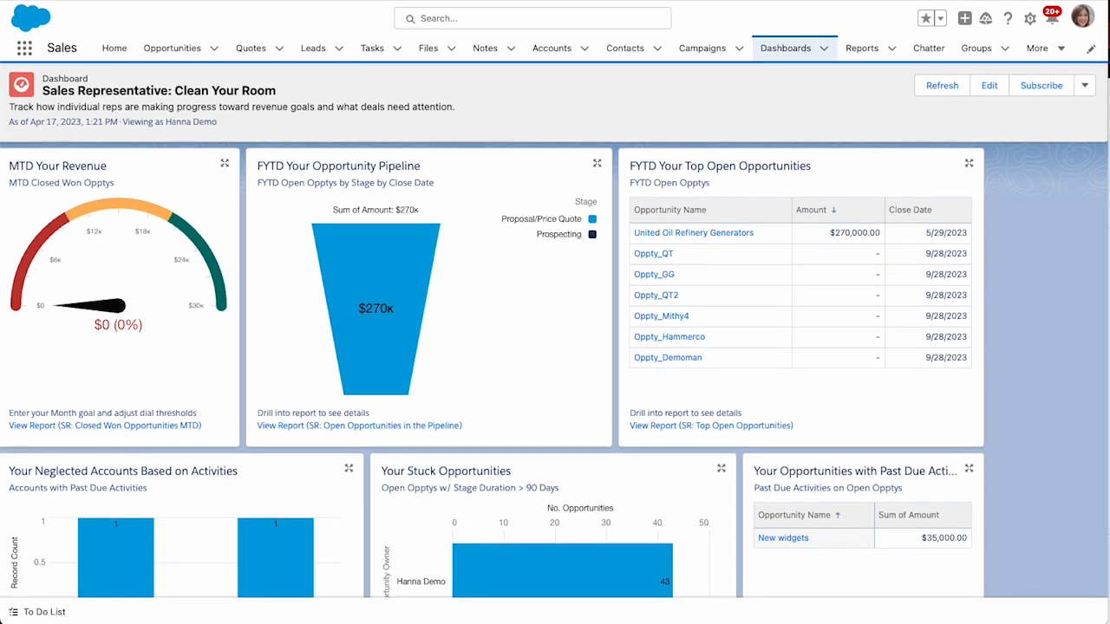
mouse_move(373, 121)
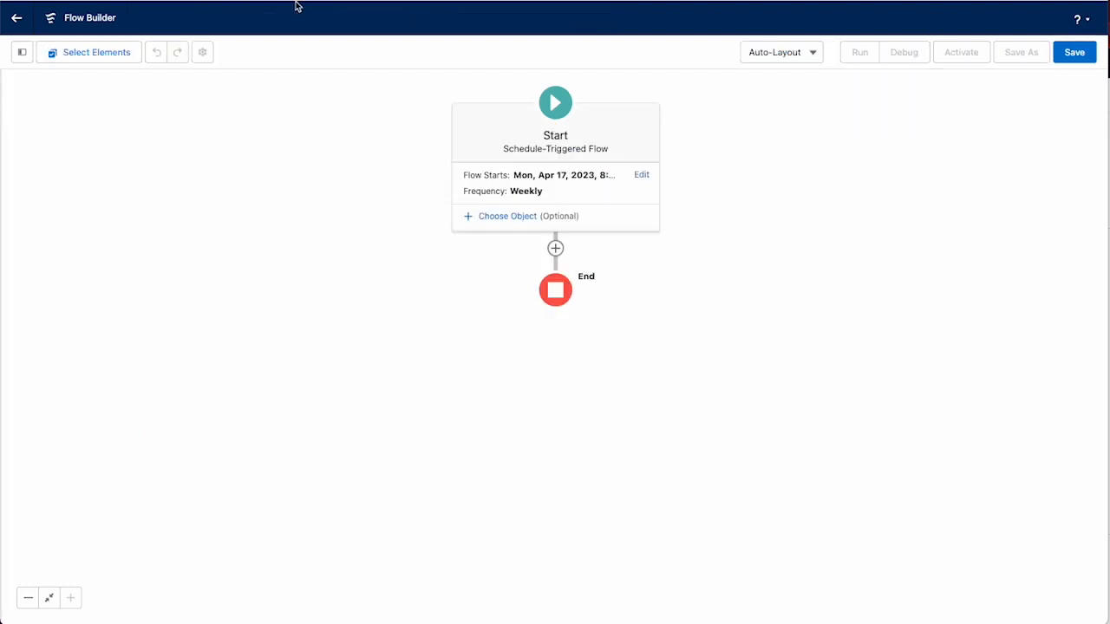
Leave the unsaved flow via the back arrow and confirm leaving the site.
left_click(15, 17)
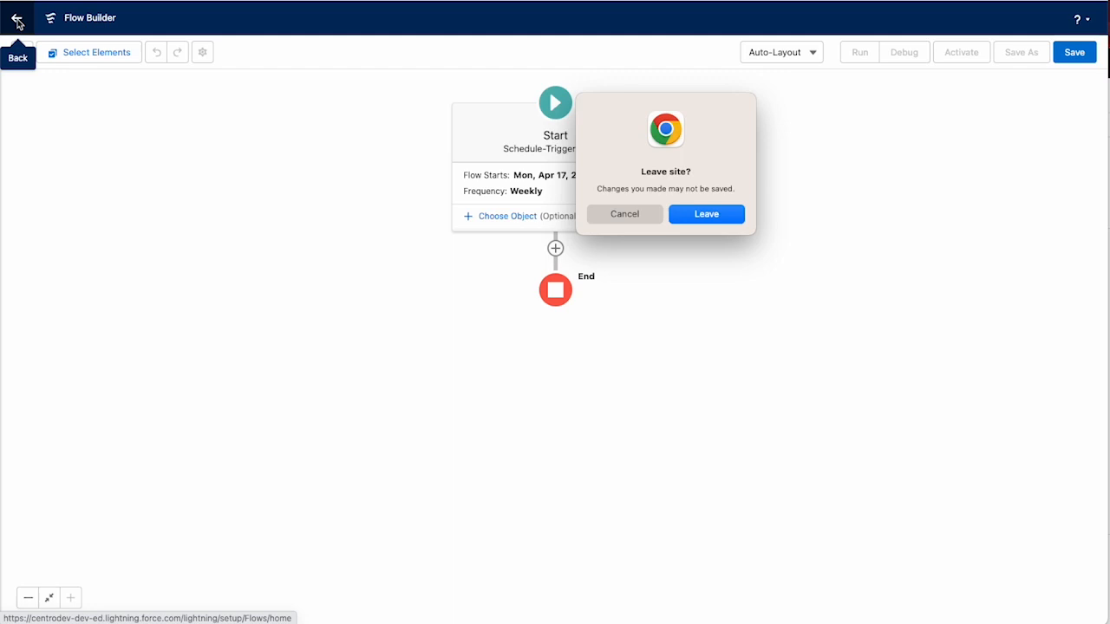
left_click(624, 215)
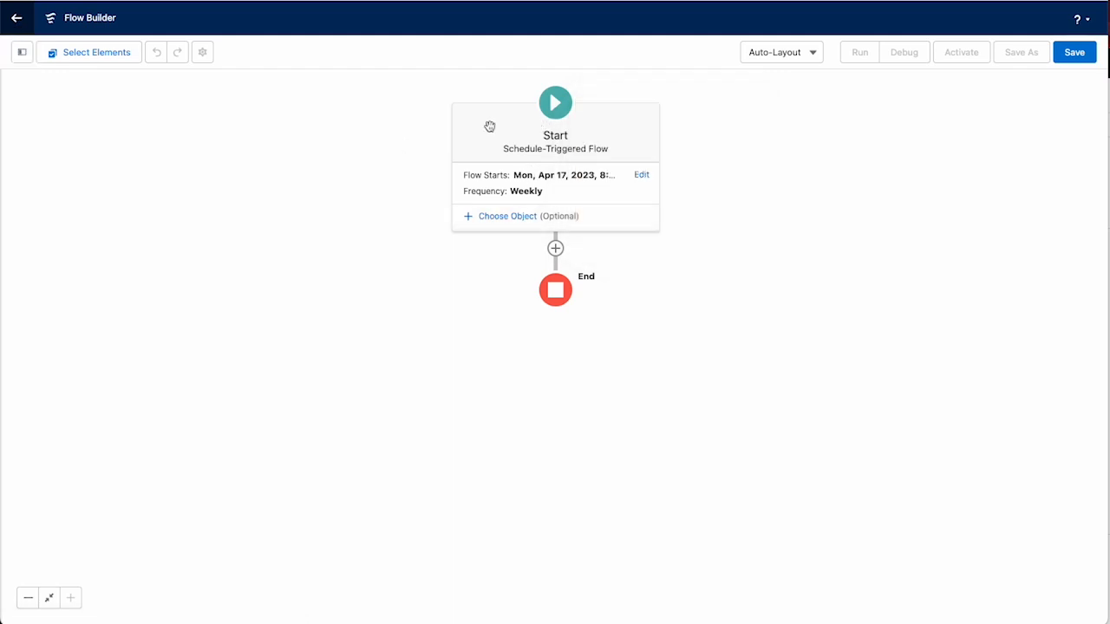
mouse_move(324, 69)
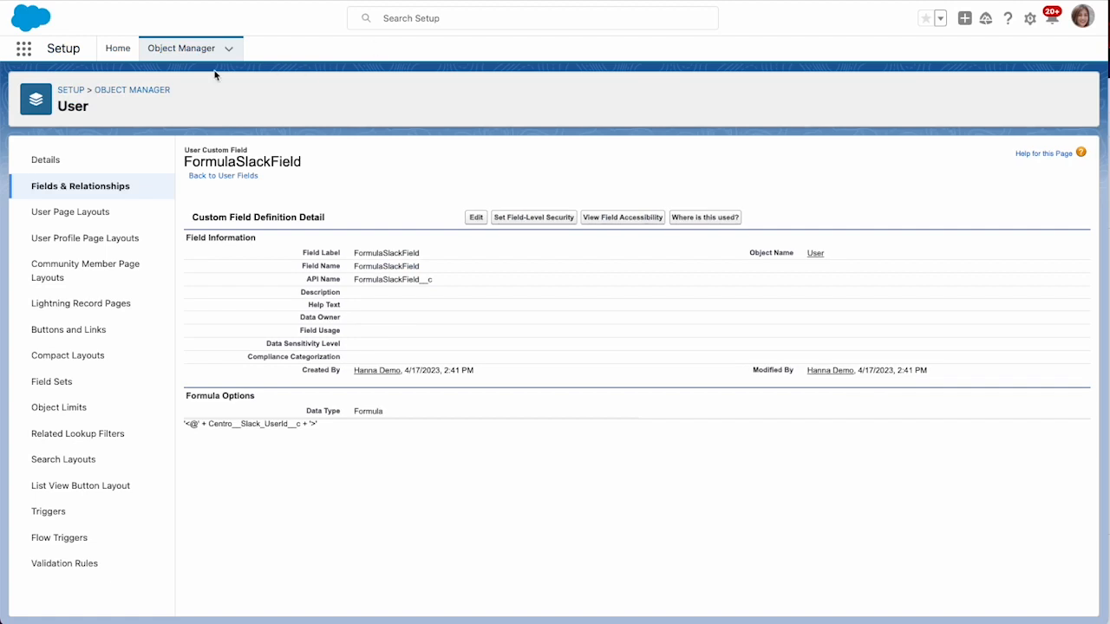
From Setup Home find Flows via Quick Find 'flow' and start a New Flow.
left_click(118, 49)
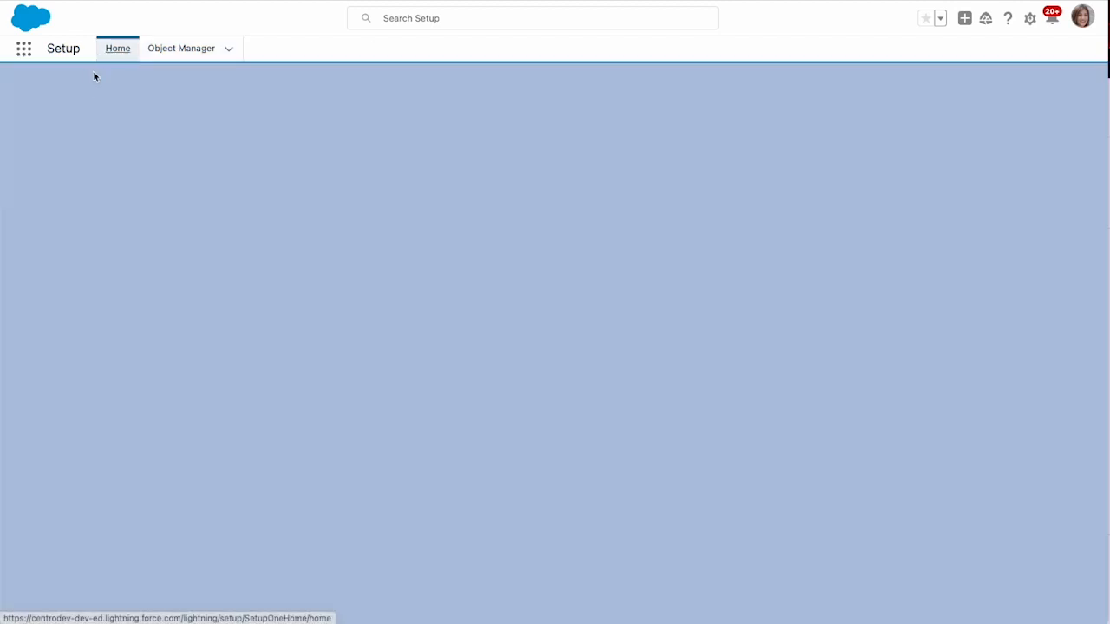
type("flow")
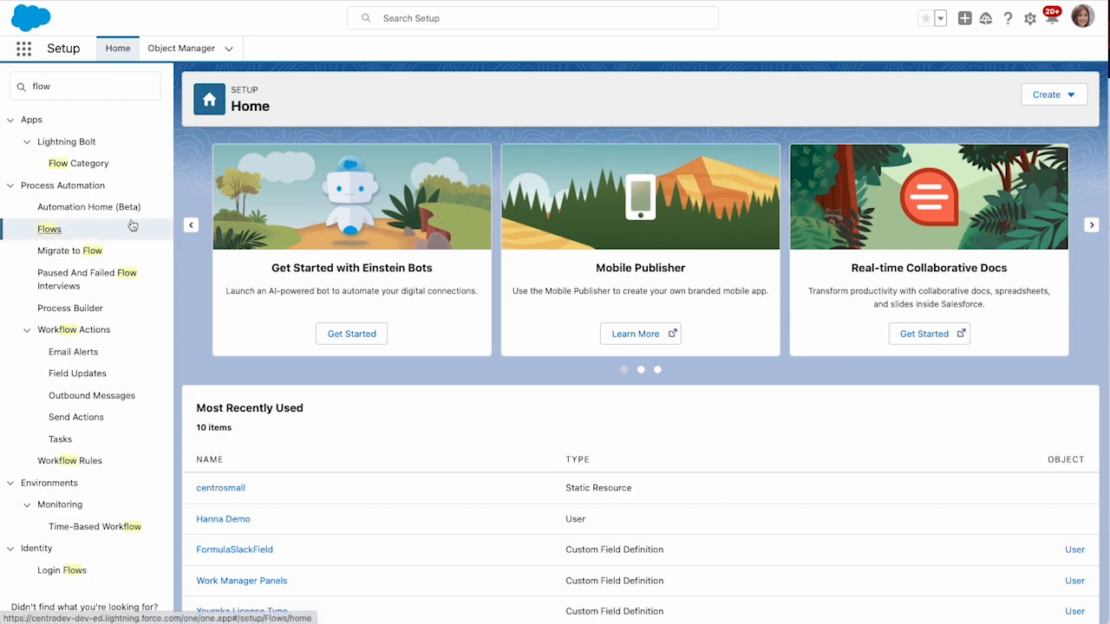
left_click(49, 229)
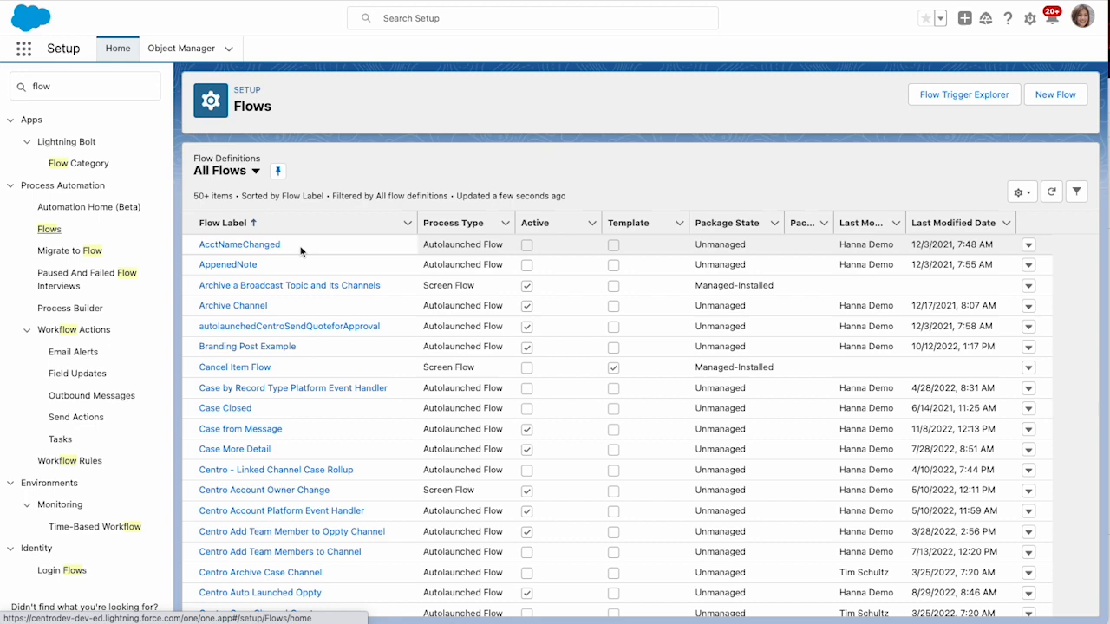
left_click(1055, 94)
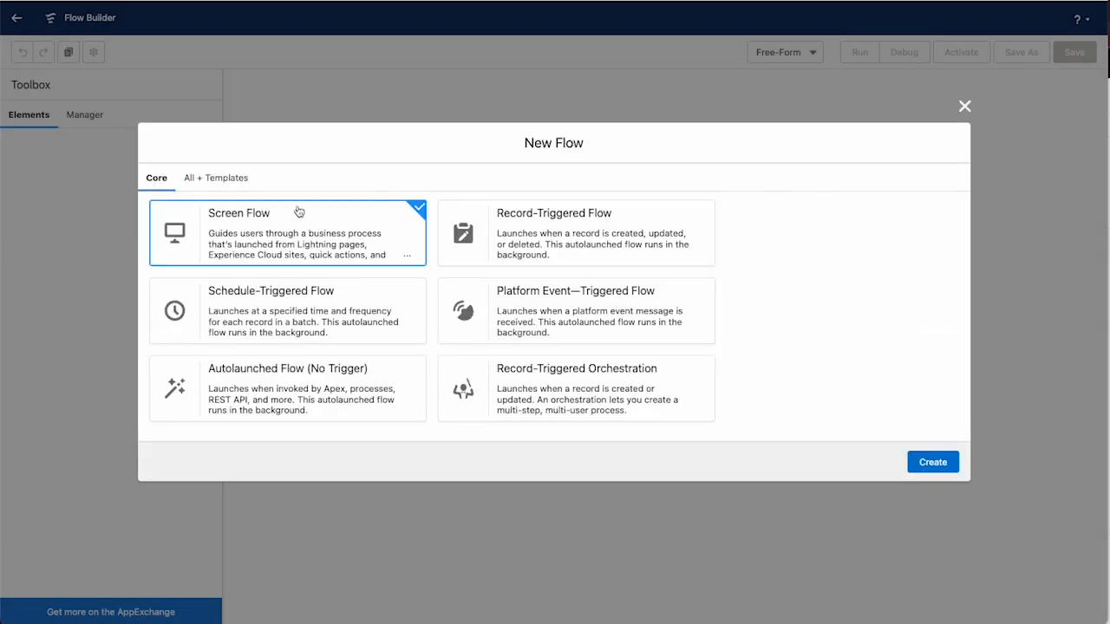
Create a Schedule-Triggered Flow from the New Flow chooser.
left_click(286, 310)
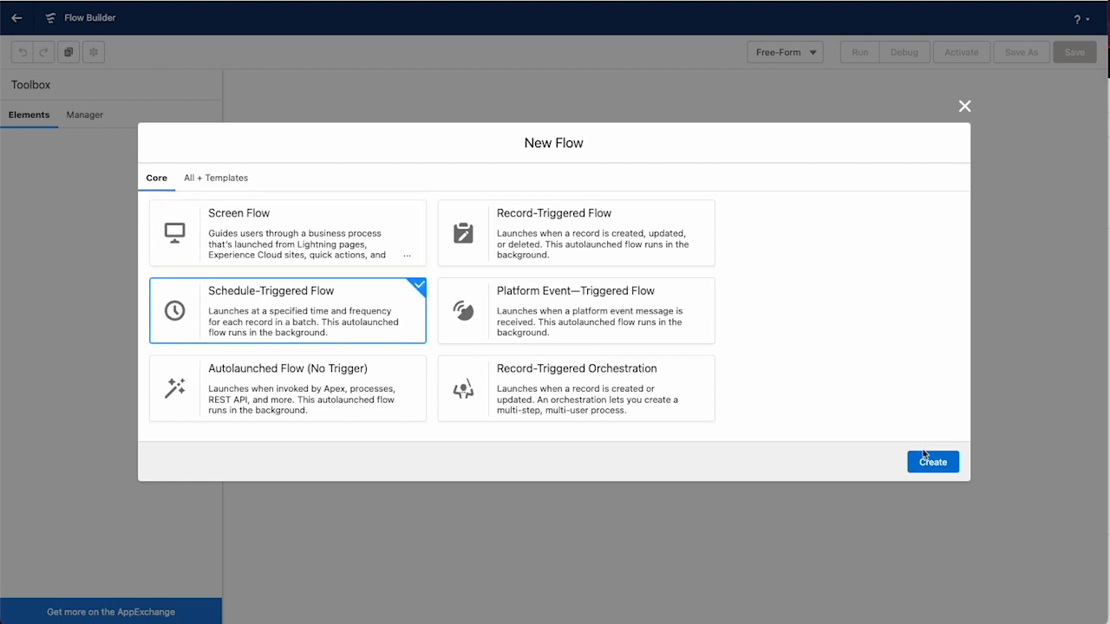
left_click(933, 461)
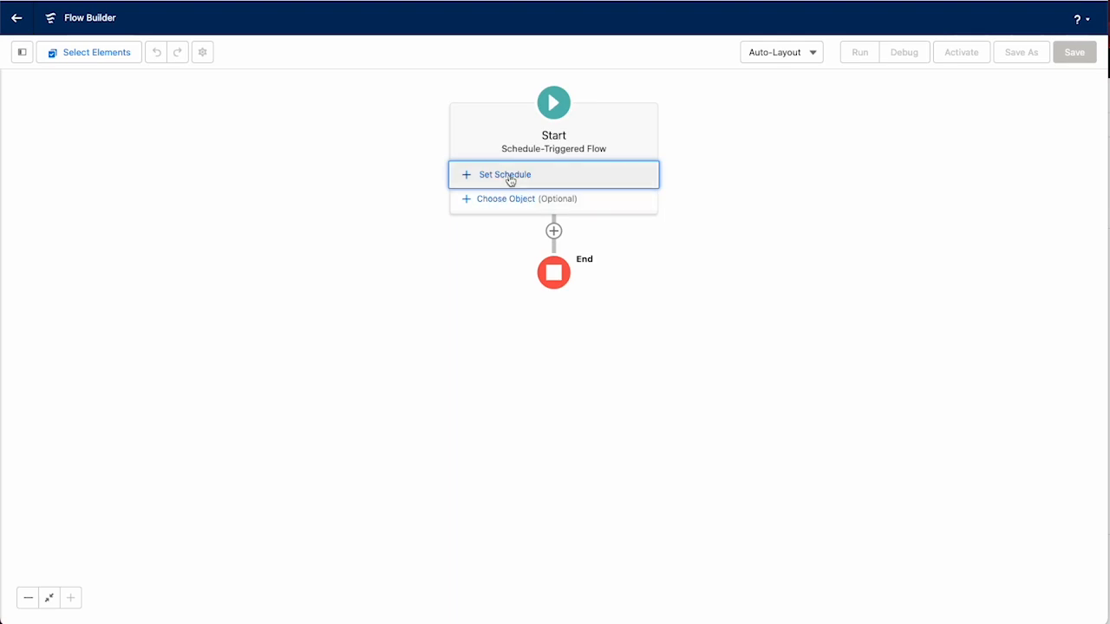
Set the flow to start April 18, 2023 at 8:00 AM with Weekly frequency.
left_click(506, 173)
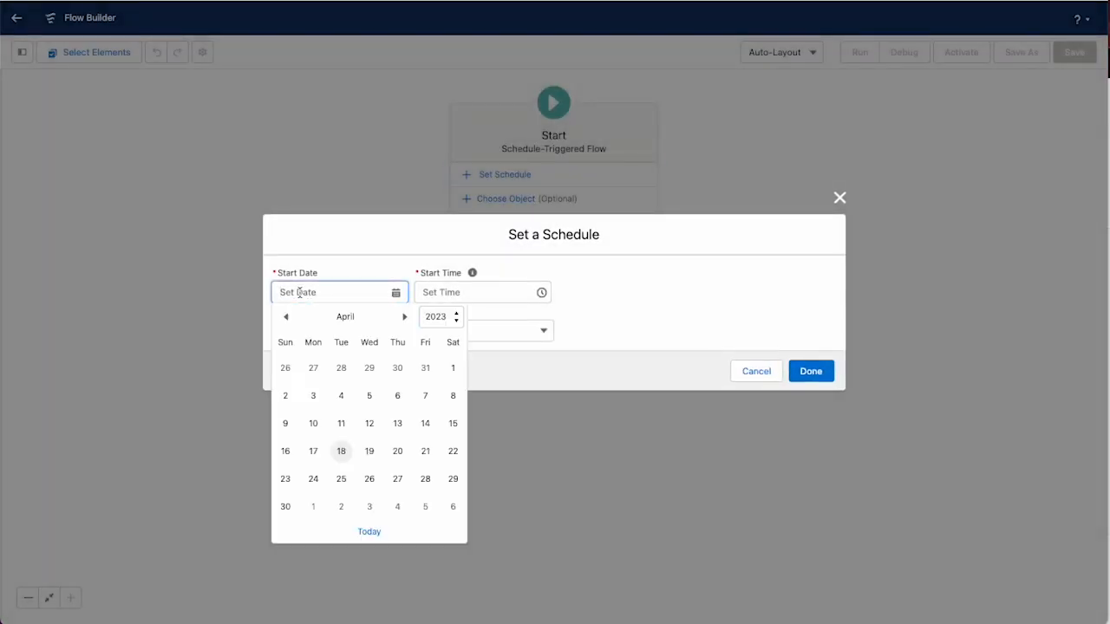
left_click(340, 451)
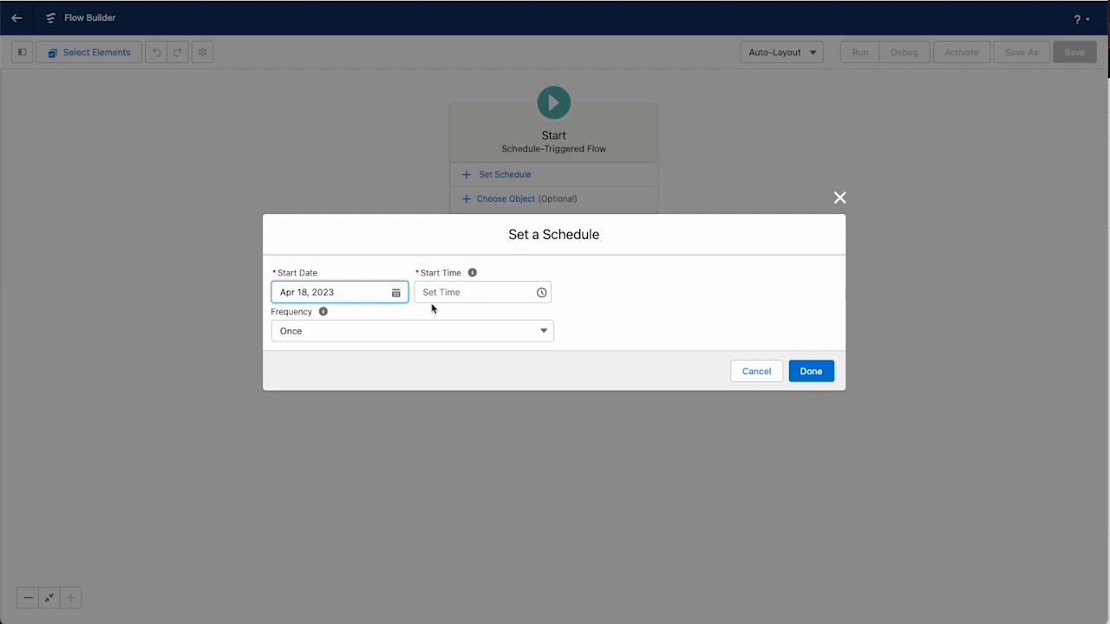
left_click(482, 291)
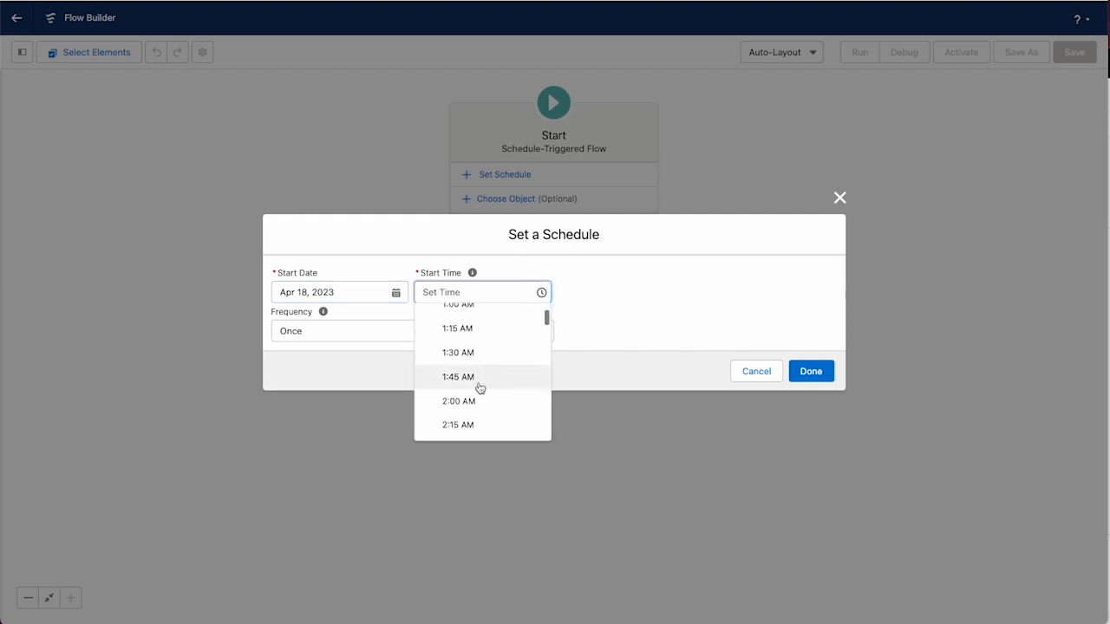
scroll("down", 3)
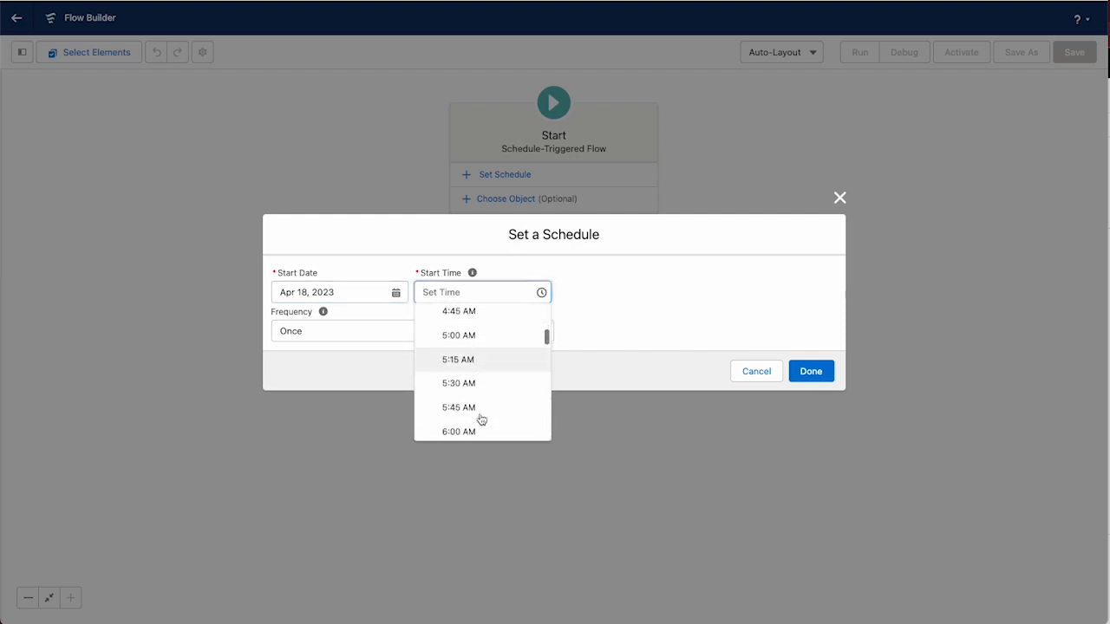
type("8:00 AM")
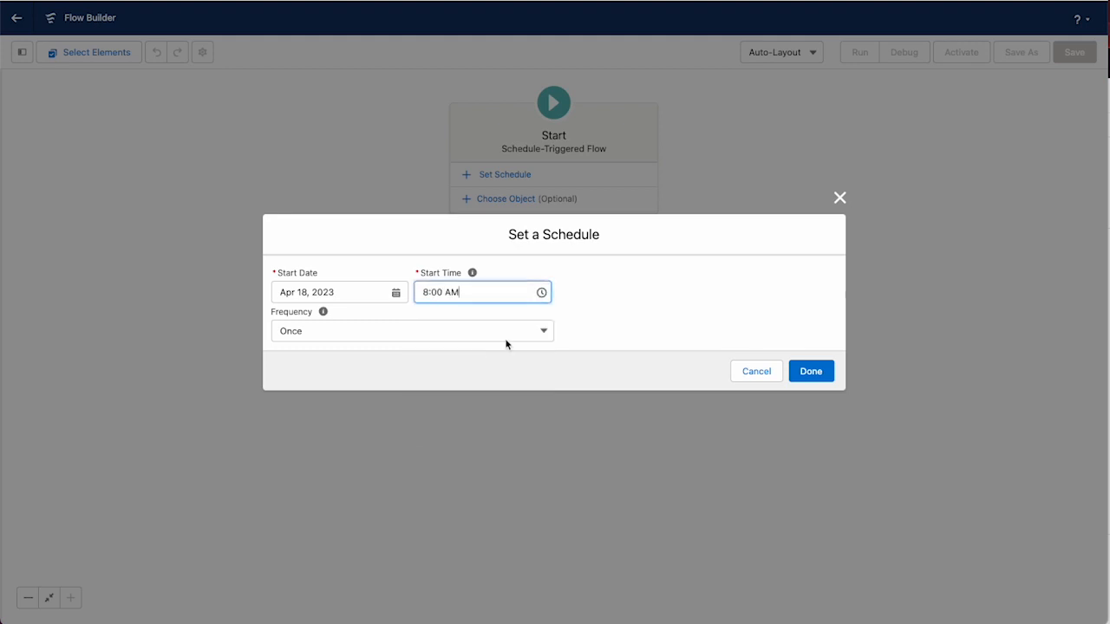
left_click(413, 329)
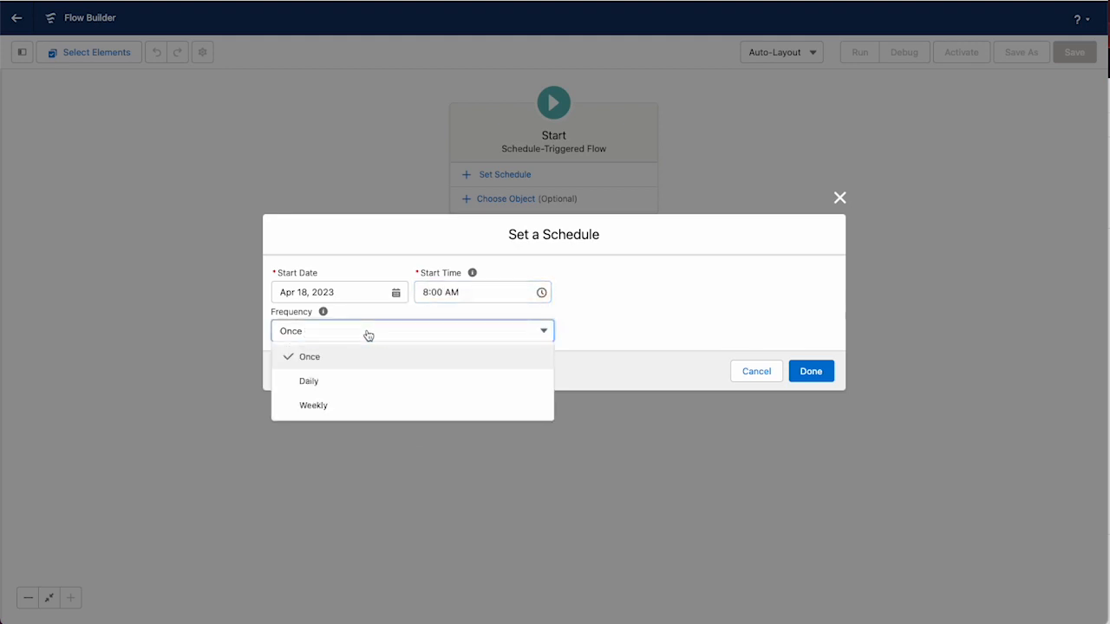
left_click(312, 406)
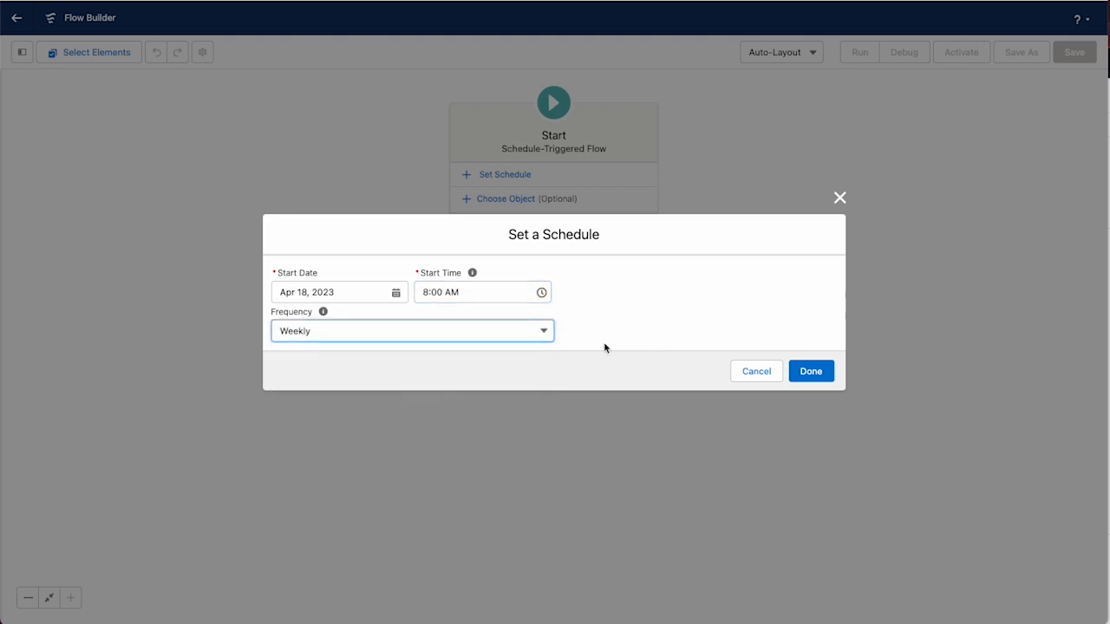
left_click(809, 372)
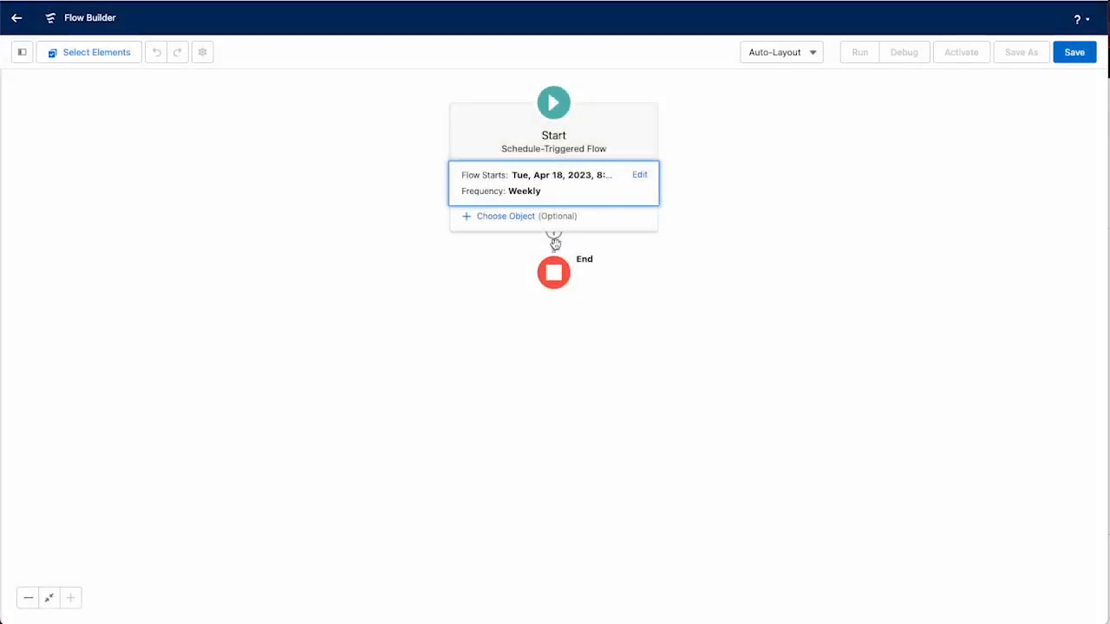
Add an Assignment element after Start labelled 'Set Variables' and begin choosing its variable.
left_click(553, 239)
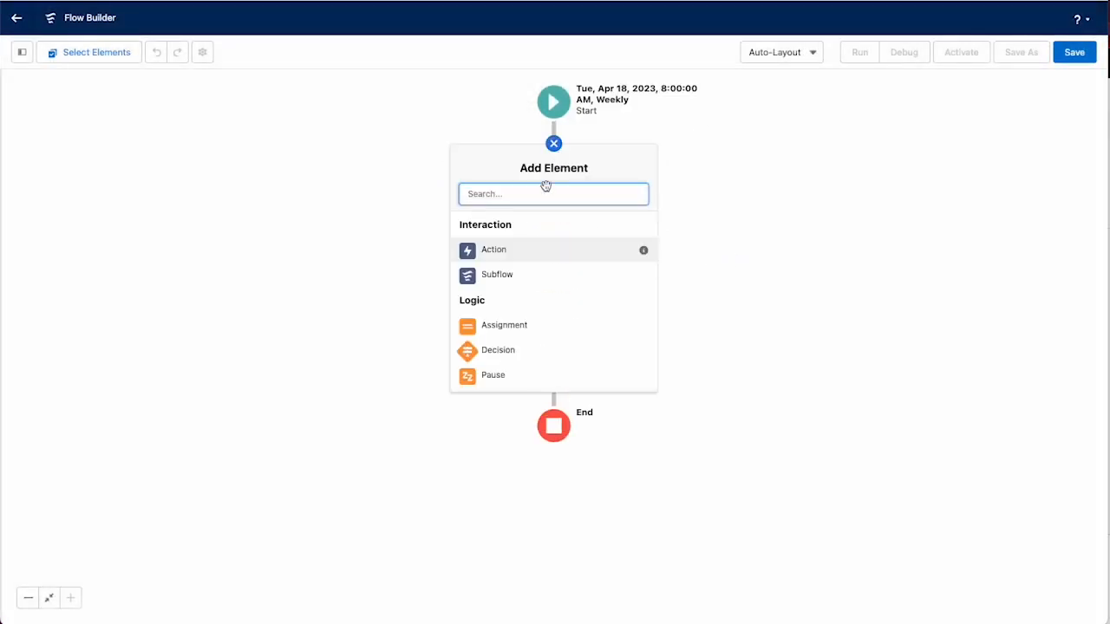
left_click(503, 325)
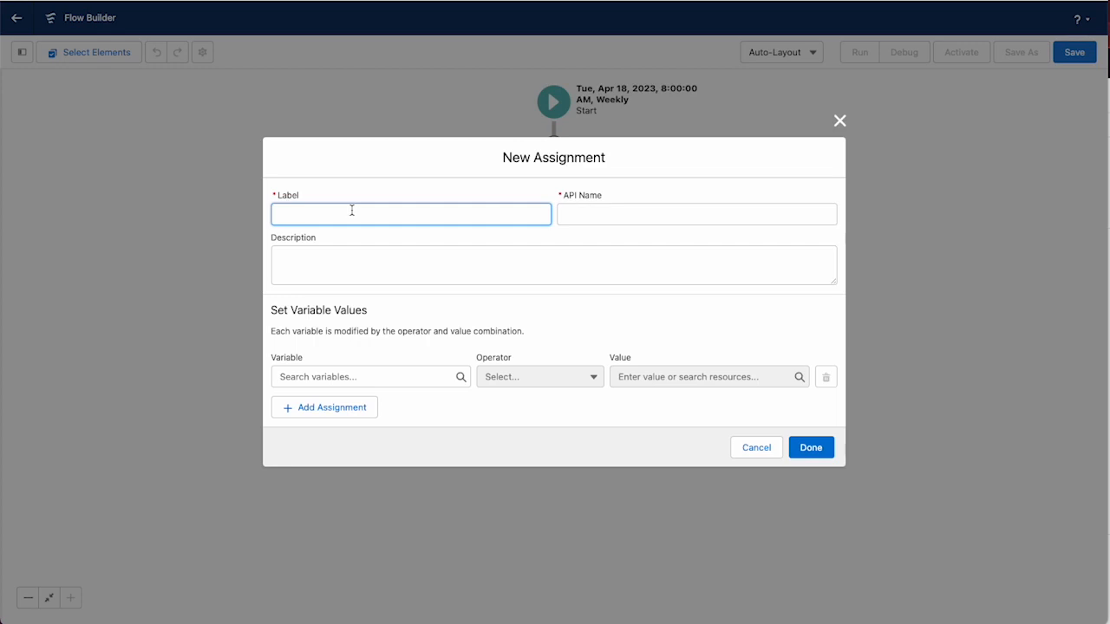
type("Set")
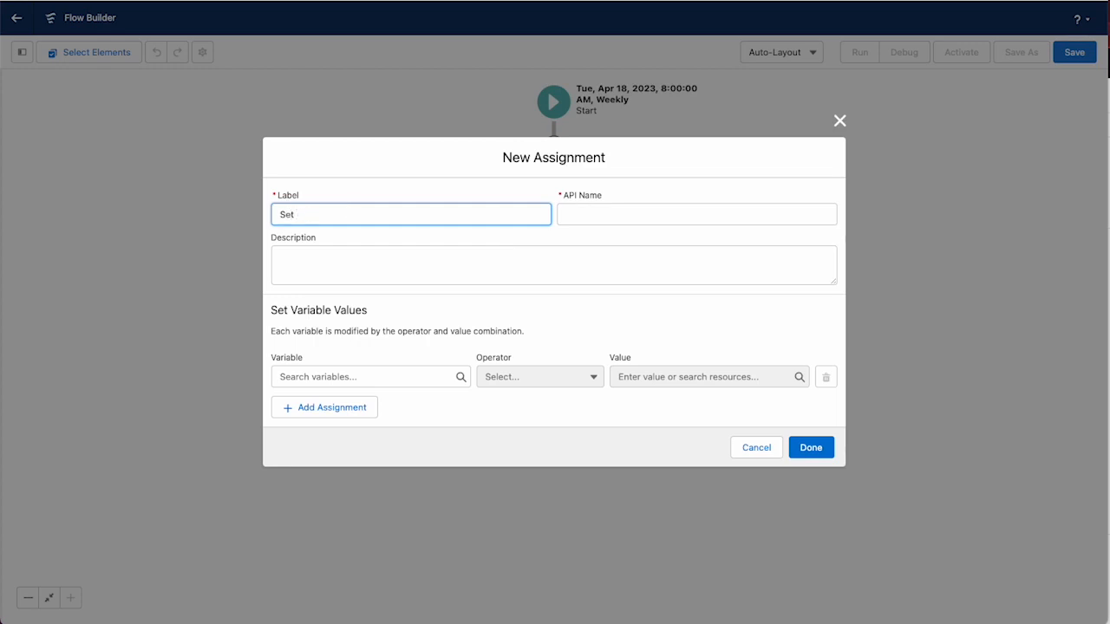
type("Varia")
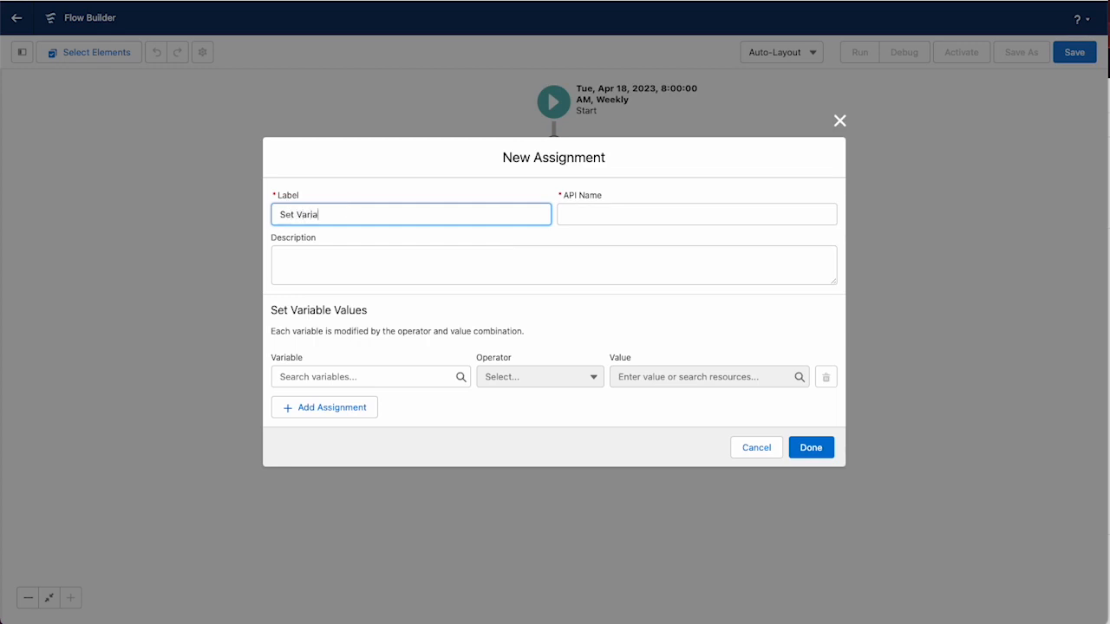
left_click(371, 376)
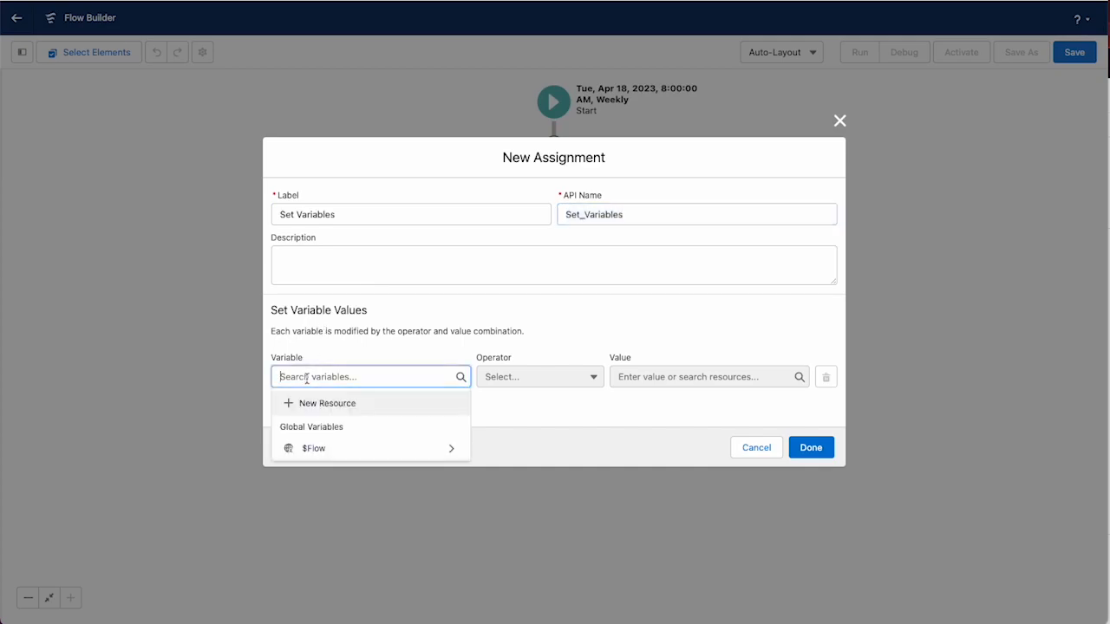
Create a new Text variable resource named varDashboardID.
left_click(330, 403)
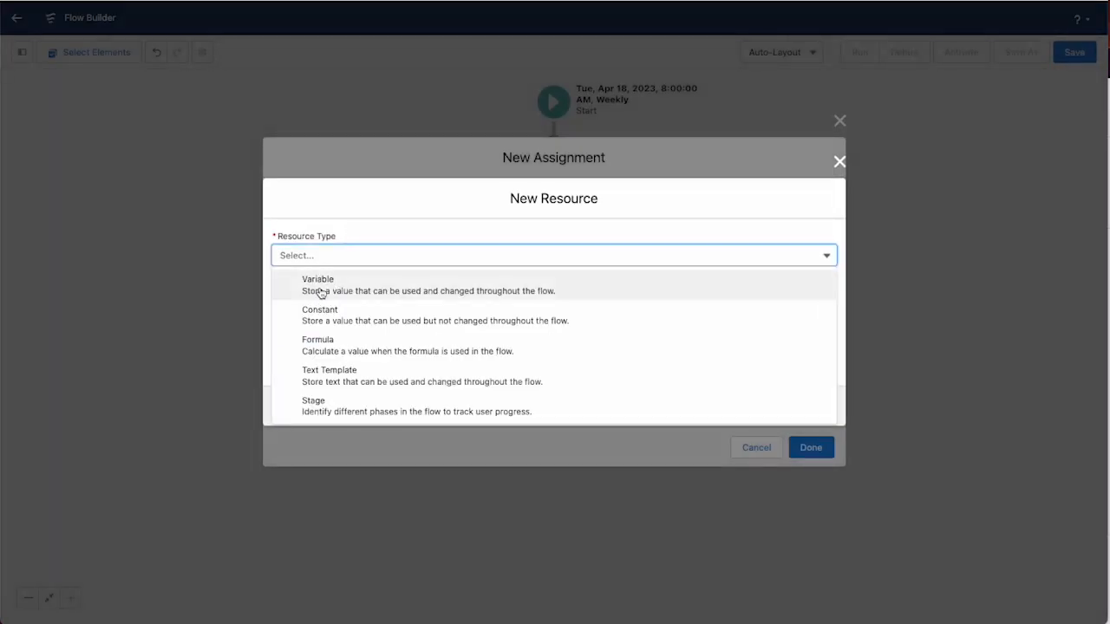
left_click(317, 284)
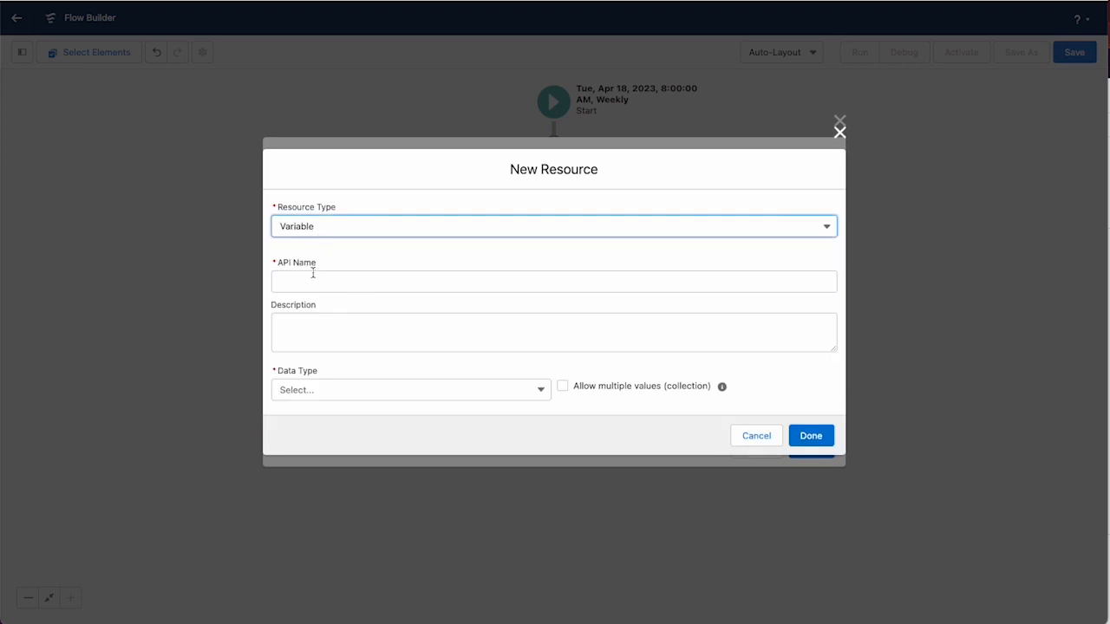
type("varDashboardID")
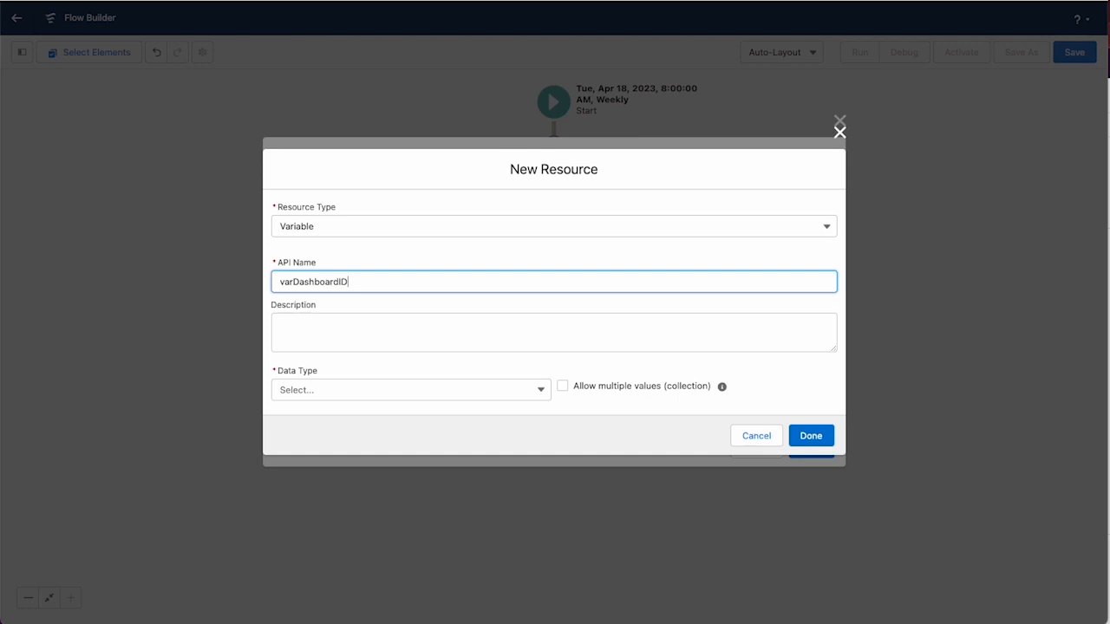
left_click(409, 389)
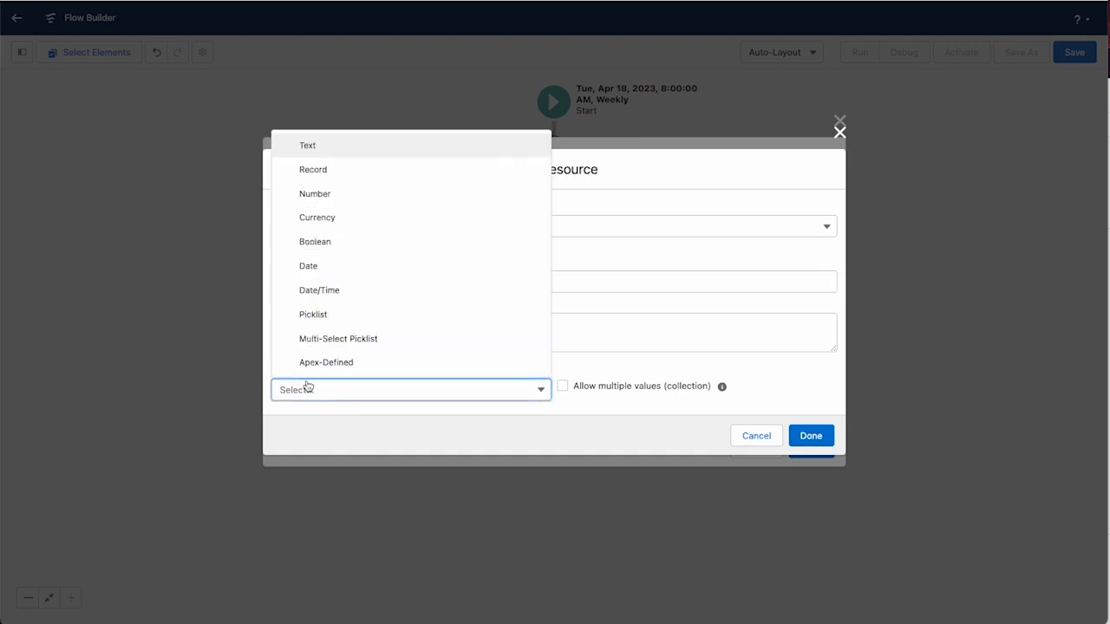
left_click(307, 145)
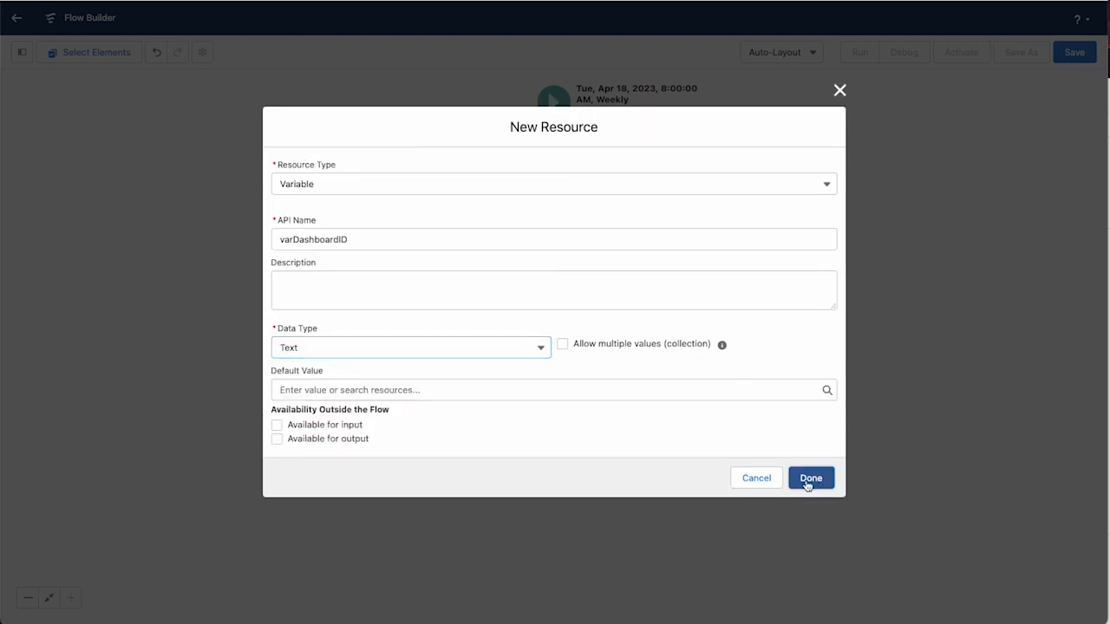
left_click(810, 478)
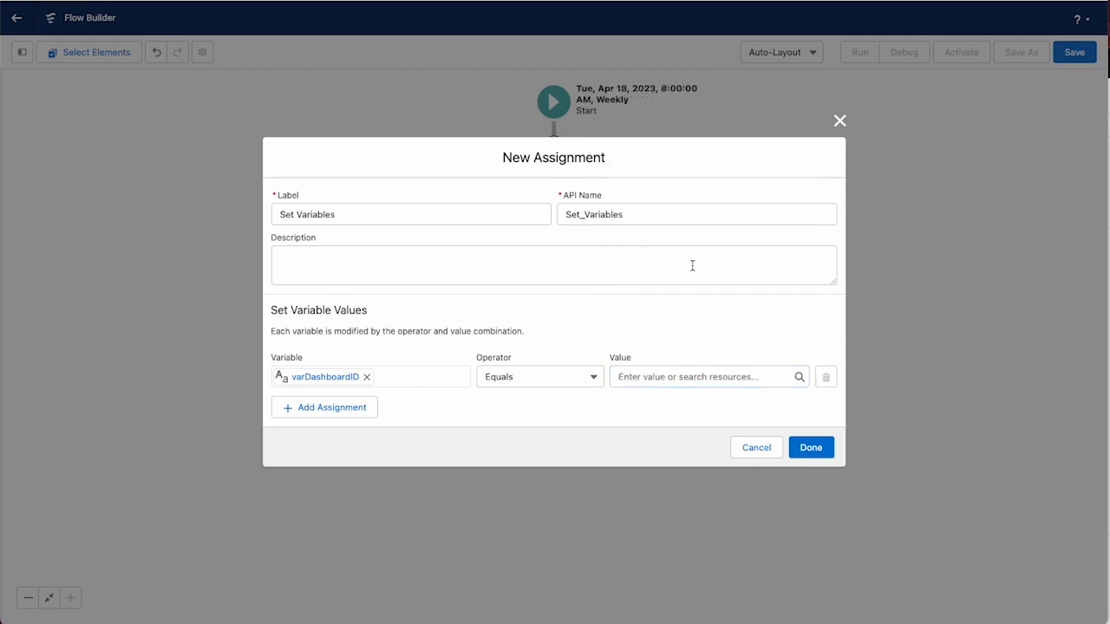
mouse_move(739, 389)
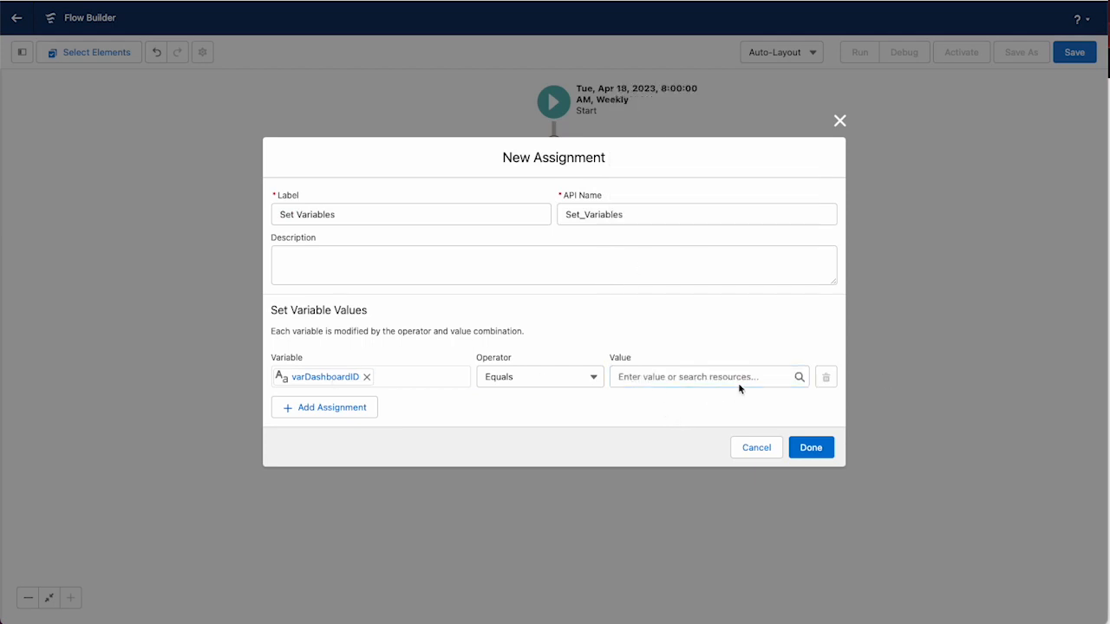
Set varDashboardID Equals 01Z6g000000BdcuEAC and confirm the assignment.
type("01Z6g000000BdcuEAC")
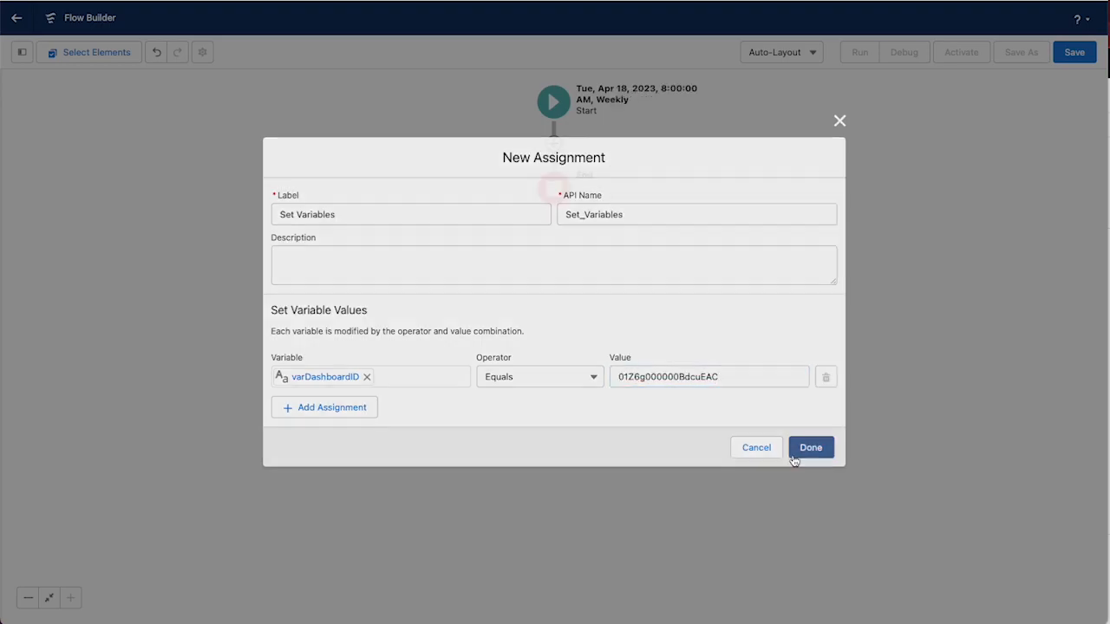
left_click(809, 447)
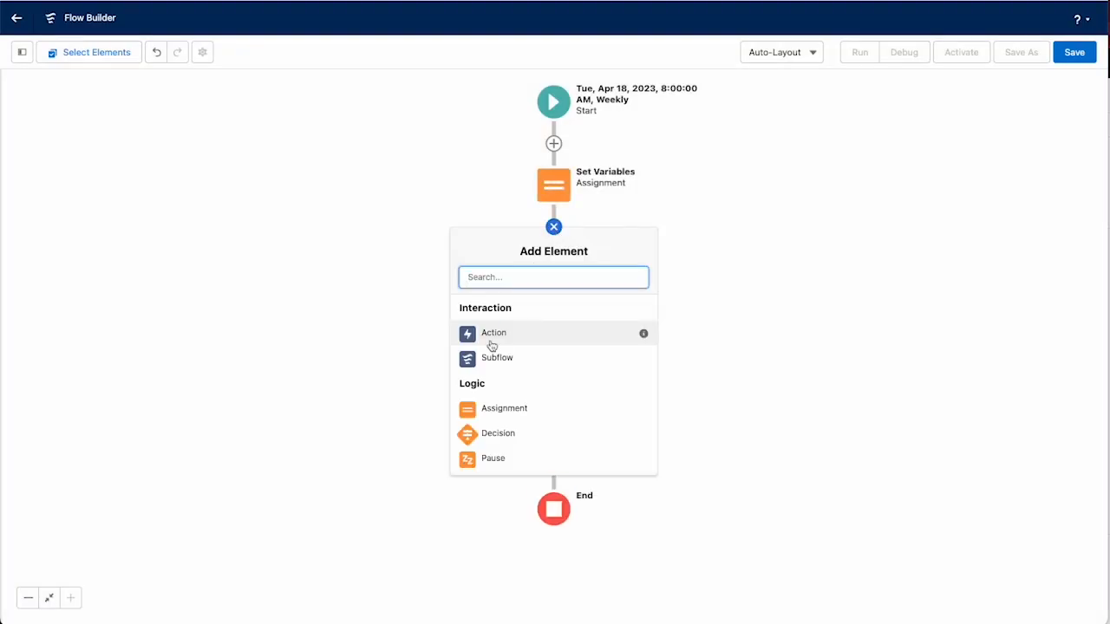
Add an Action after Set Variables and pick 'Centro: Send notification message to Slack'.
left_click(492, 333)
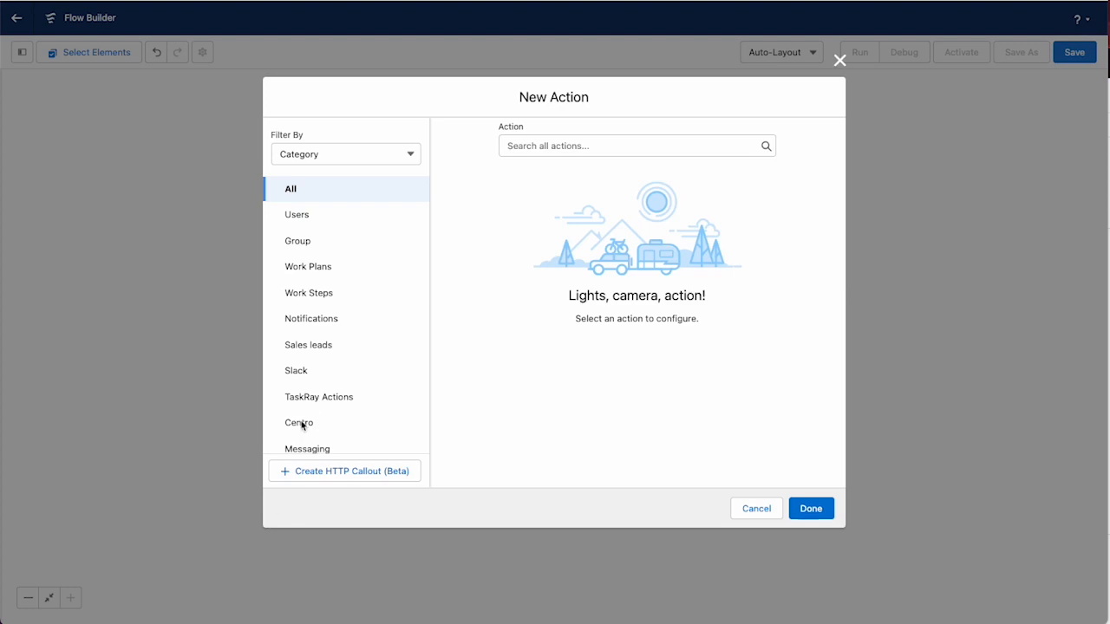
left_click(298, 423)
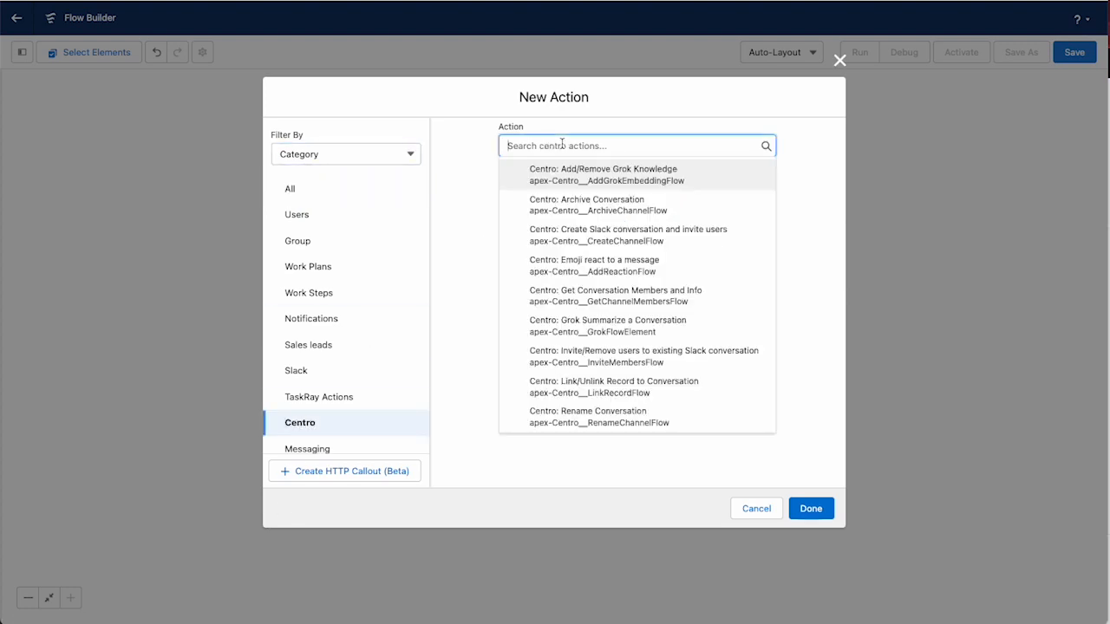
scroll("down", 3)
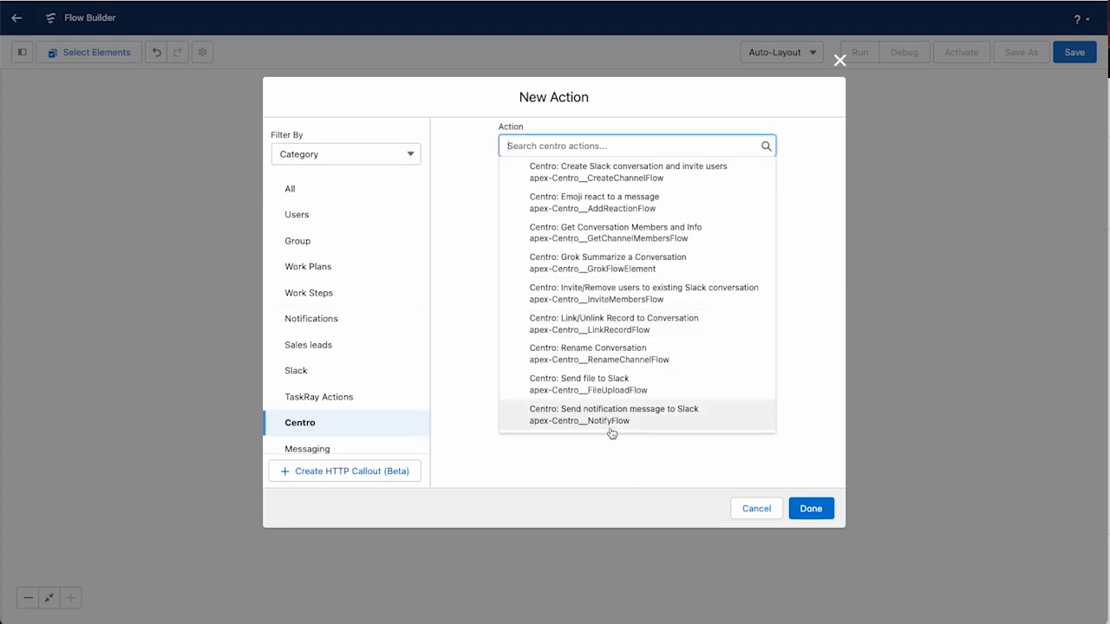
left_click(614, 415)
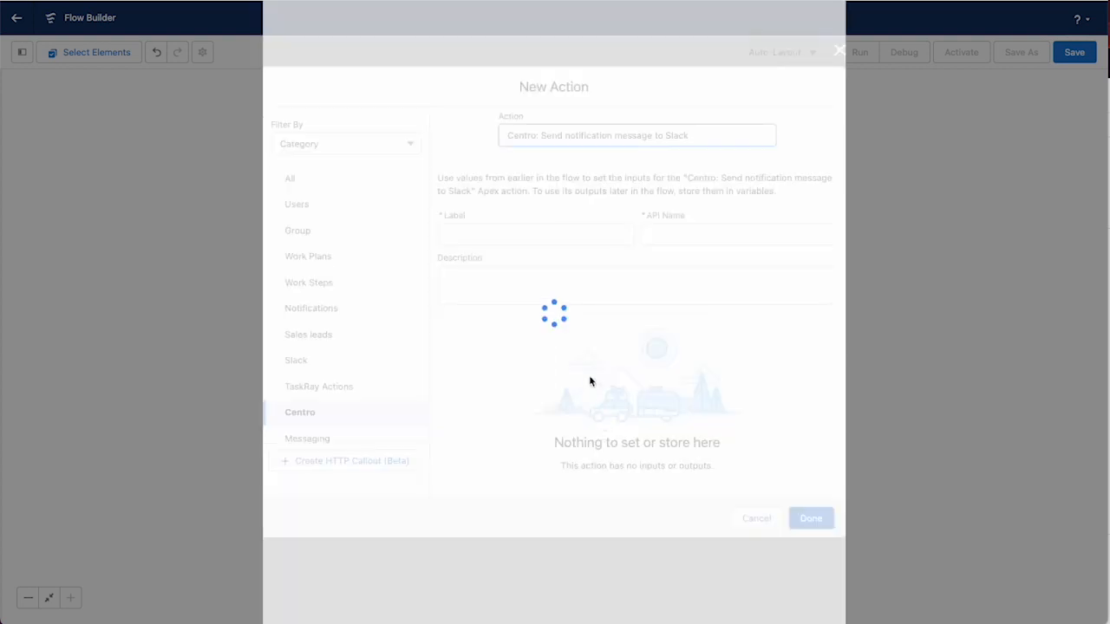
mouse_move(596, 269)
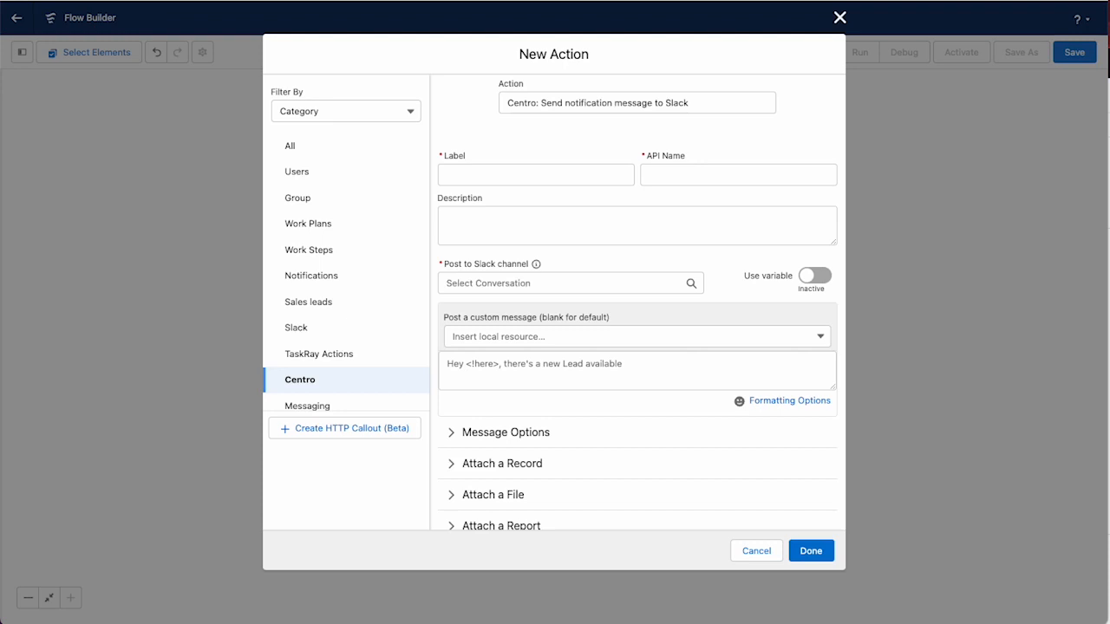
Label the action 'Post Dashboard' and choose the sales-team-na channel.
left_click(534, 174)
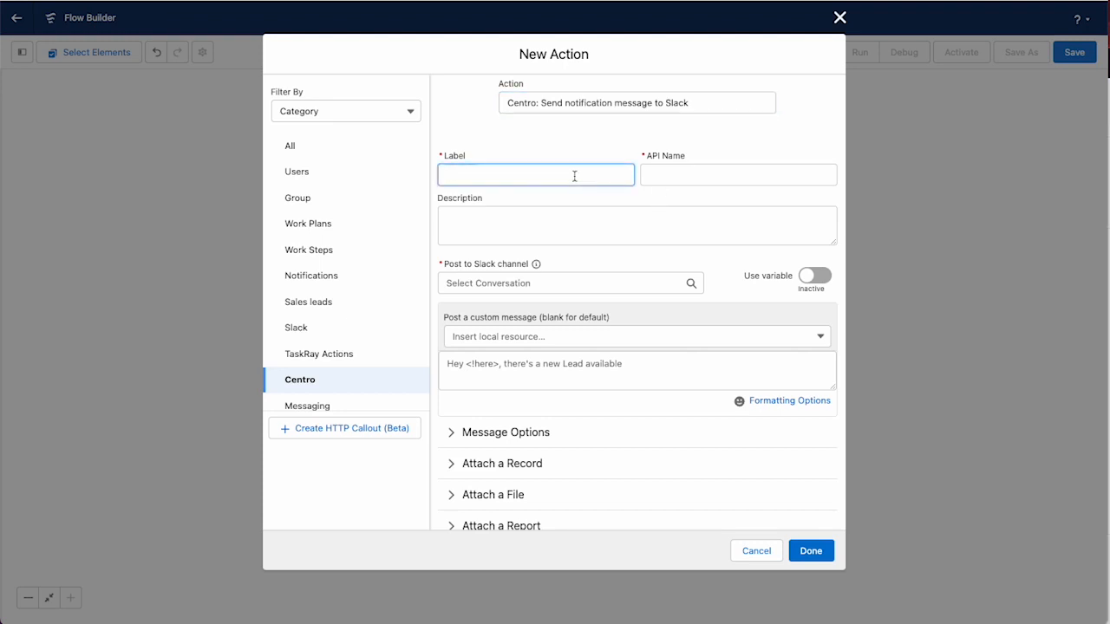
type("Post Das")
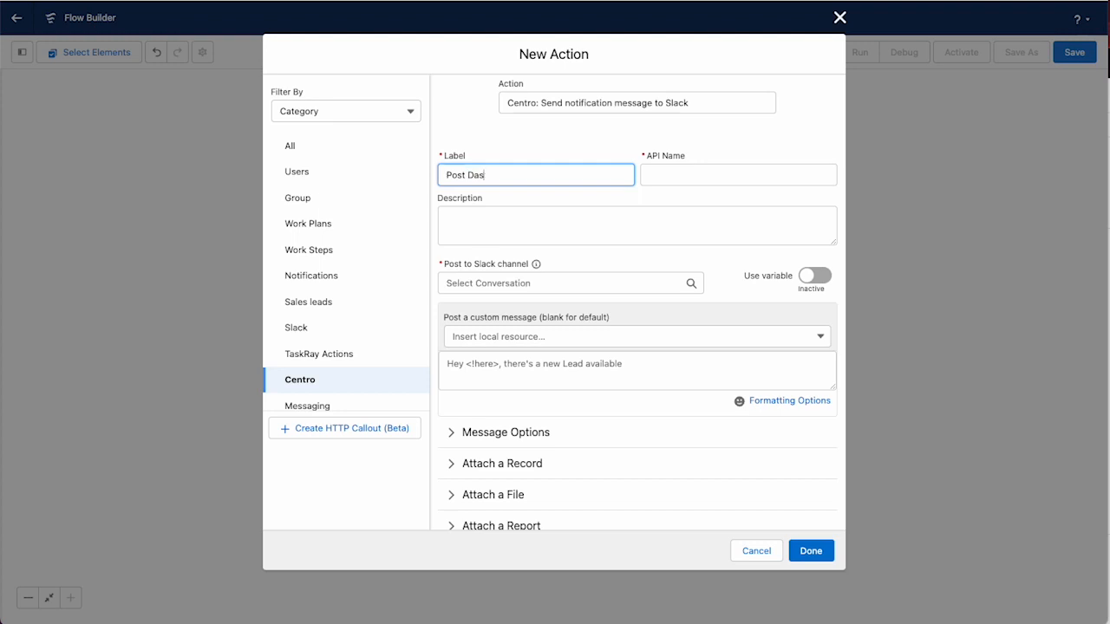
type("hboar")
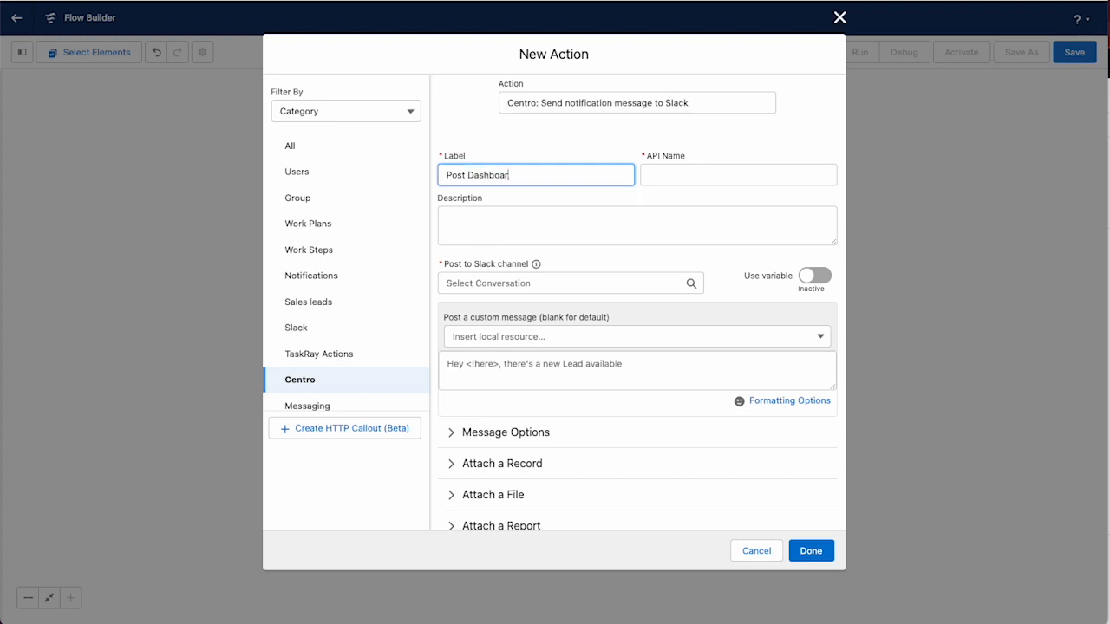
left_click(563, 282)
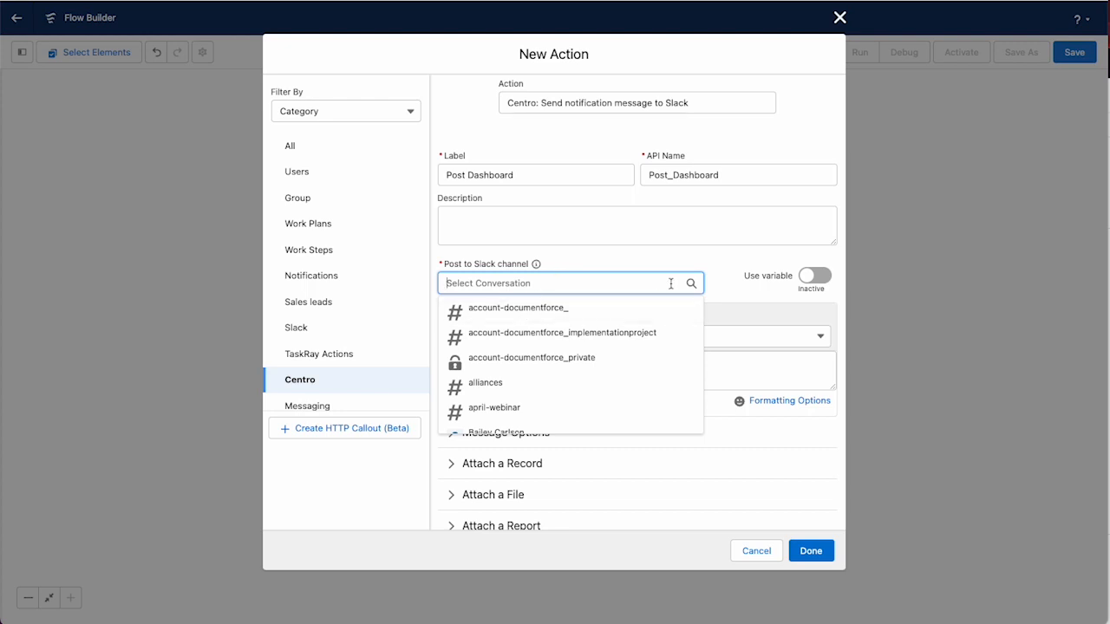
scroll("down", 3)
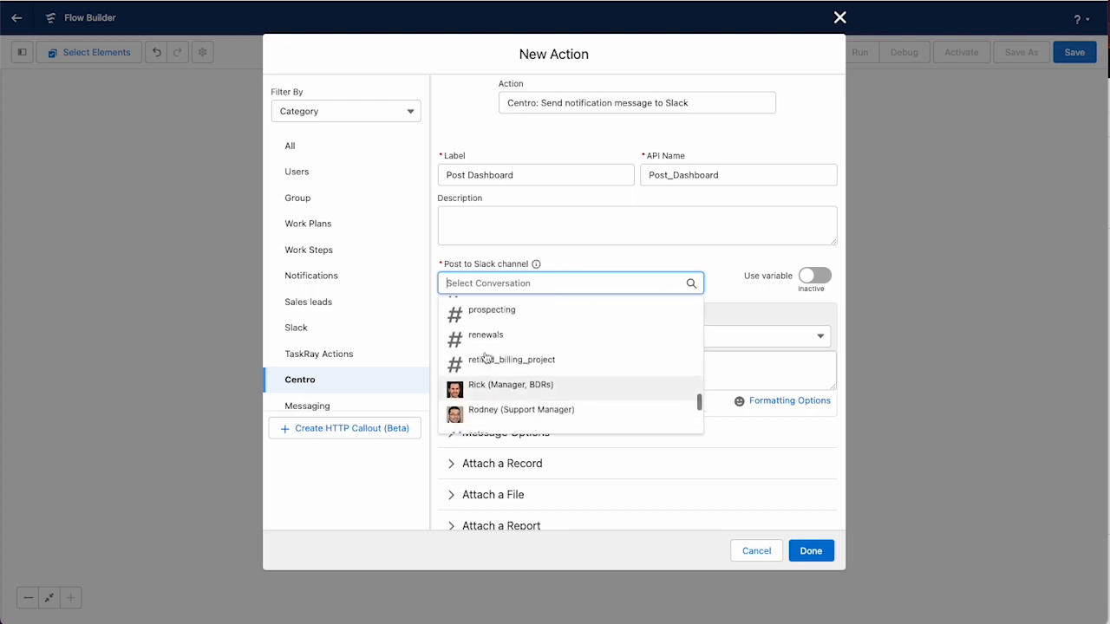
scroll("down", 3)
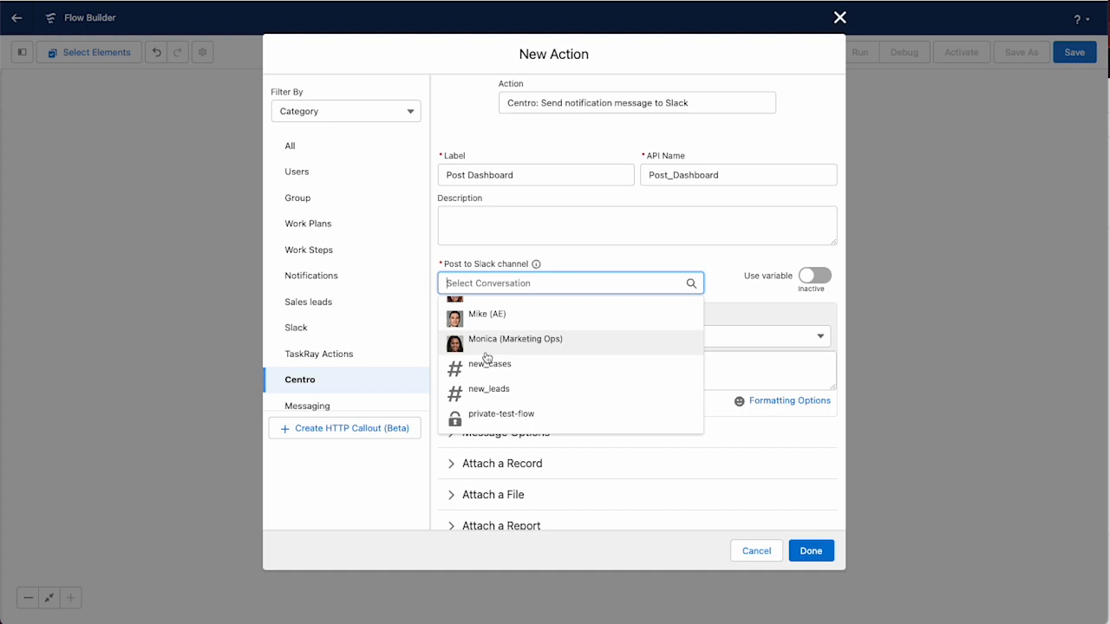
type("sales")
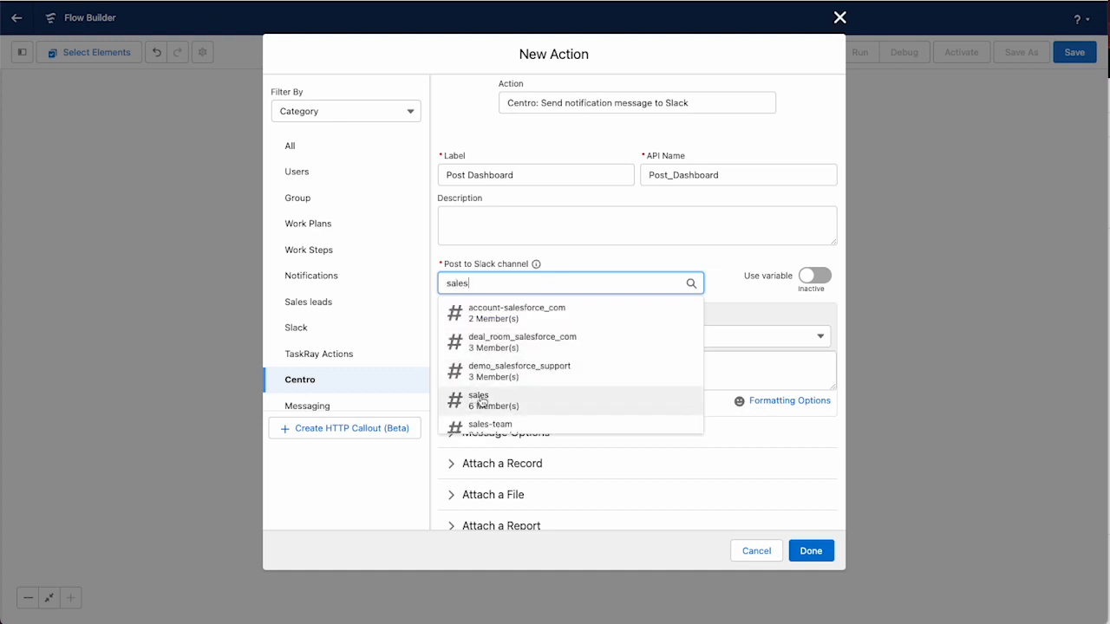
left_click(489, 423)
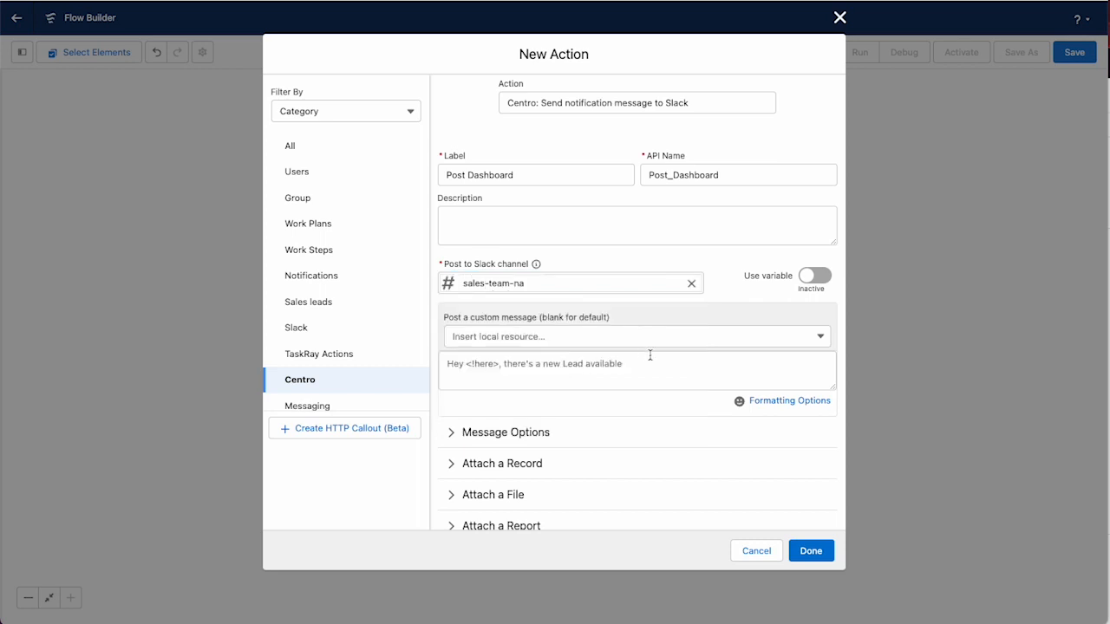
Write 'Here is your weekly sales report!' with an emoji, attach the varDashboardID dashboard, and finish.
left_click(638, 371)
type("Here is your weekly sales report!")
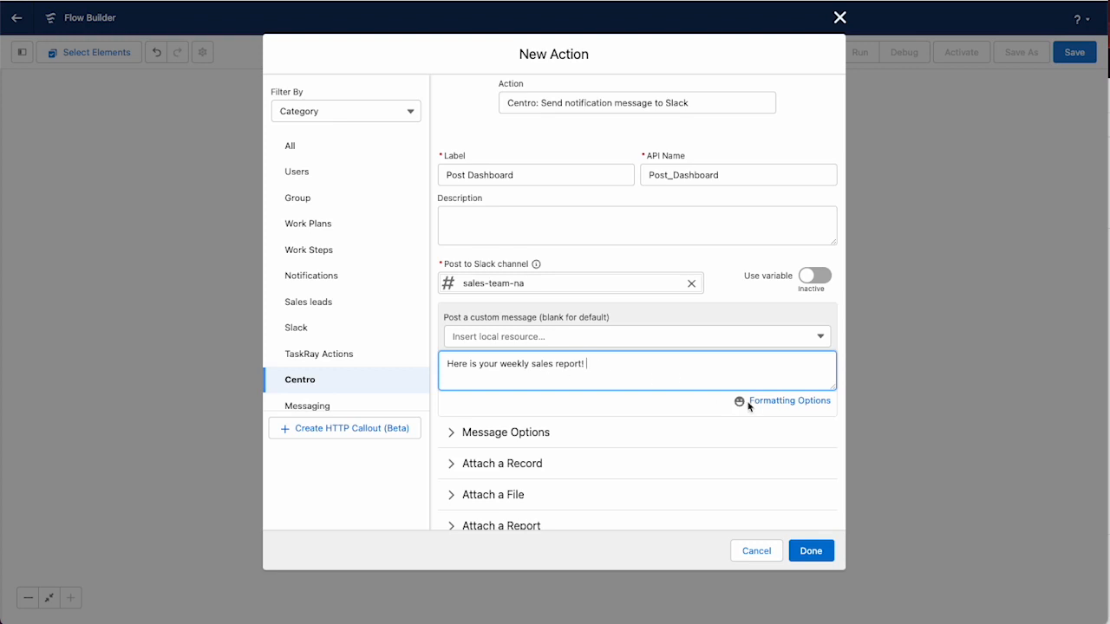
left_click(739, 400)
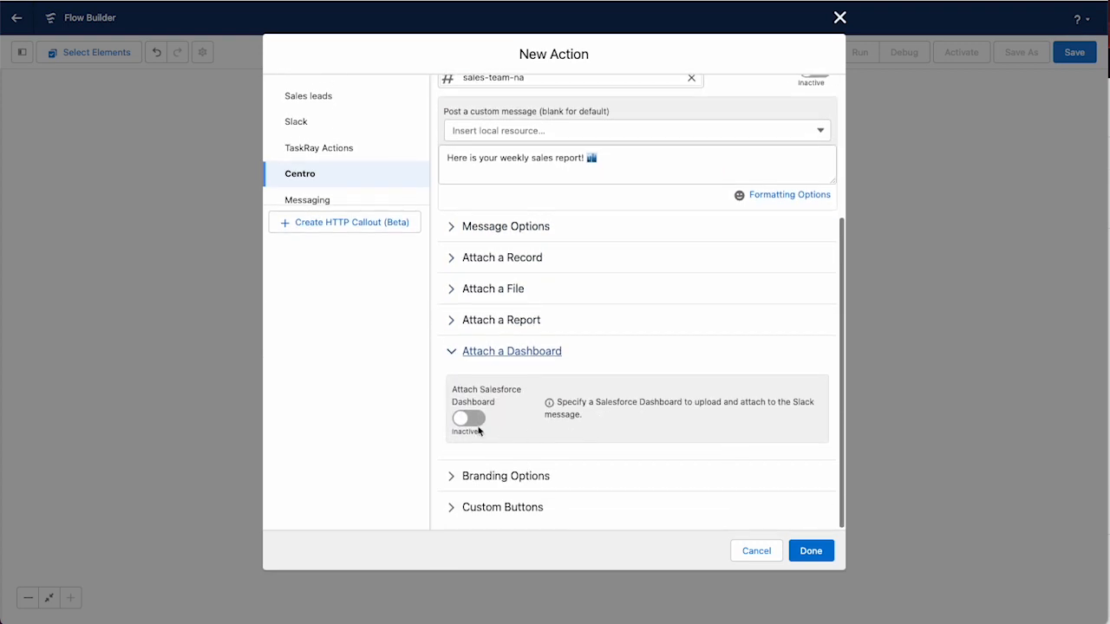
left_click(469, 418)
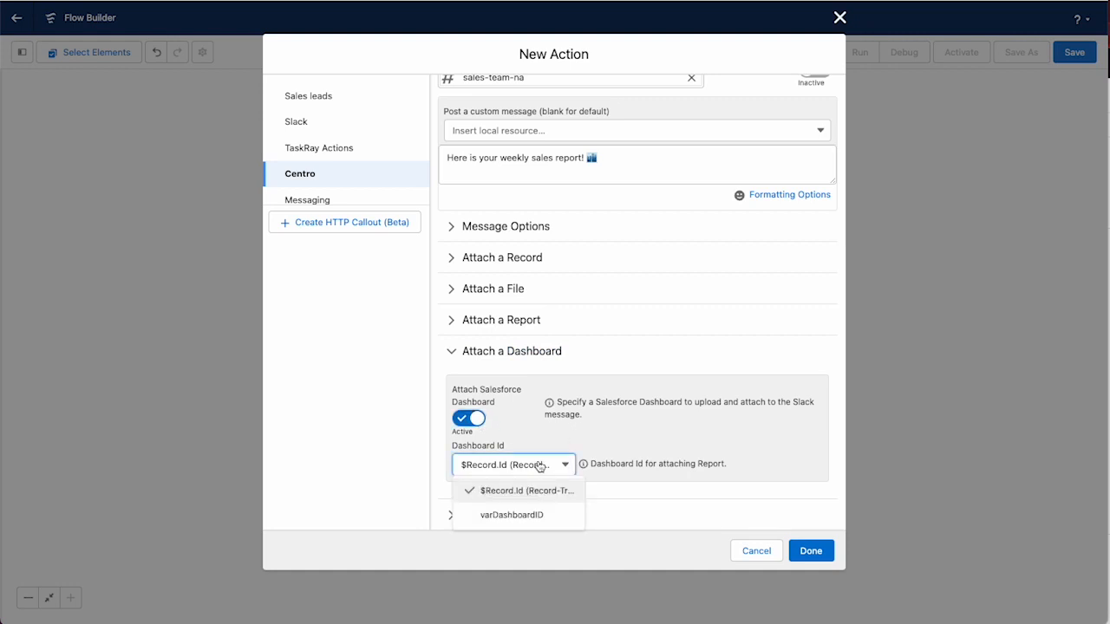
left_click(510, 513)
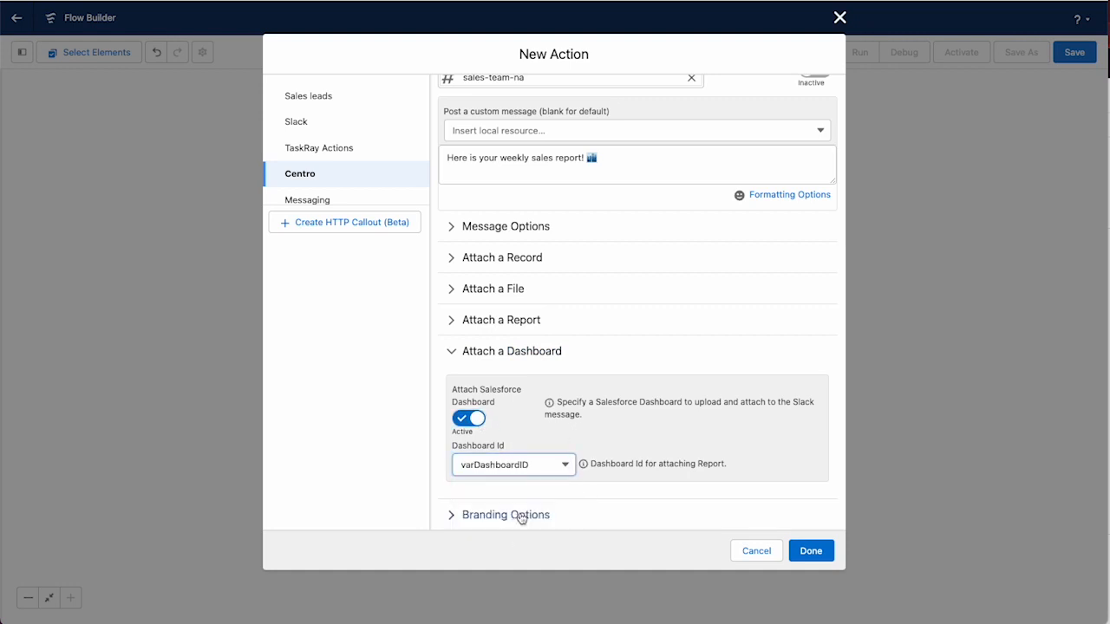
left_click(810, 551)
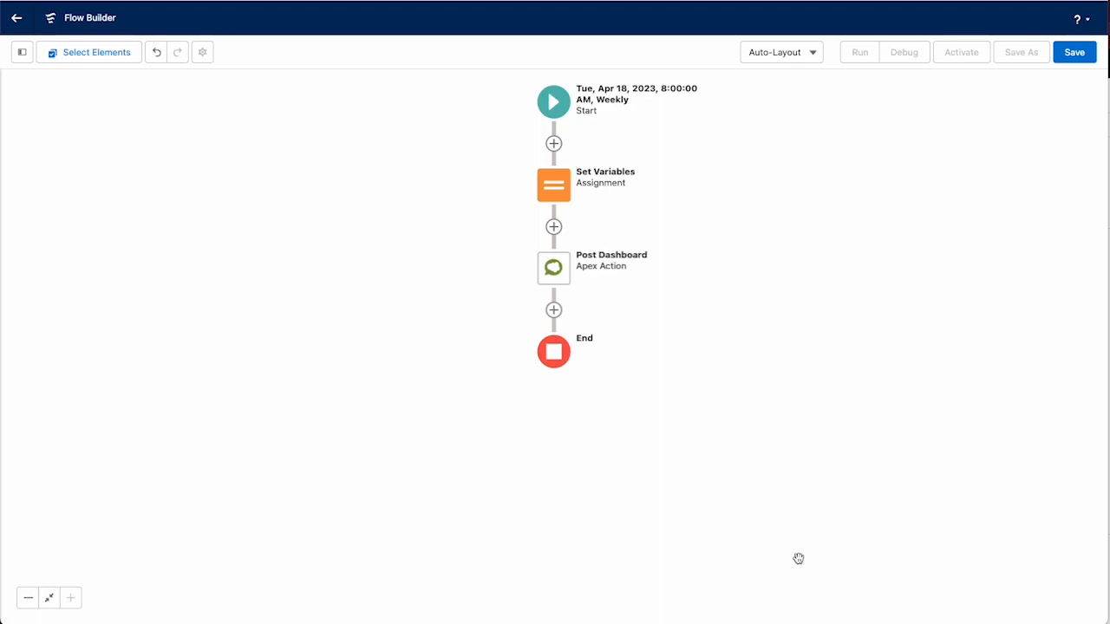
Save the flow with label 'Centro Post Dashboard Weekly', letting the API name auto-fill.
left_click(1073, 52)
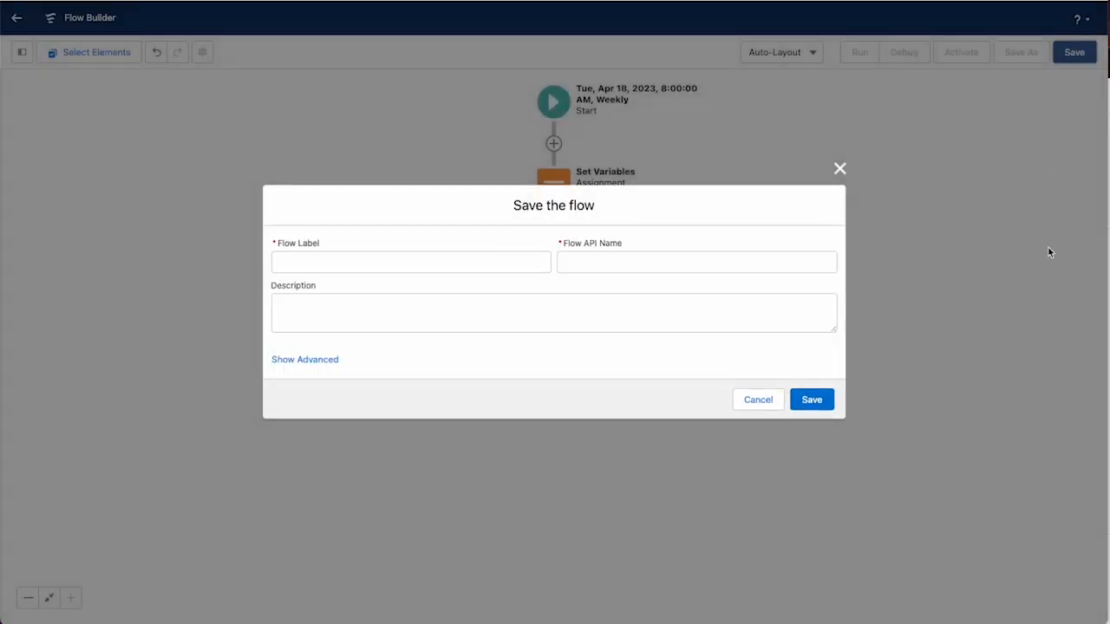
left_click(409, 262)
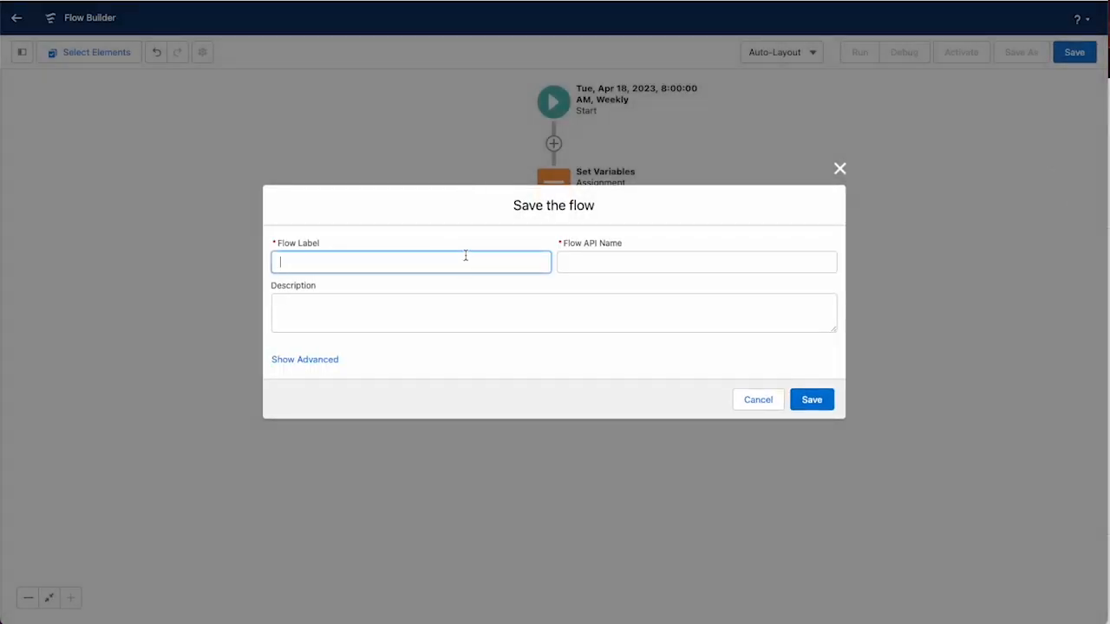
type("Centro Post Das")
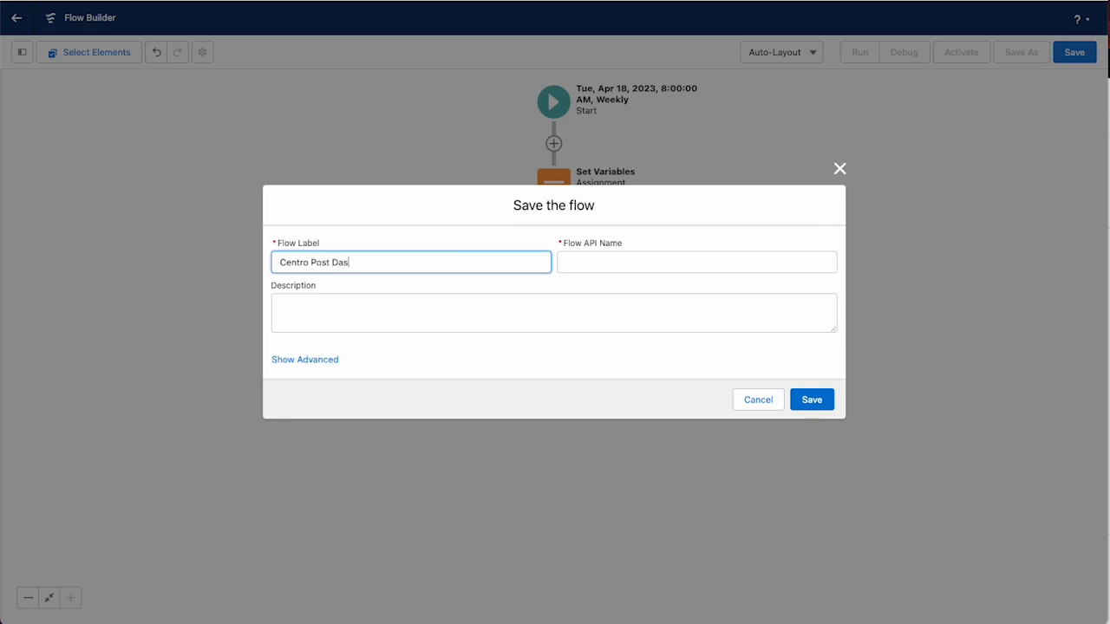
type("hboard")
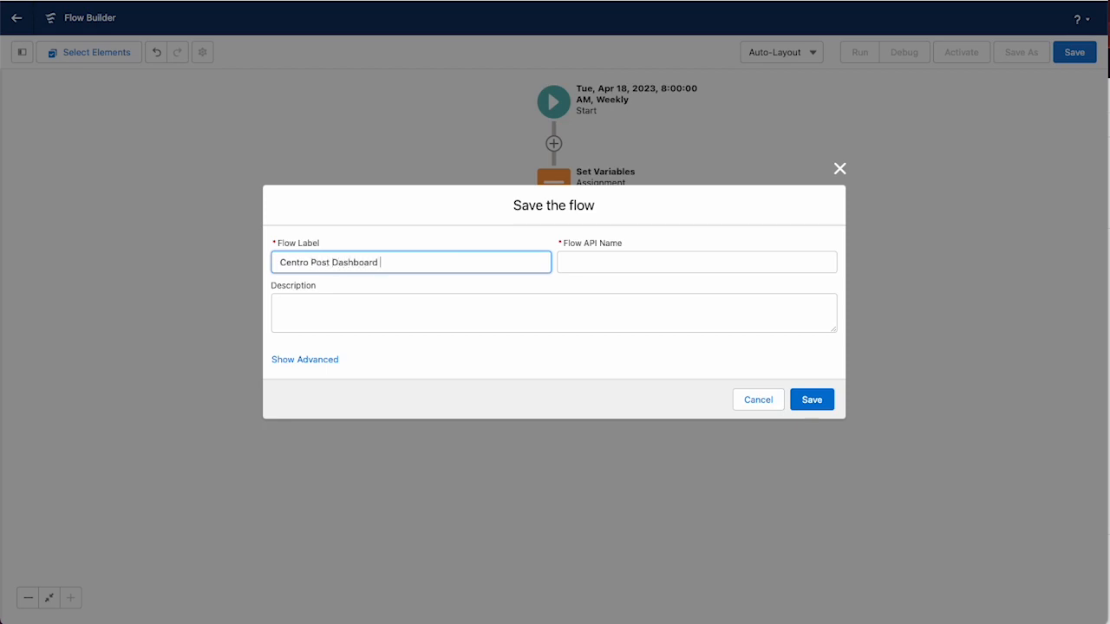
type("Weekly")
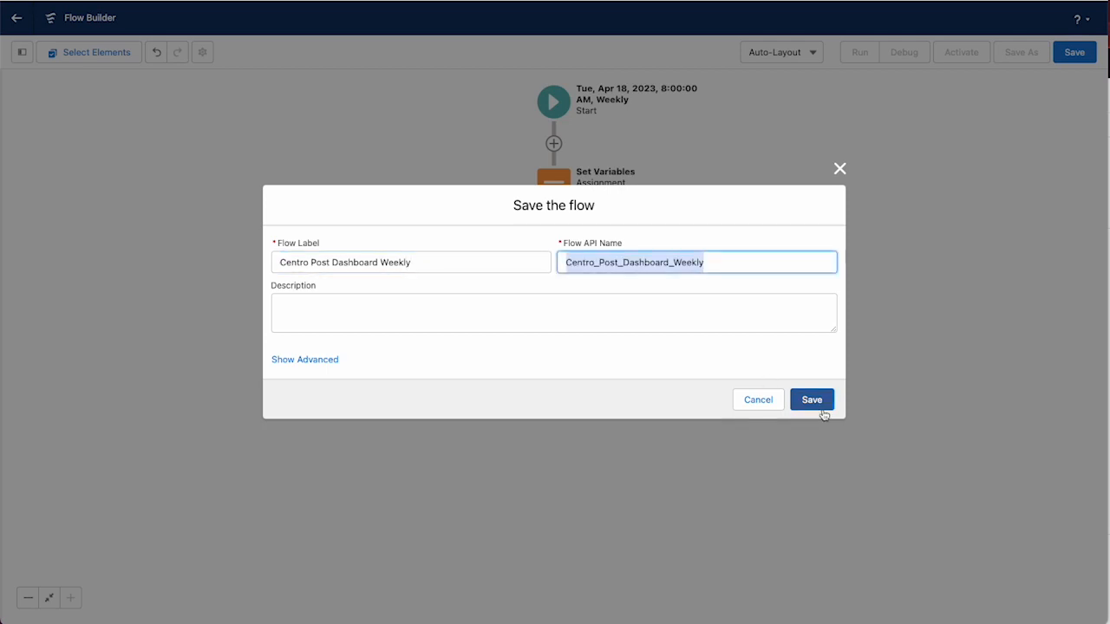
left_click(811, 399)
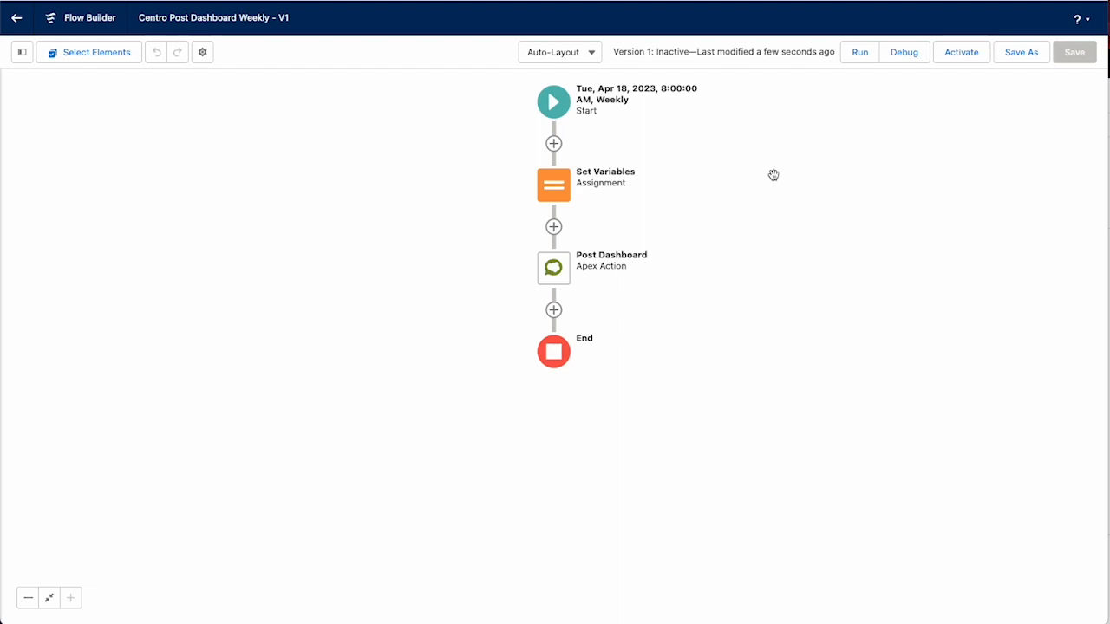
mouse_move(756, 177)
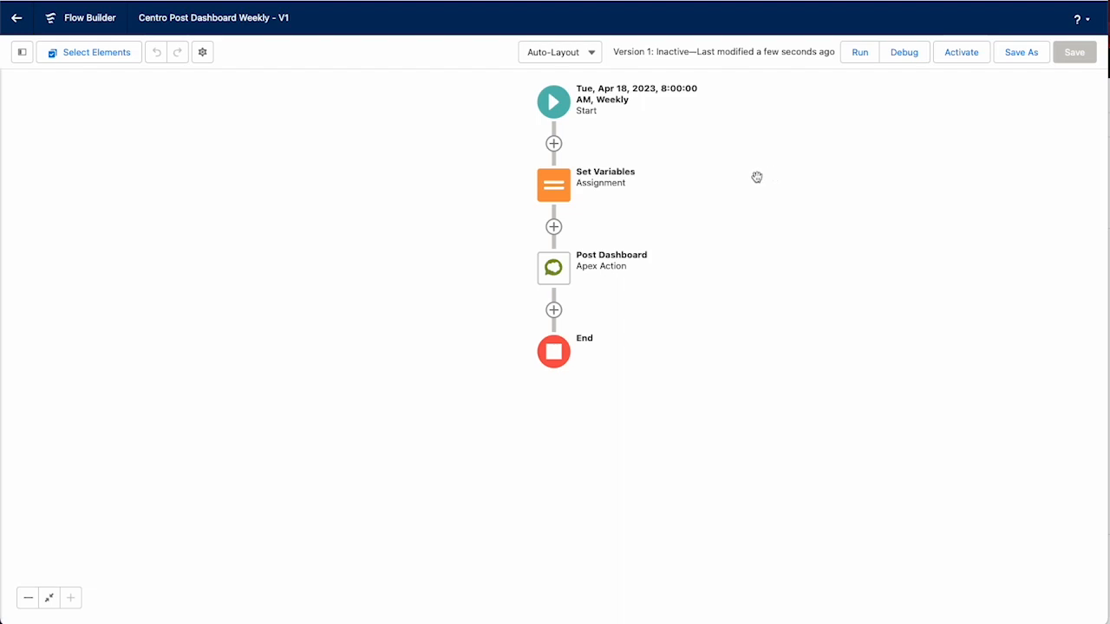
mouse_move(572, 243)
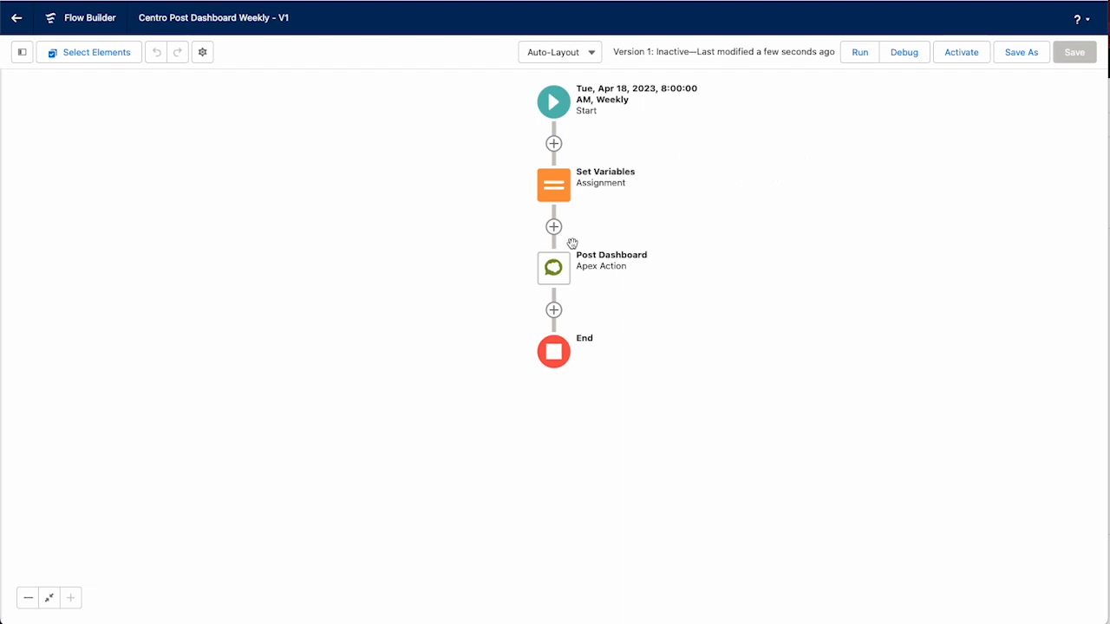
mouse_move(576, 208)
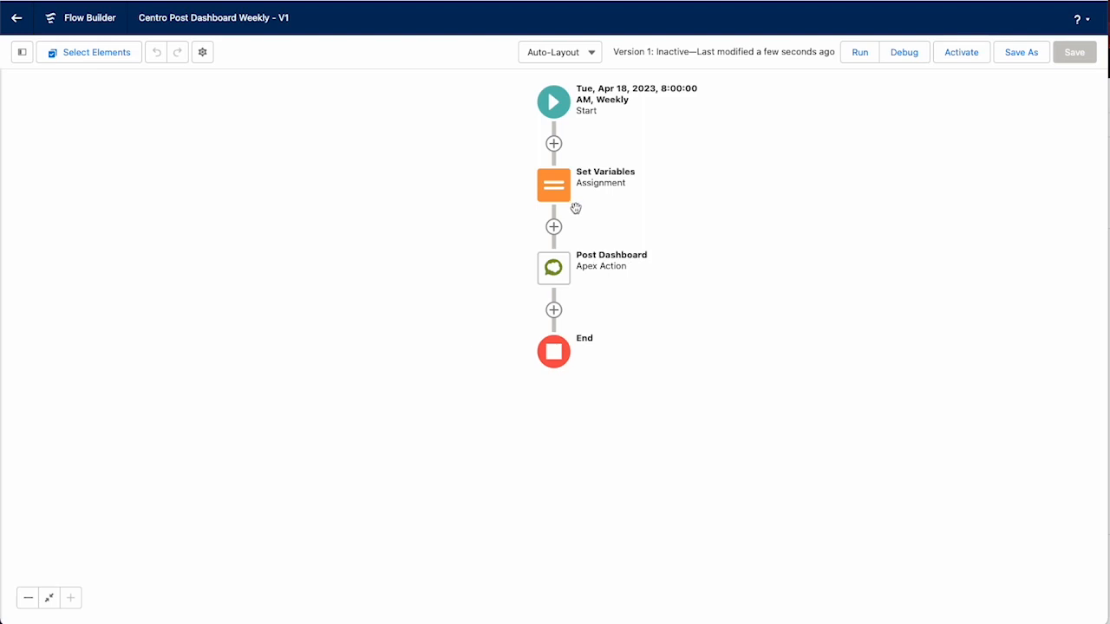
mouse_move(884, 225)
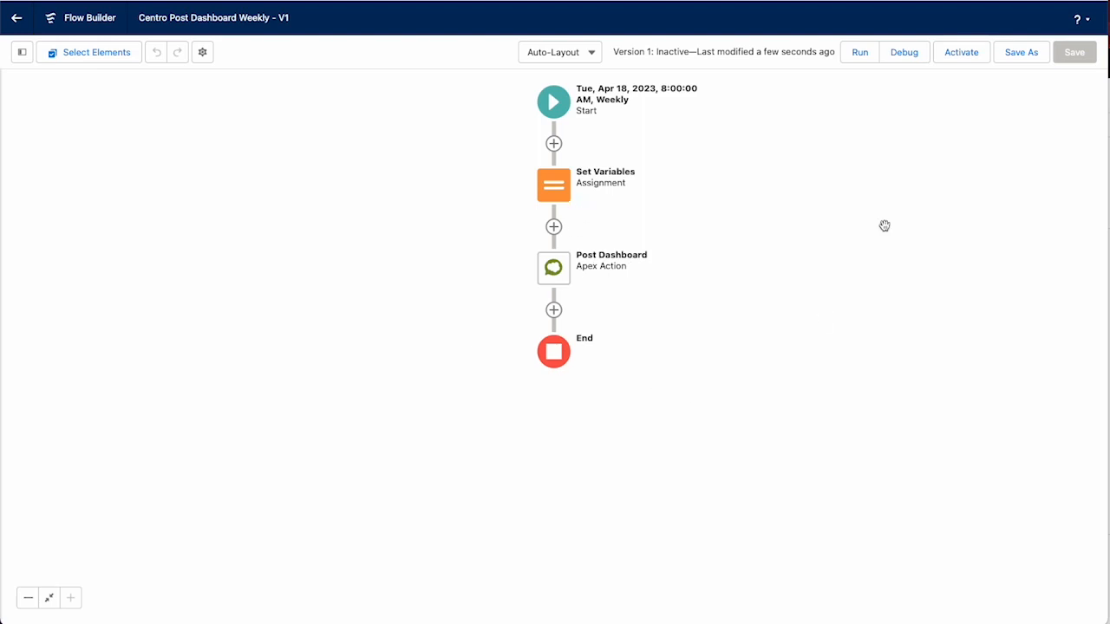
mouse_move(899, 34)
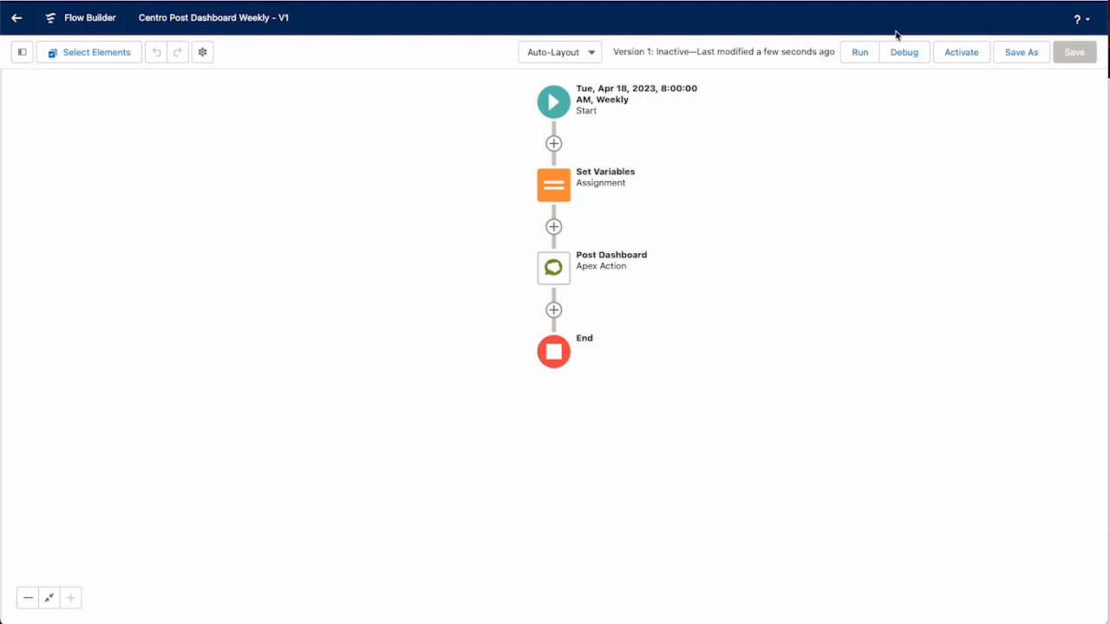
Activate the flow and run it in Debug mode to test the Slack post.
left_click(960, 52)
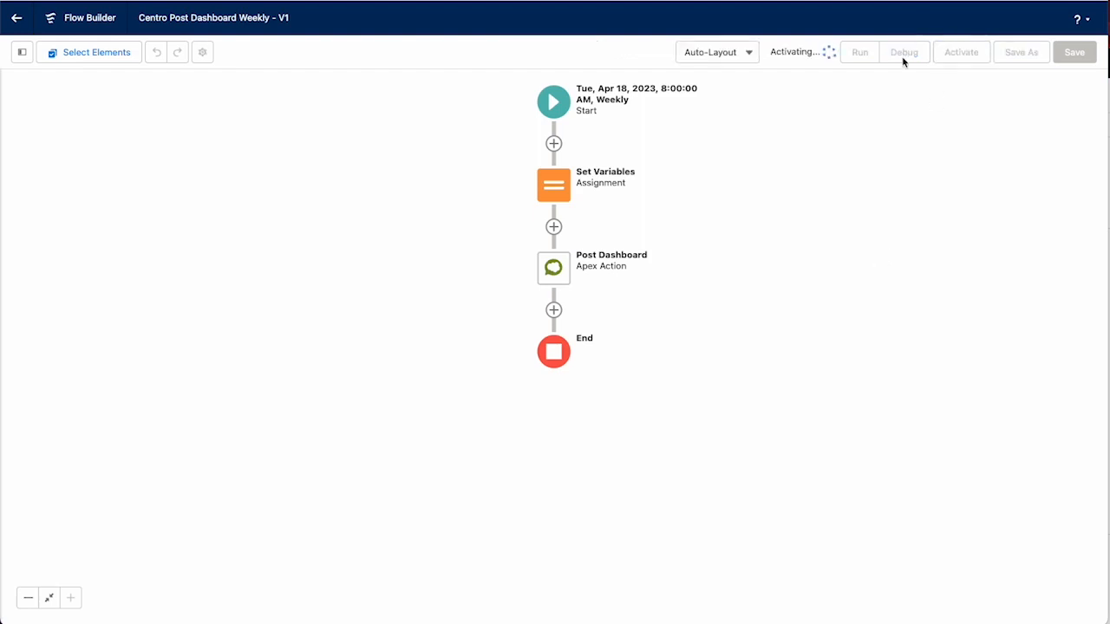
left_click(960, 52)
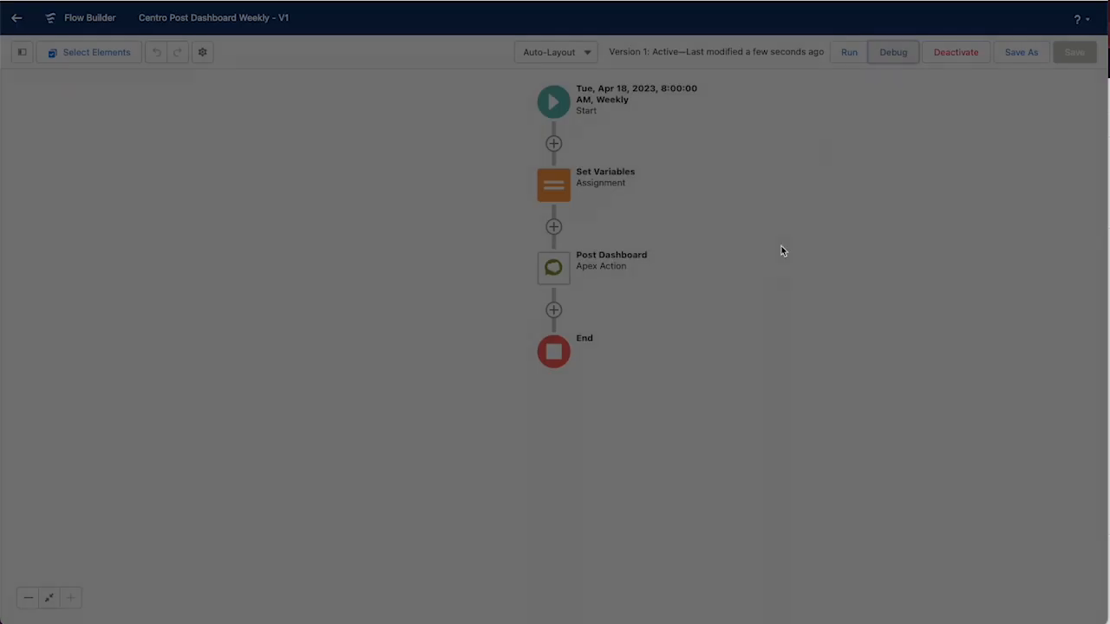
left_click(891, 52)
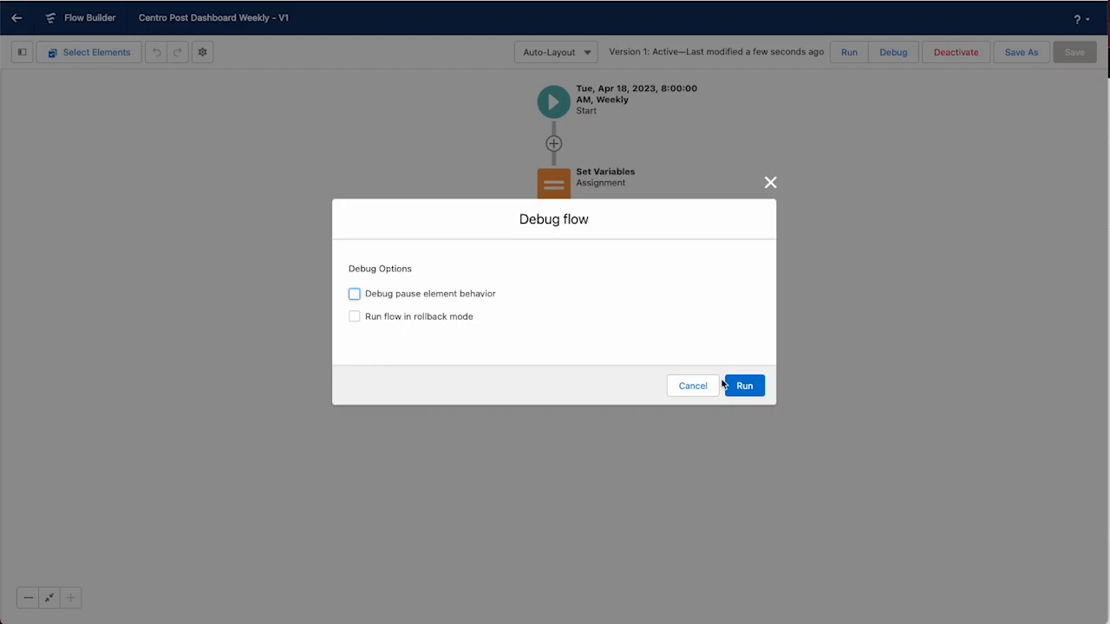
left_click(742, 385)
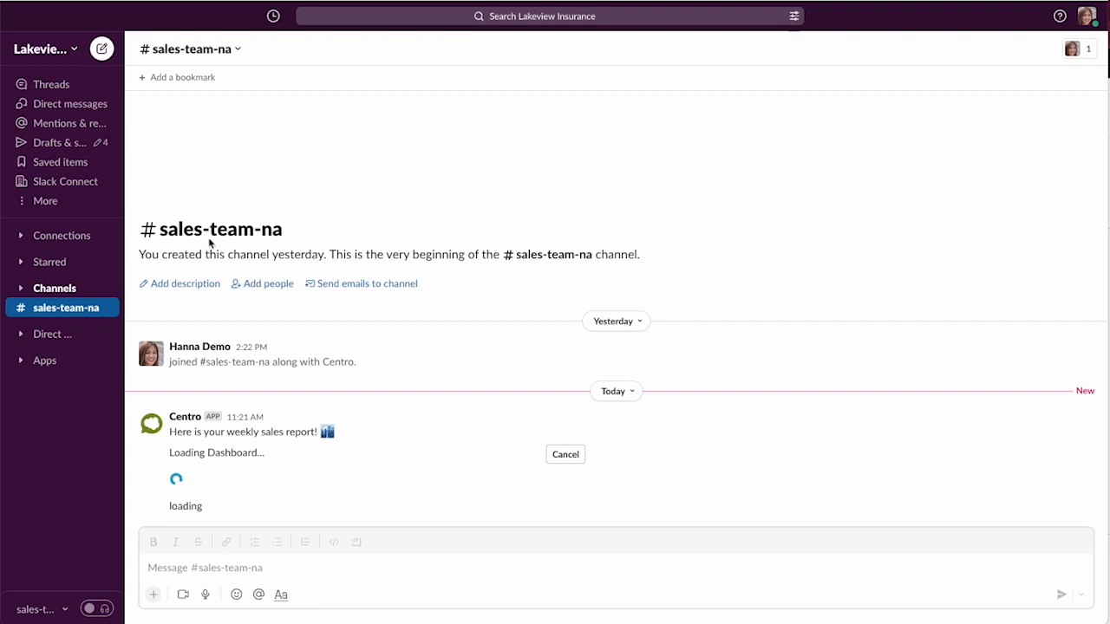
mouse_move(330, 458)
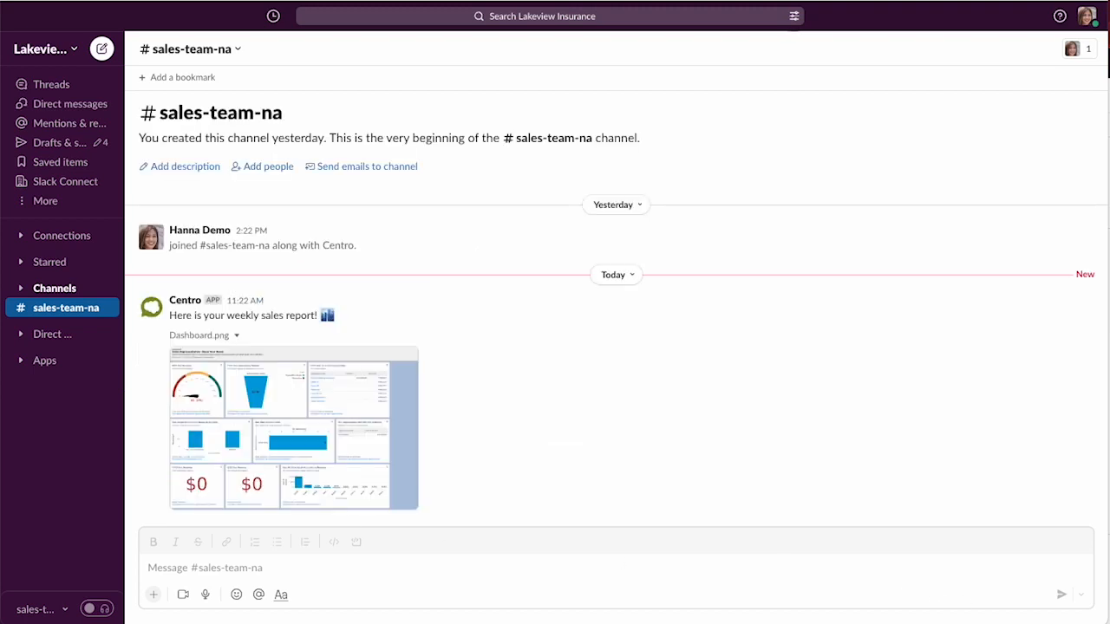
mouse_move(321, 405)
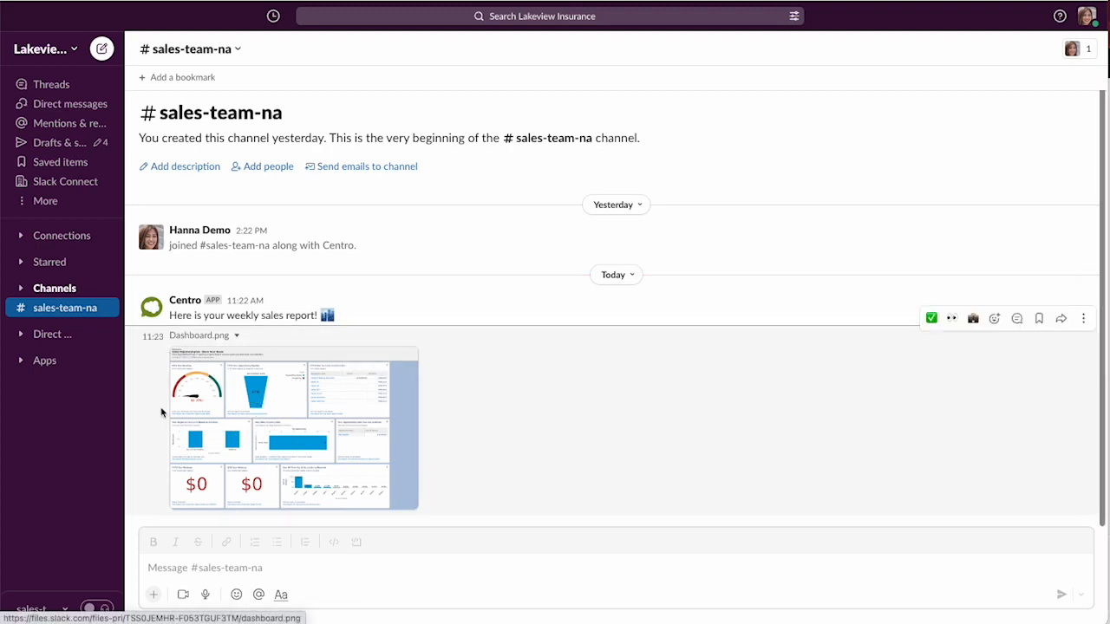
View the posted Dashboard.png full size in #sales-team-na, then close the viewer and thread.
left_click(293, 429)
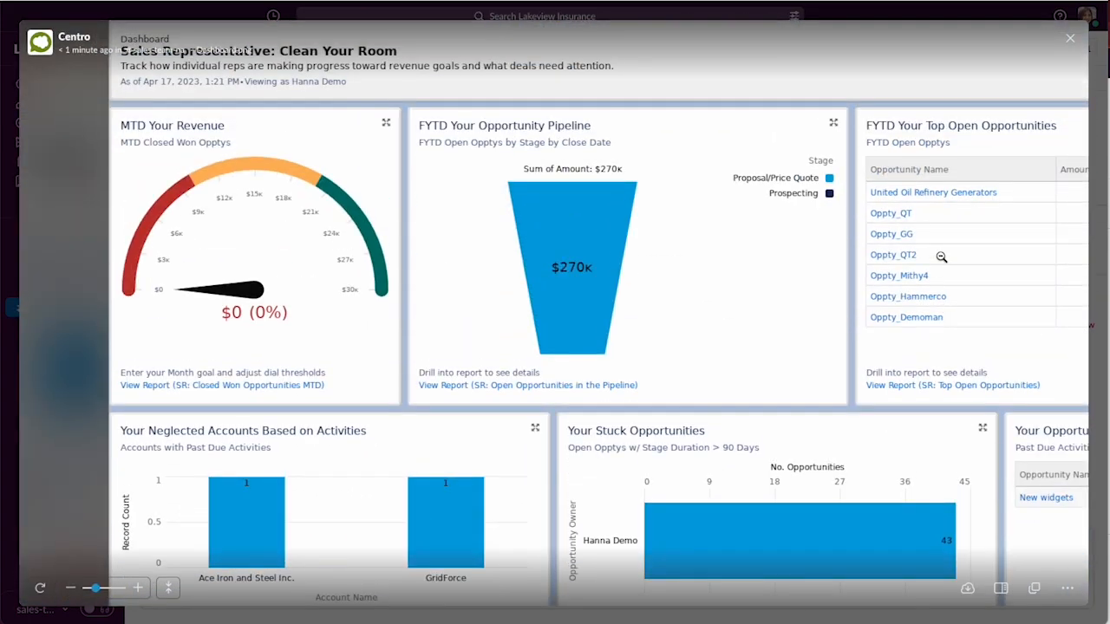
left_click(1070, 38)
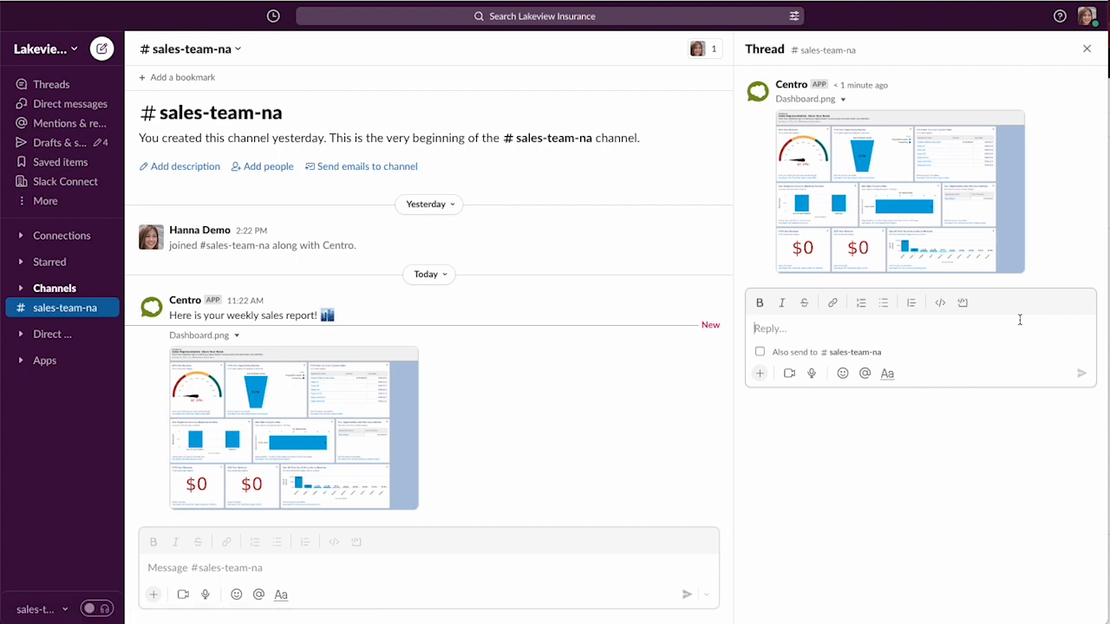
mouse_move(1086, 49)
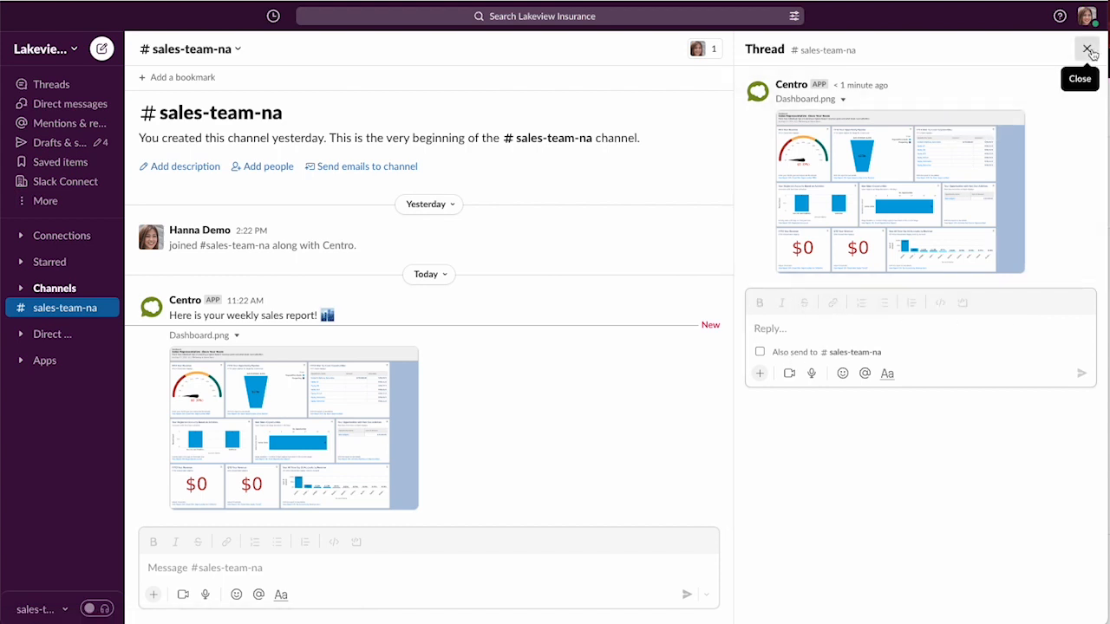
left_click(1089, 48)
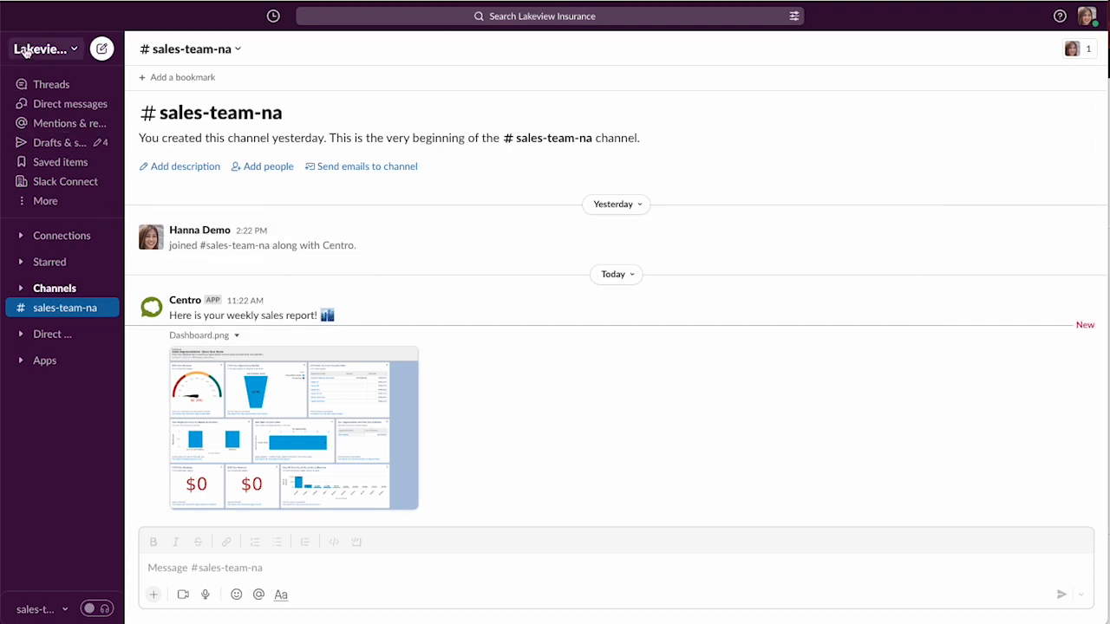
From the workspace Tools menu, create a new Workflow Builder workflow named 'Dashboard Sales'.
left_click(43, 49)
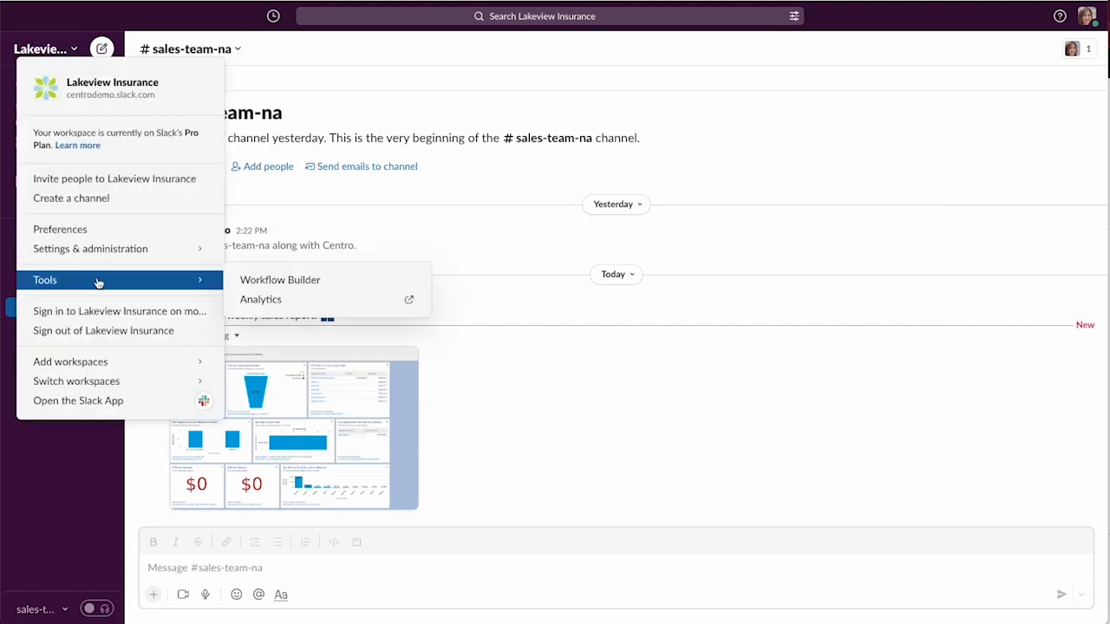
mouse_move(260, 298)
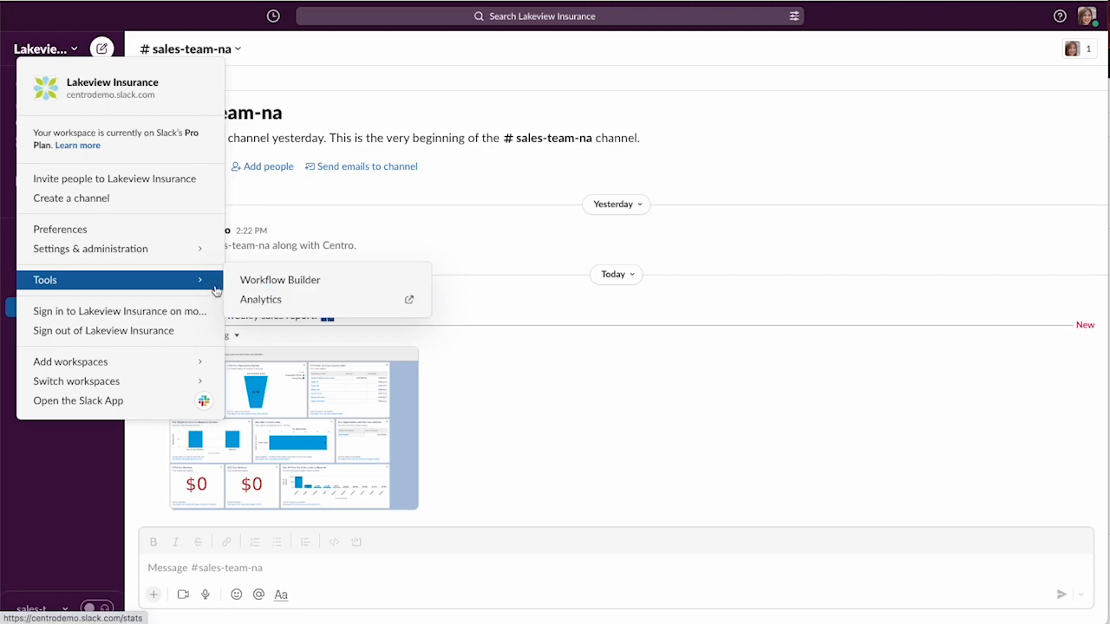
mouse_move(281, 279)
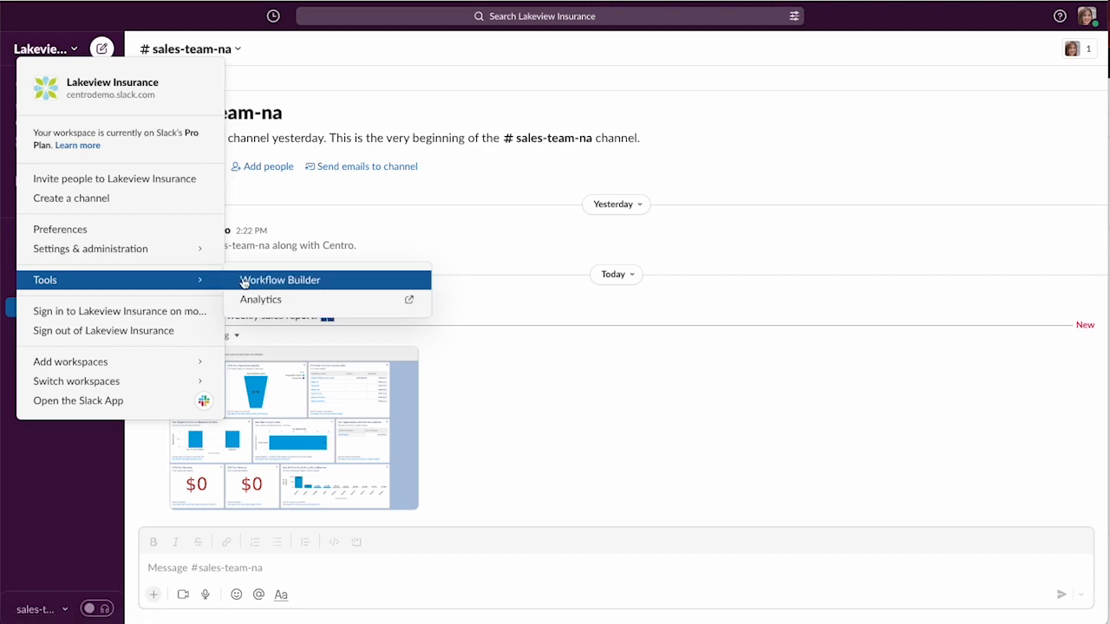
left_click(281, 280)
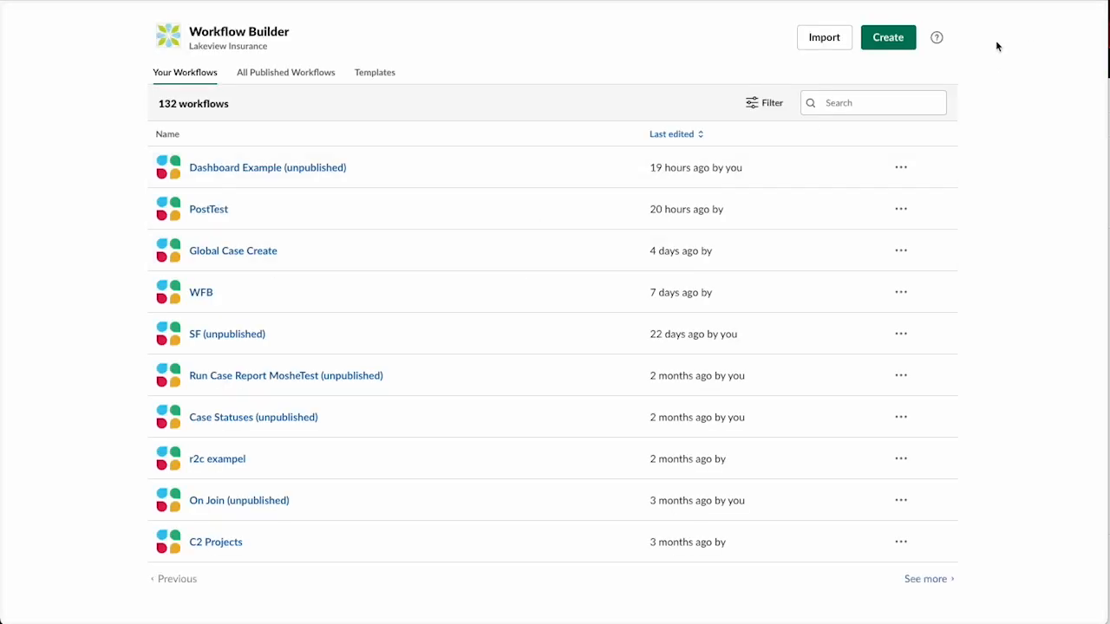
left_click(887, 38)
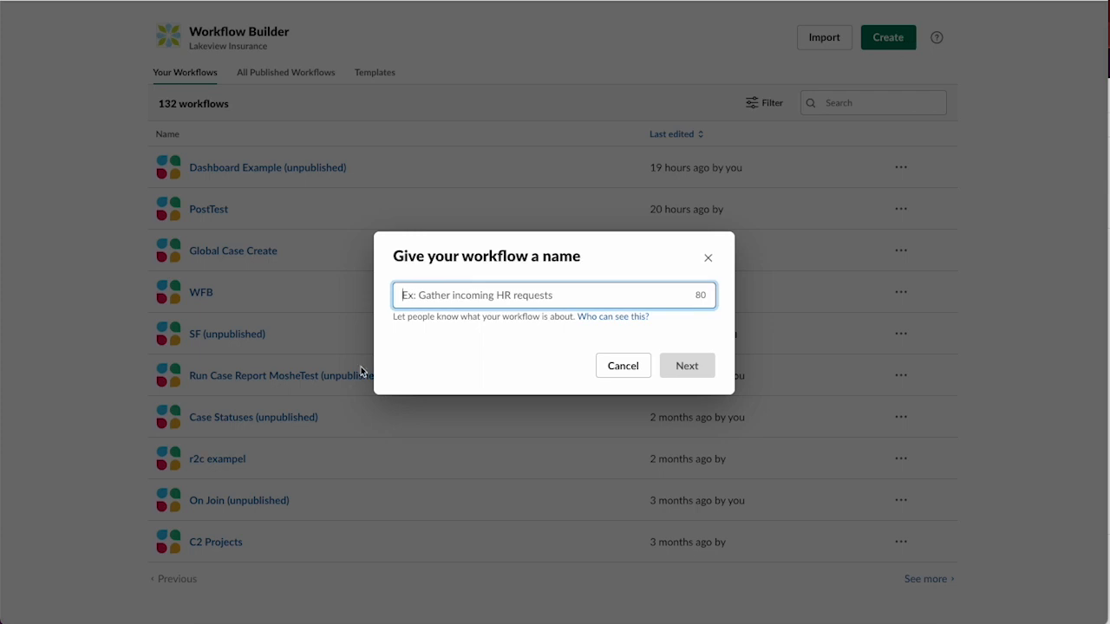
type("Dashboard Sales")
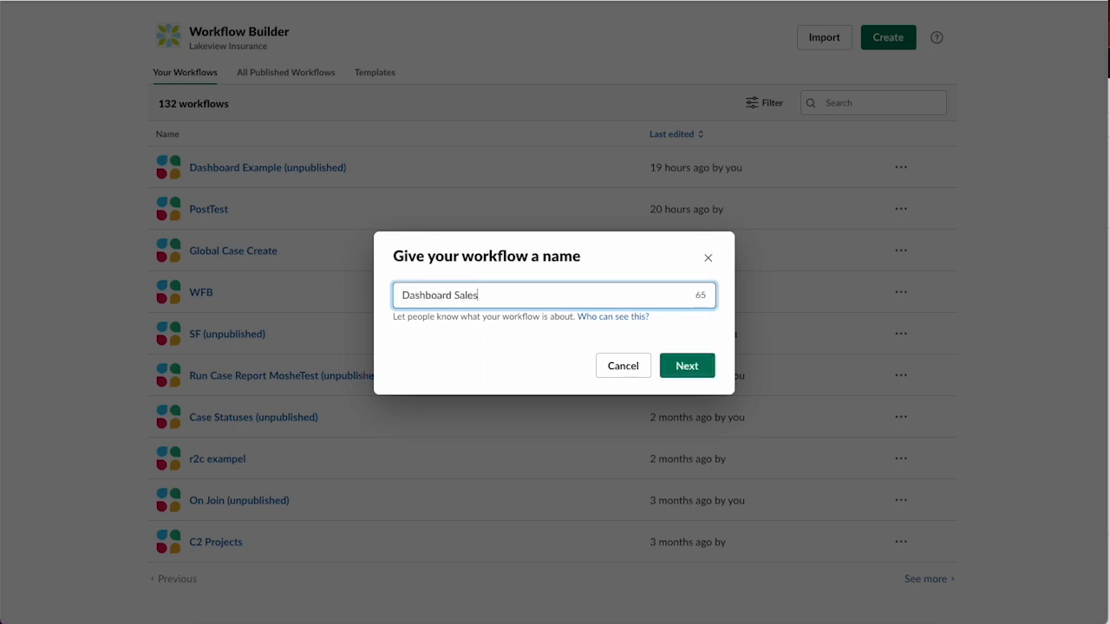
Confirm the name and trigger the workflow from a 'Dashboard' shortcut in #sales-team-na.
left_click(687, 364)
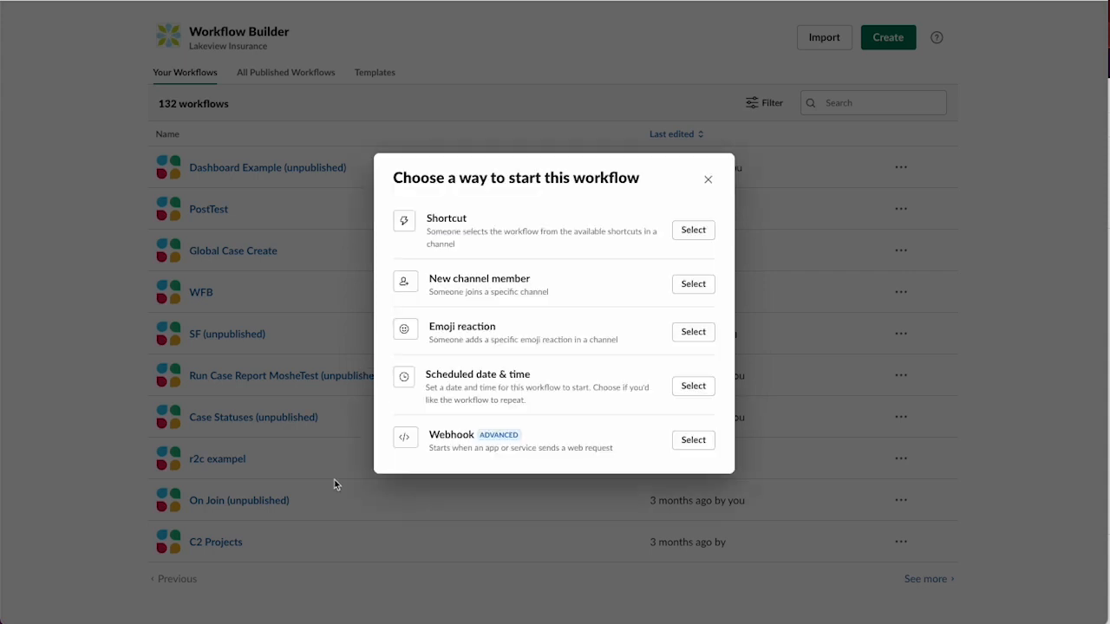
mouse_move(589, 295)
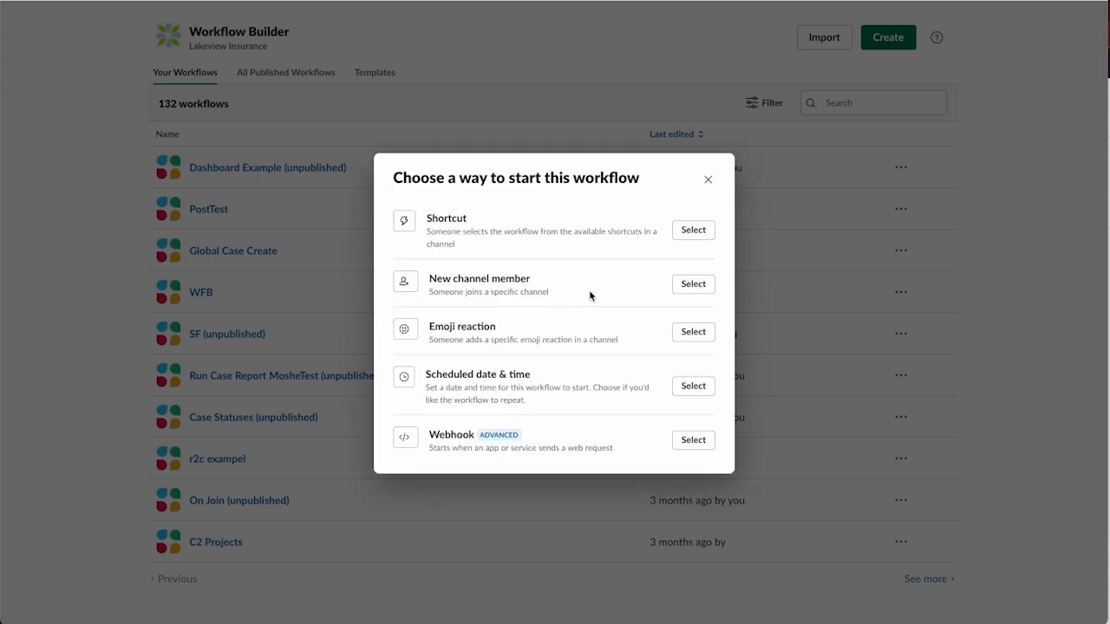
mouse_move(588, 354)
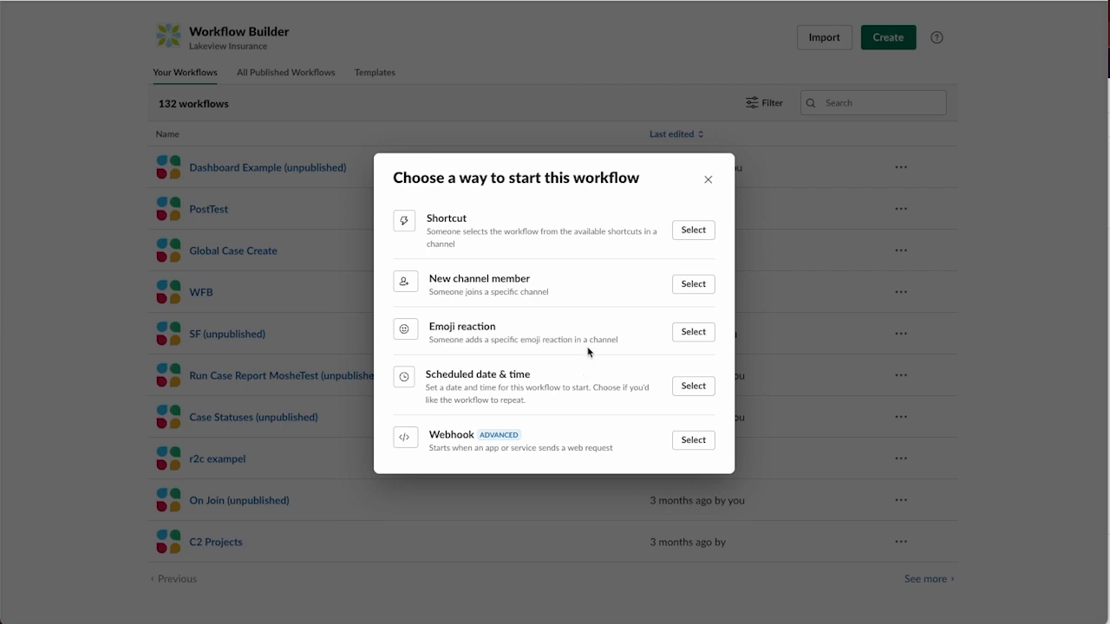
mouse_move(541, 384)
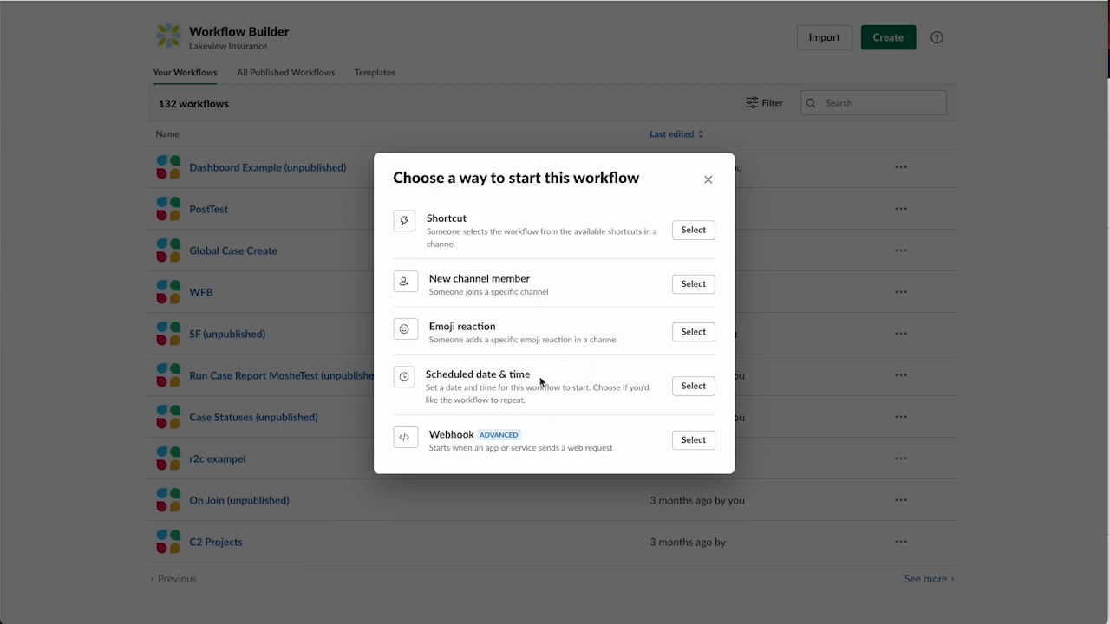
mouse_move(570, 430)
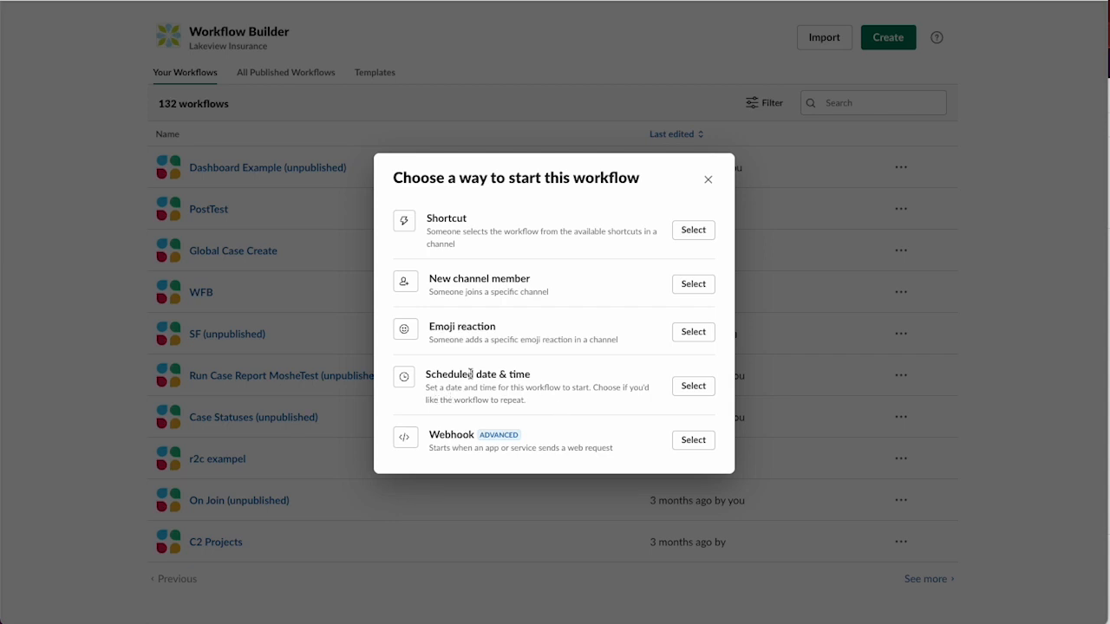
mouse_move(593, 402)
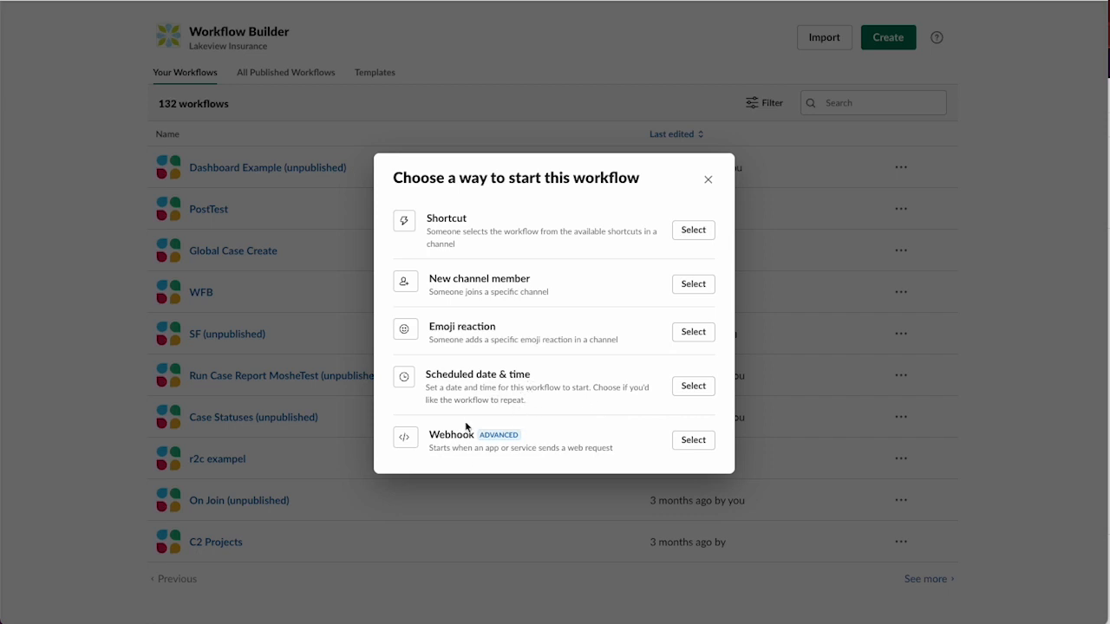
mouse_move(484, 251)
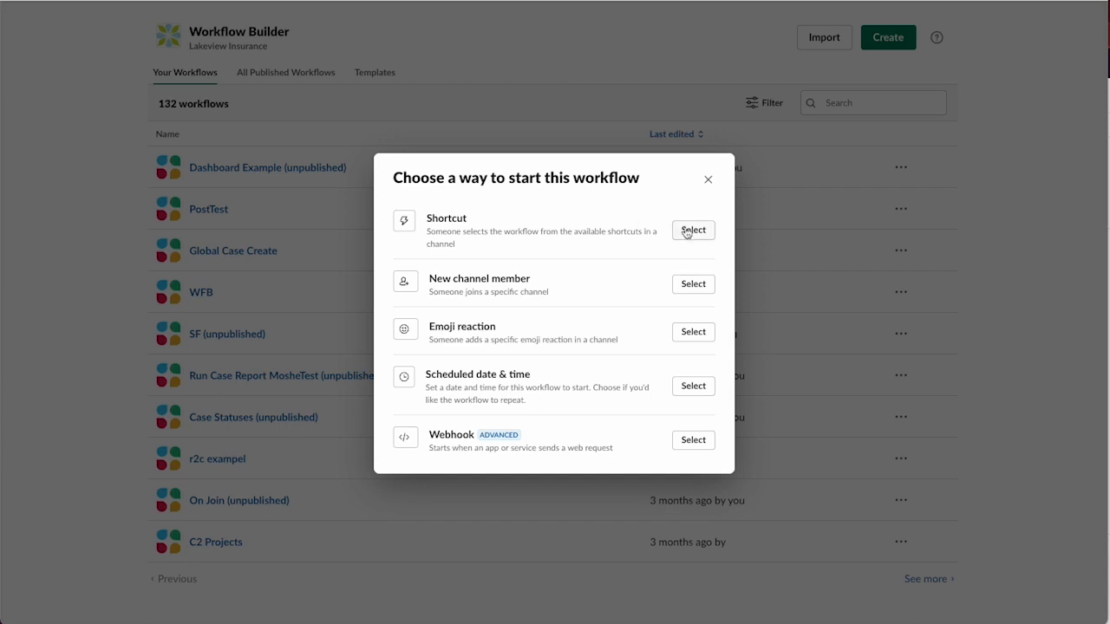
left_click(692, 229)
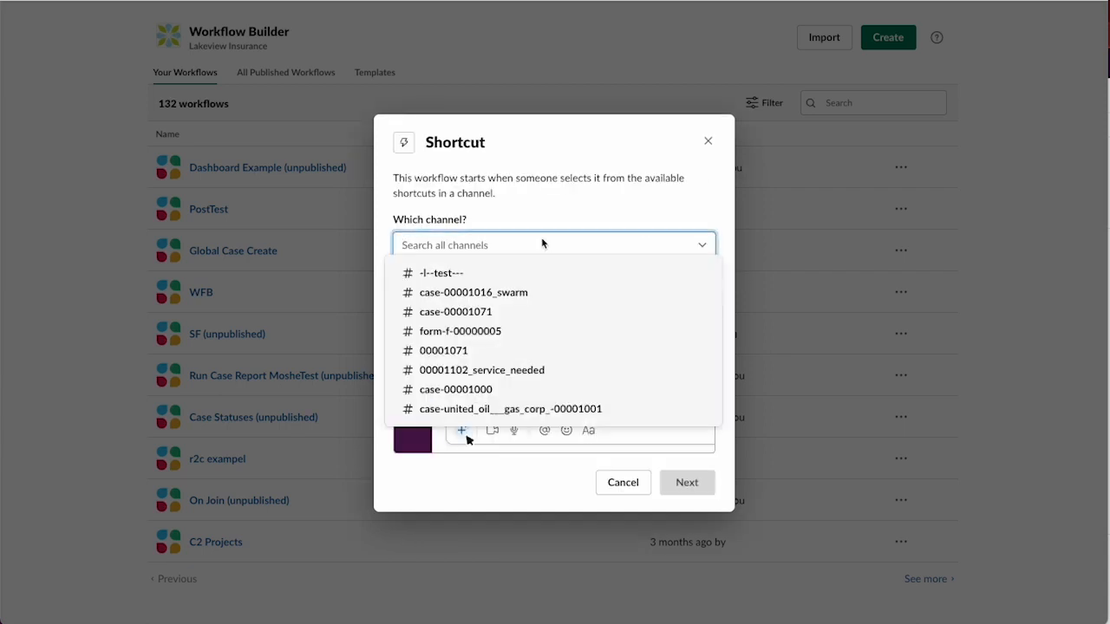
type("sales")
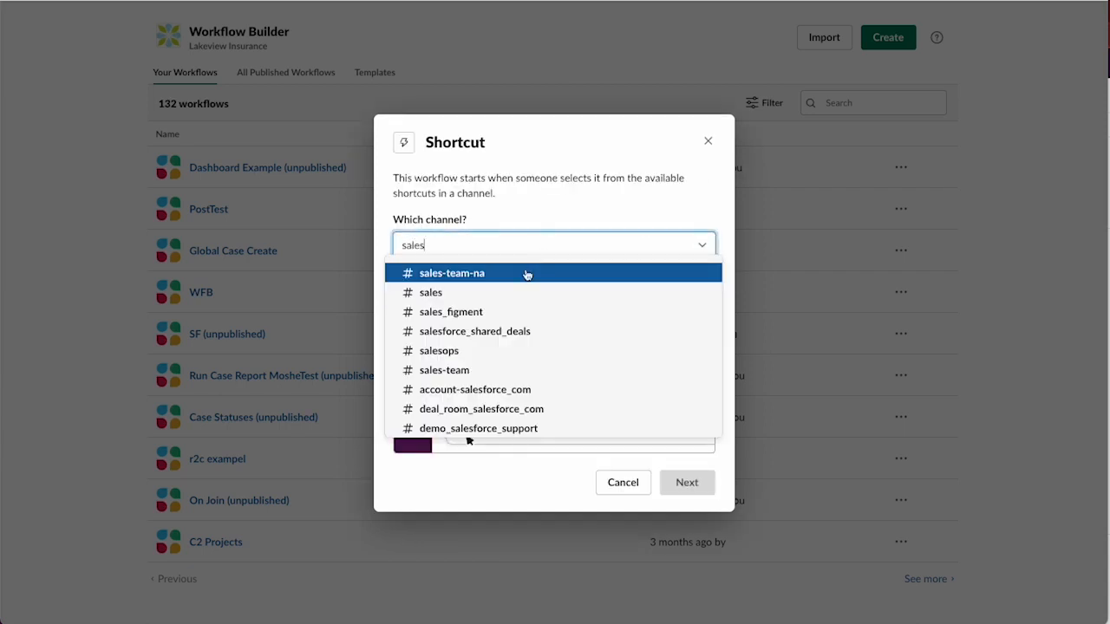
left_click(451, 272)
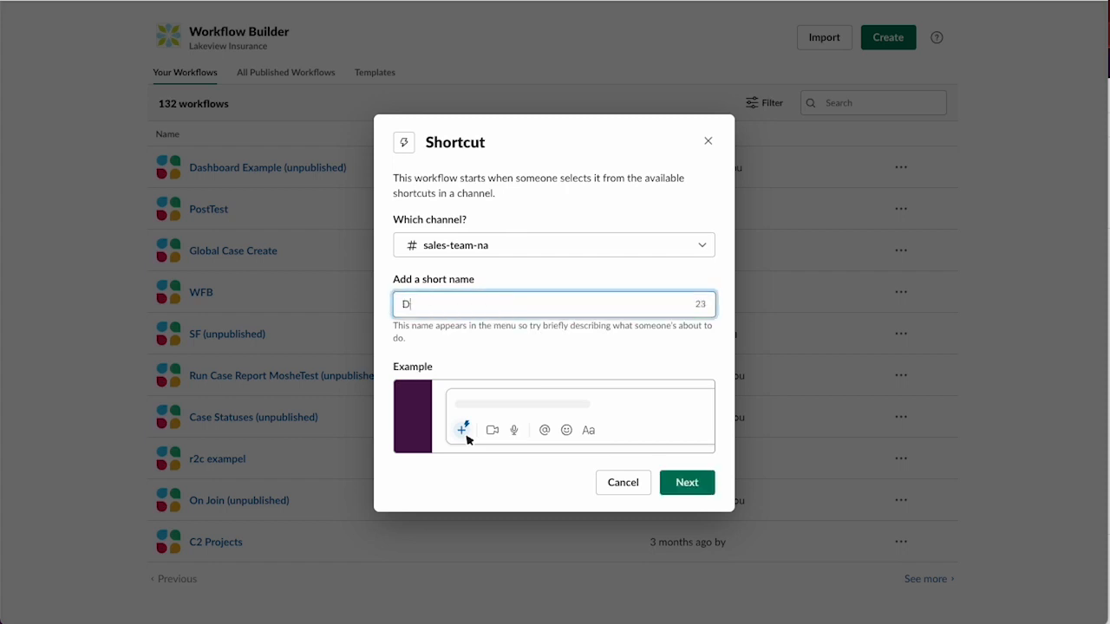
type("ashboard")
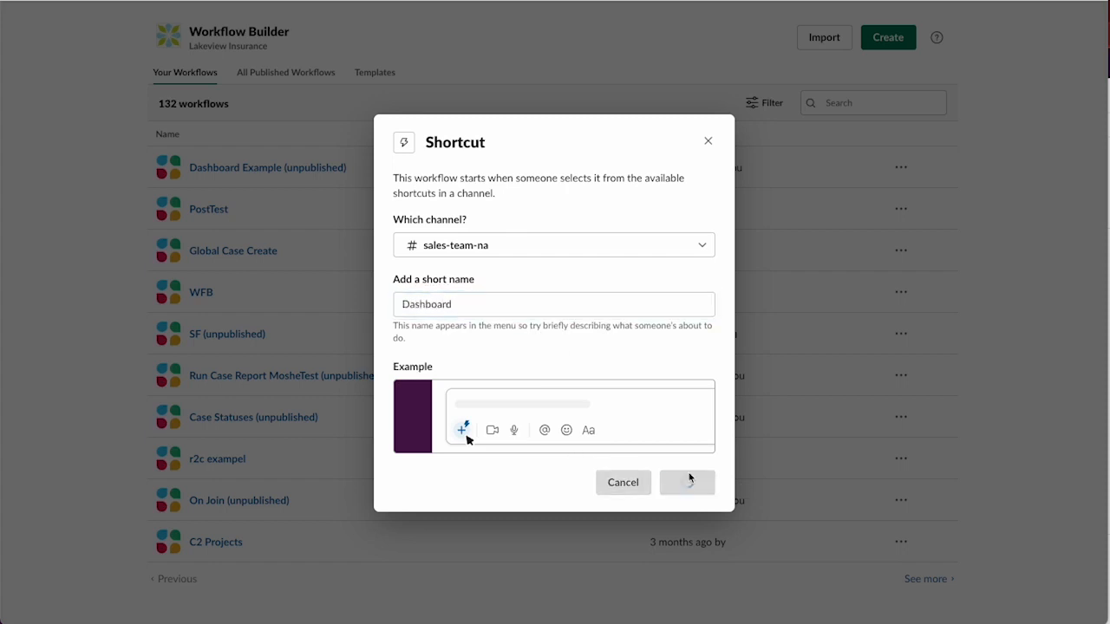
left_click(687, 482)
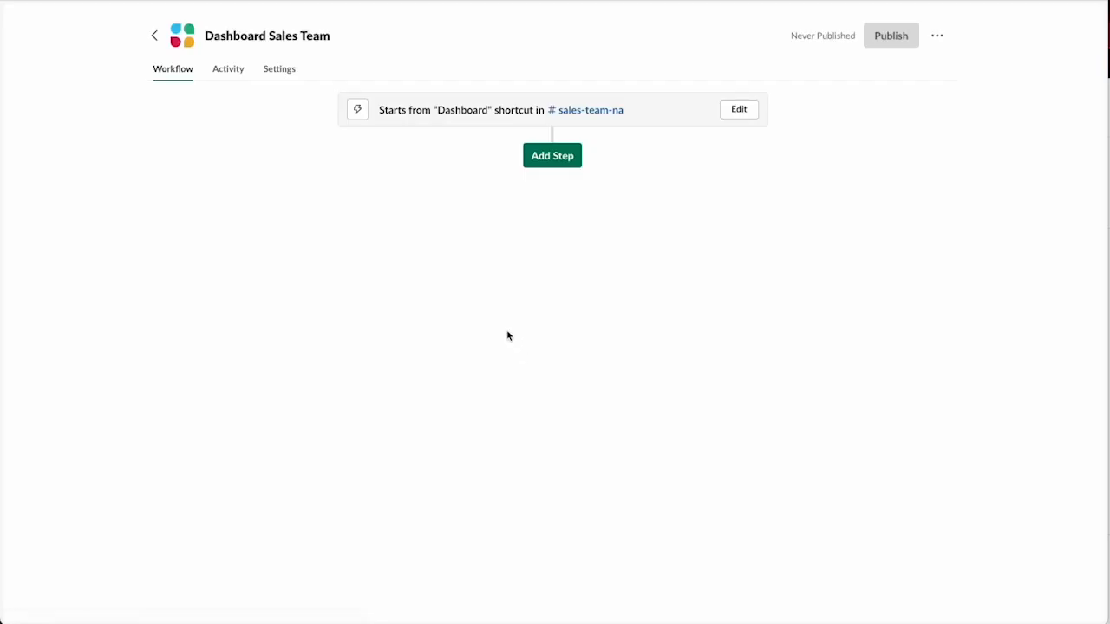
Add a Post a Salesforce record step sending record 01Z6g000000BdcuEAC to the channel where the workflow started.
left_click(551, 156)
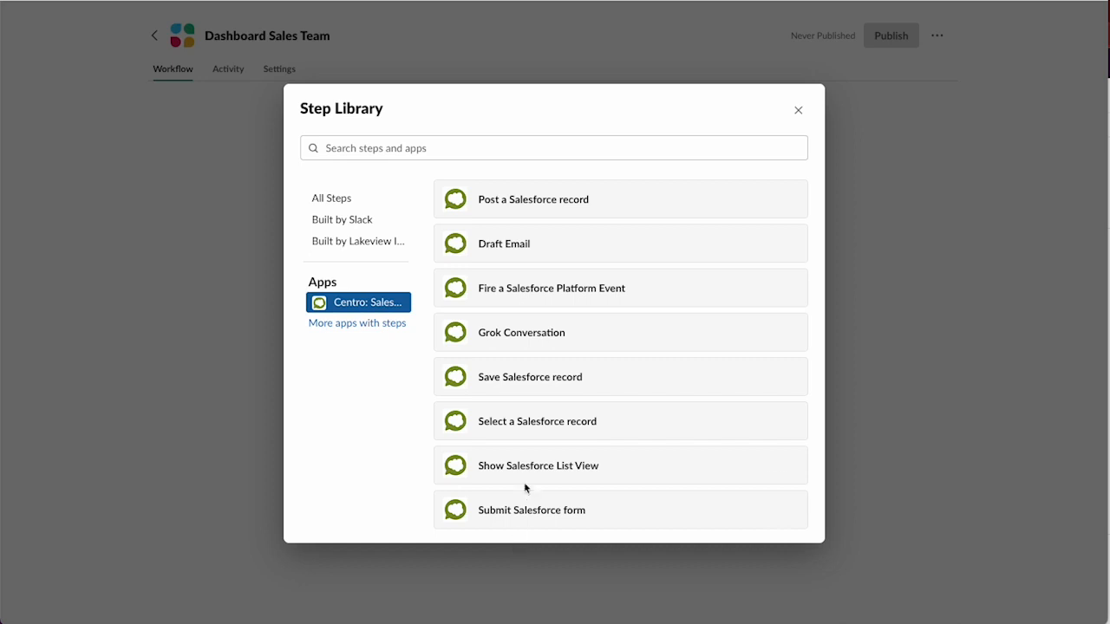
mouse_move(529, 250)
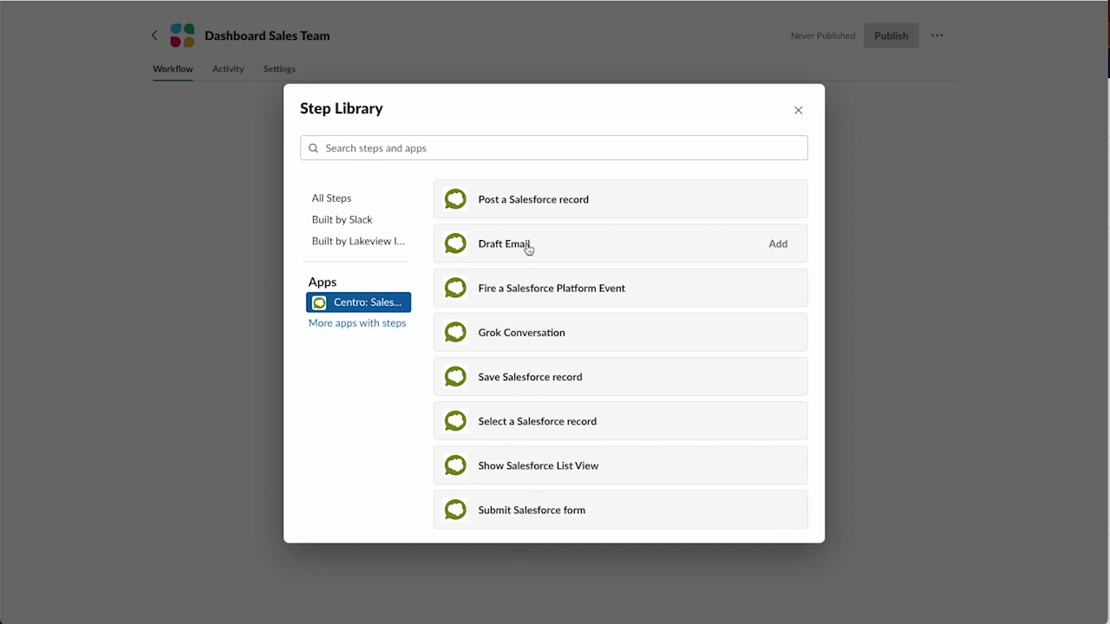
mouse_move(504, 204)
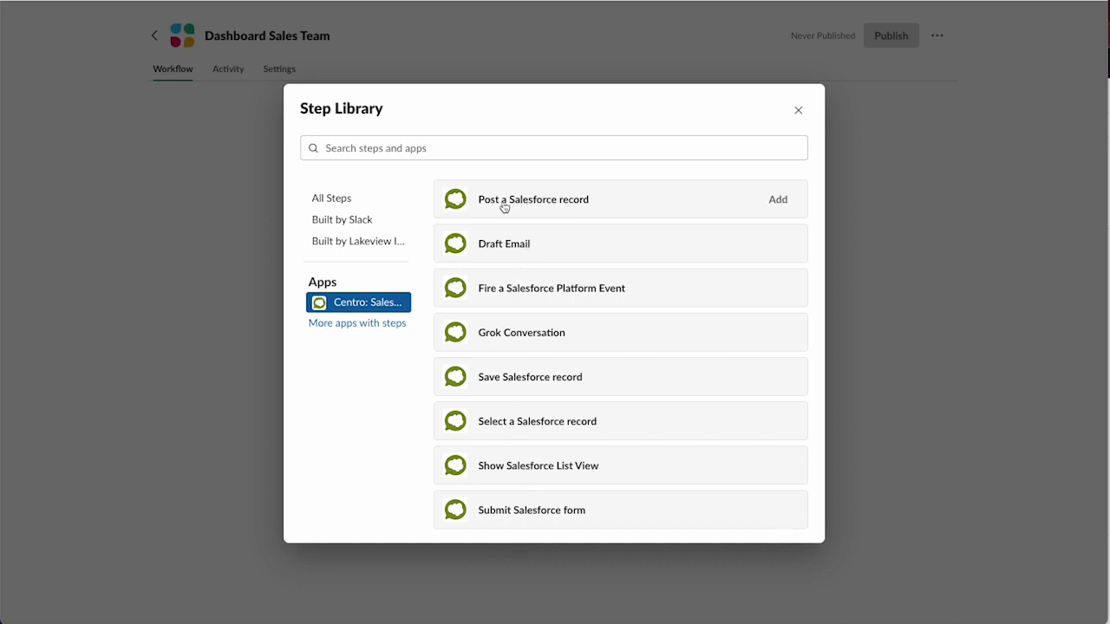
left_click(534, 199)
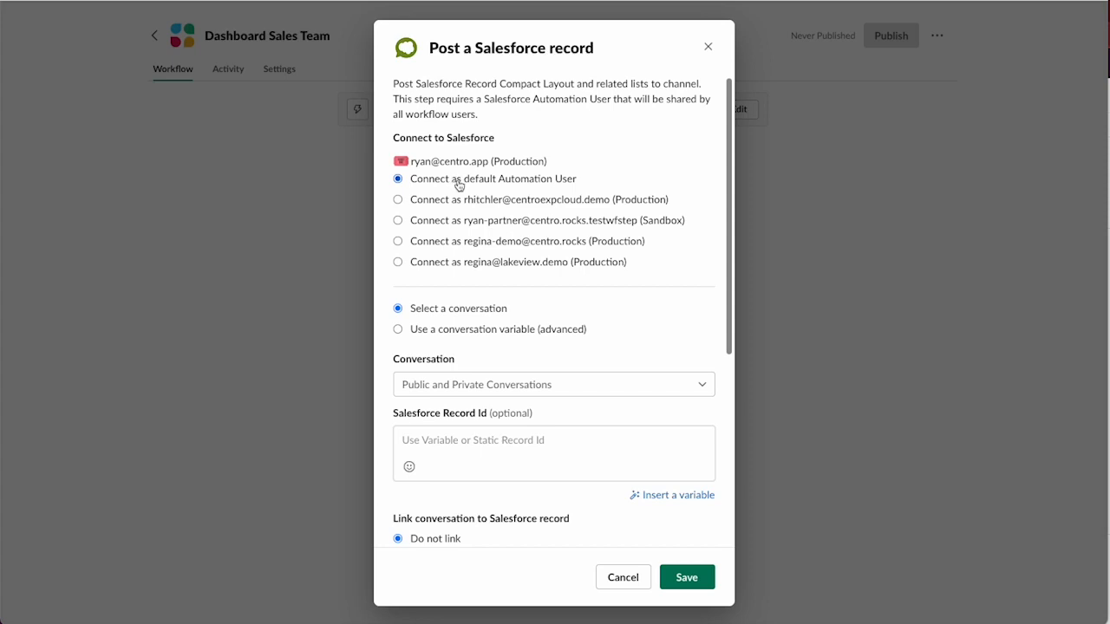
scroll("down", 3)
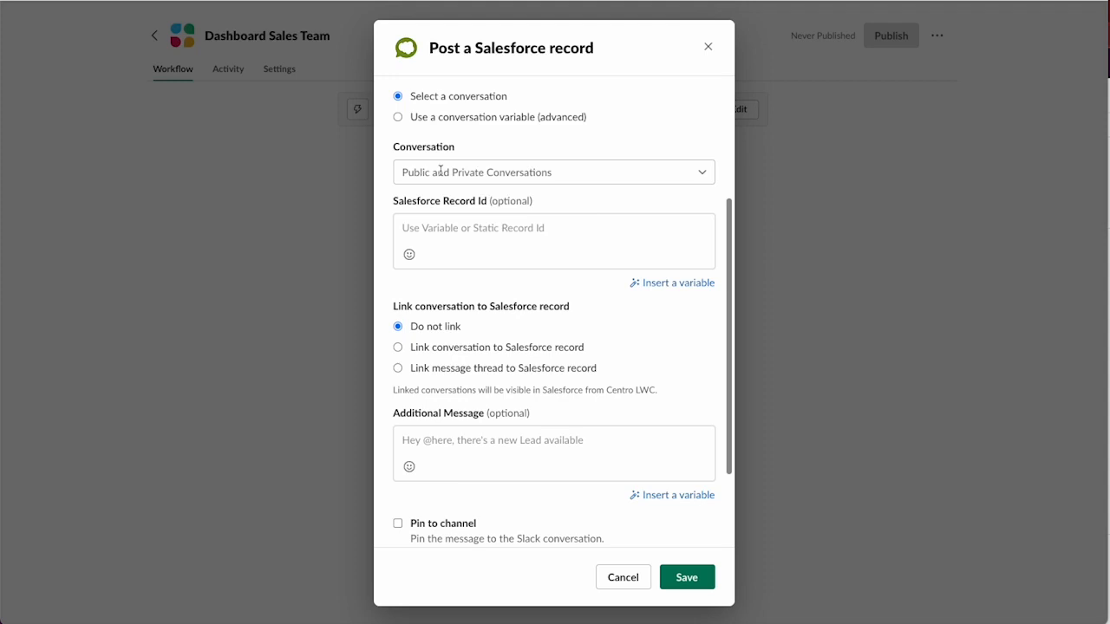
left_click(553, 172)
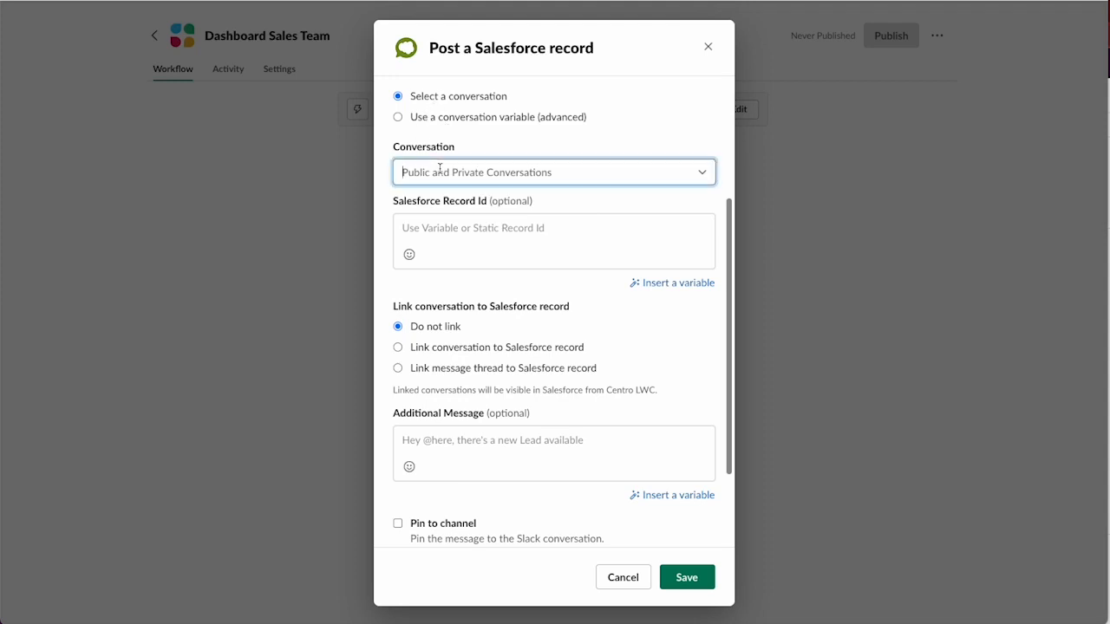
left_click(555, 171)
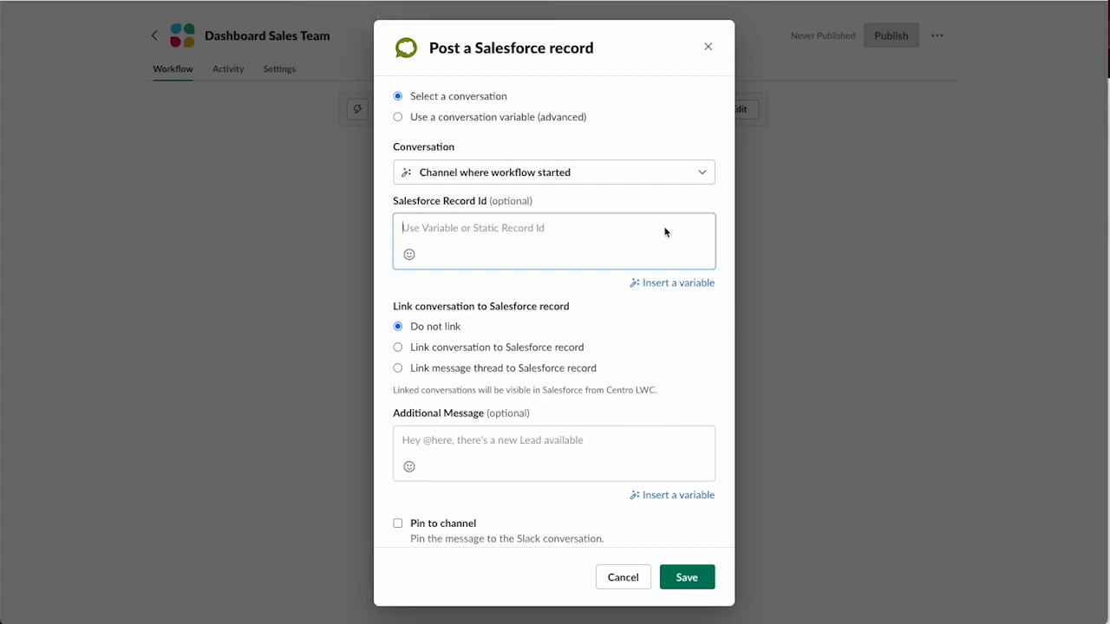
type("01Z6g000000BdcuEAC")
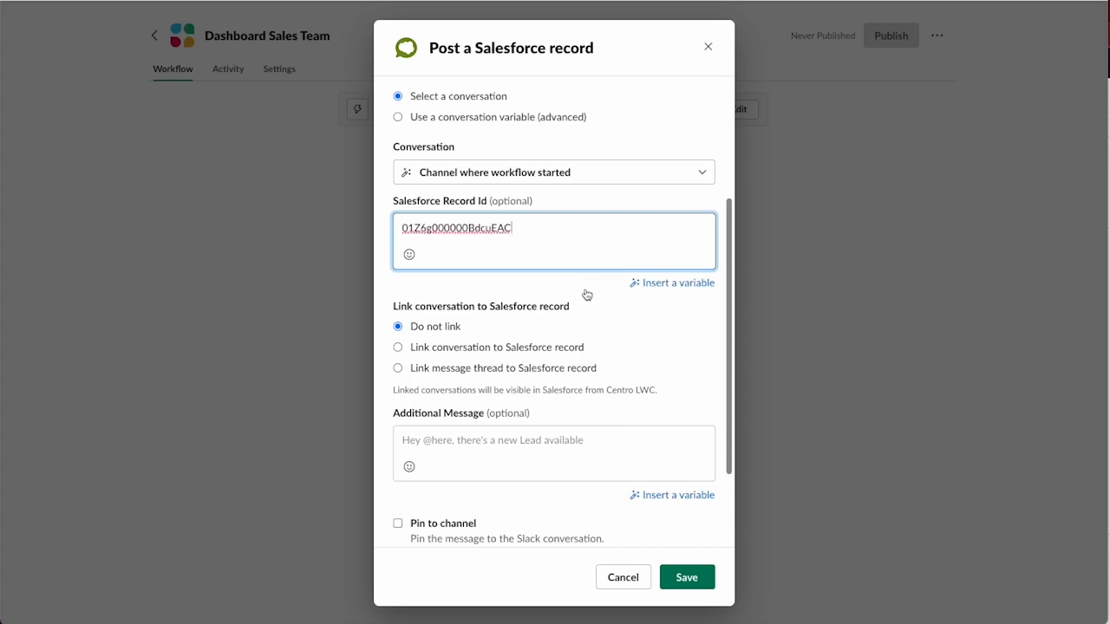
scroll("down", 3)
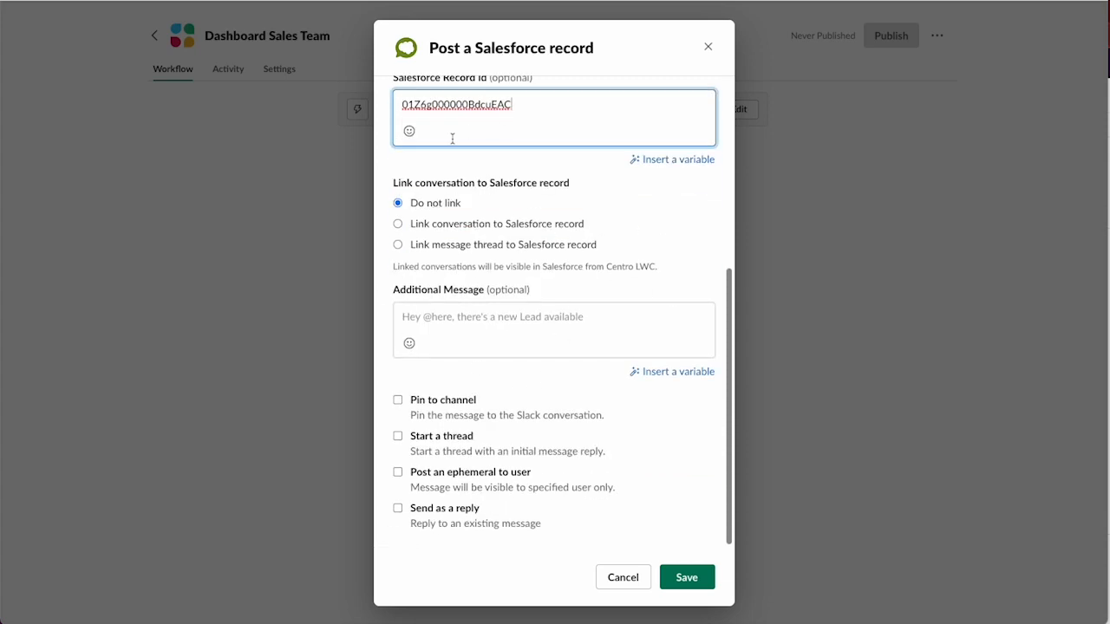
mouse_move(664, 312)
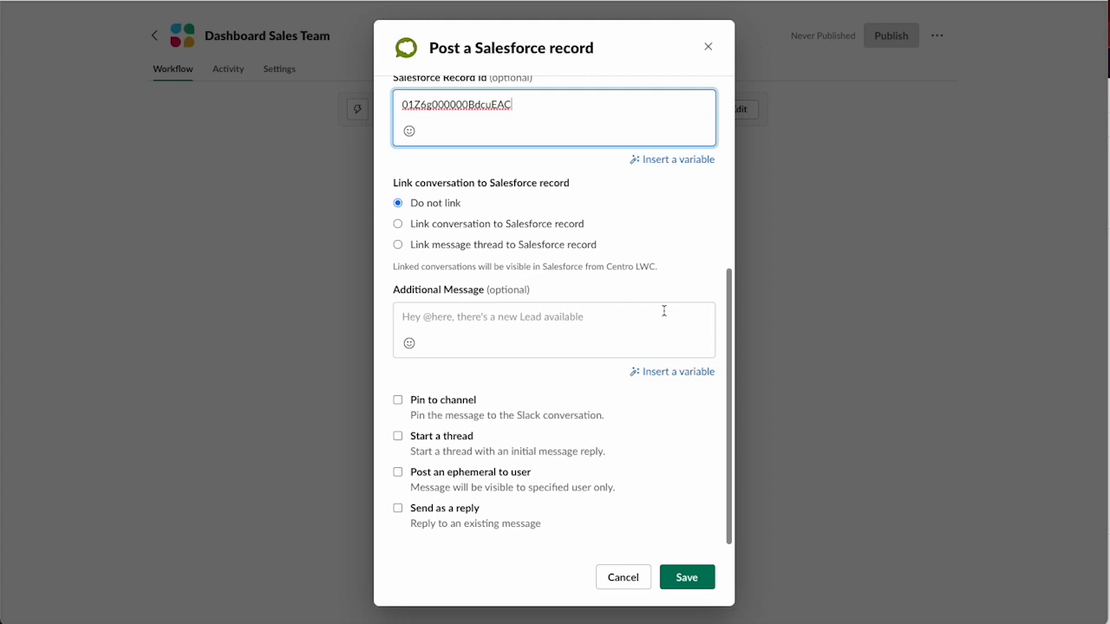
mouse_move(611, 263)
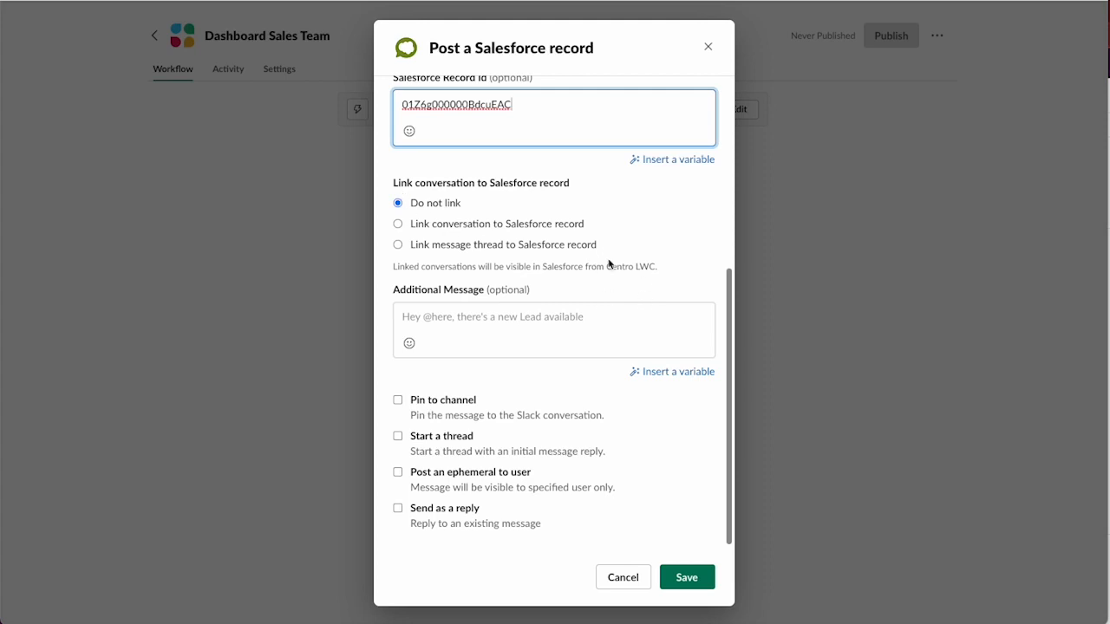
left_click(686, 576)
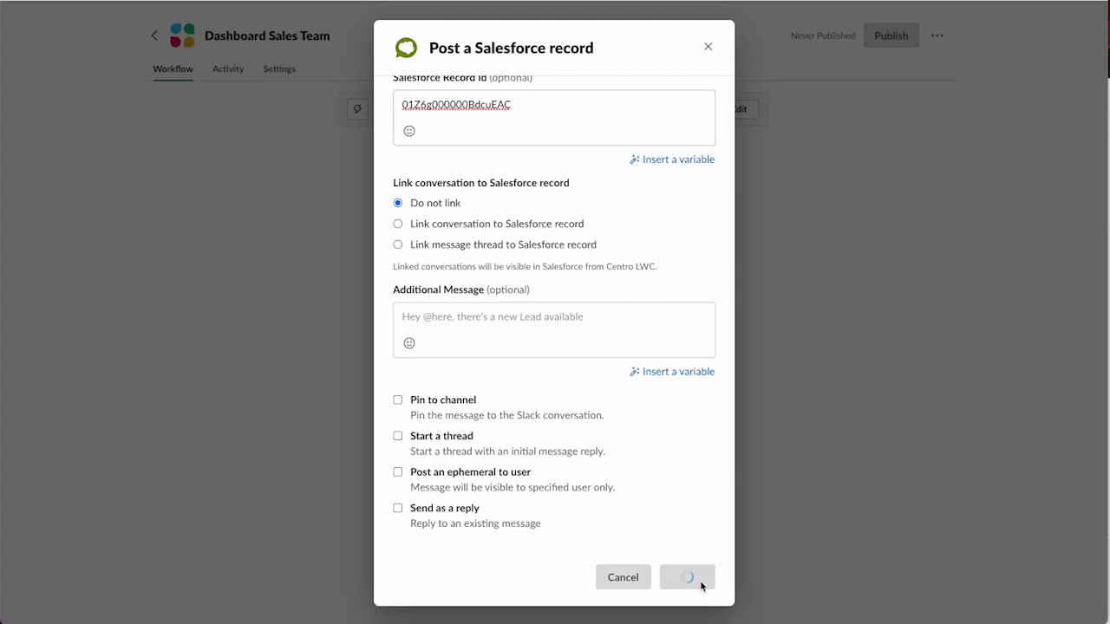
left_click(686, 576)
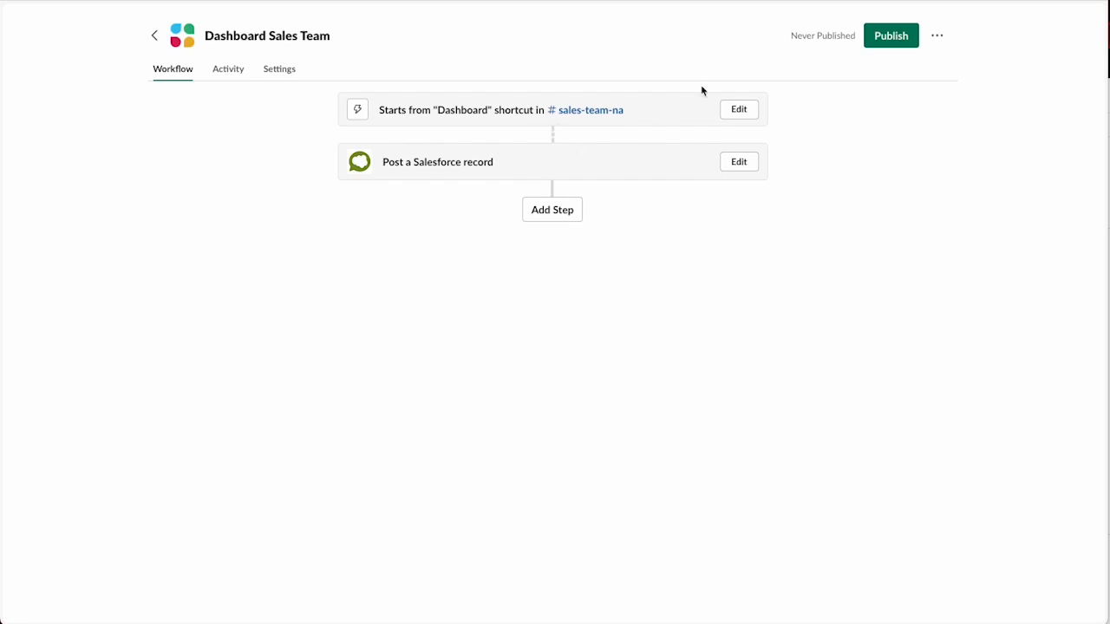
Publish the Dashboard Sales Team workflow and go to the channel in Slack.
left_click(892, 35)
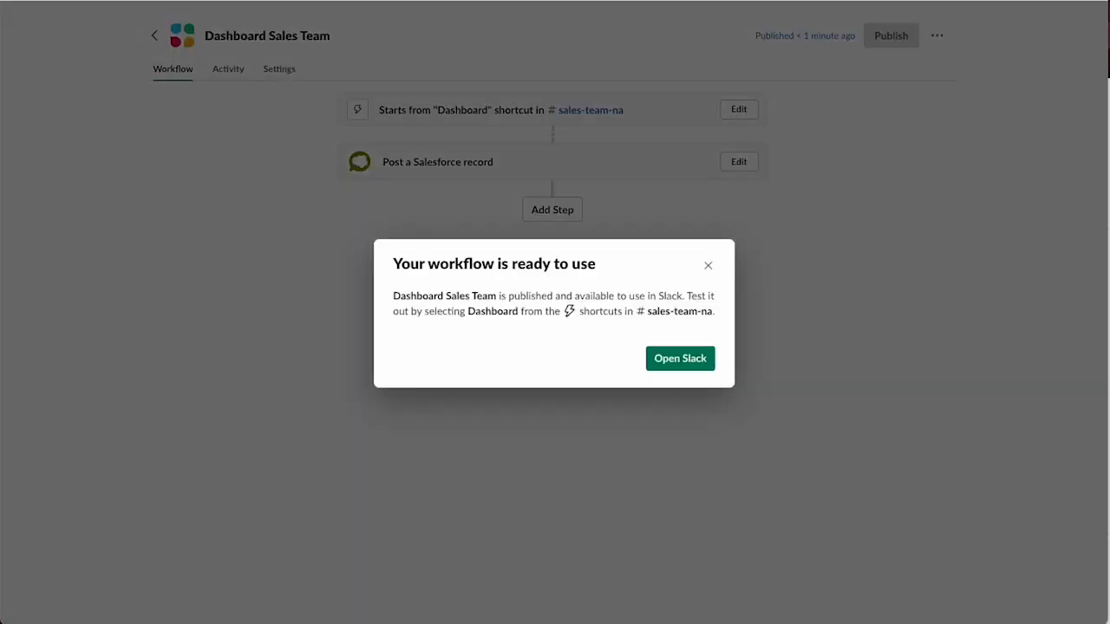
left_click(680, 357)
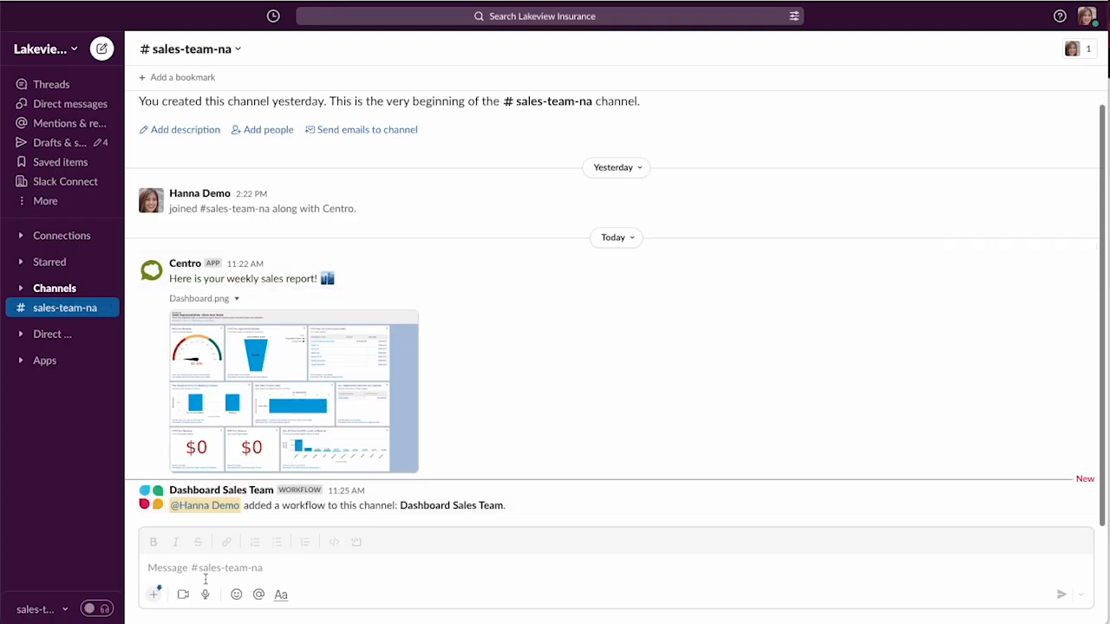
Run the Dashboard shortcut in #sales-team-na and view the posted dashboard image full size.
left_click(153, 593)
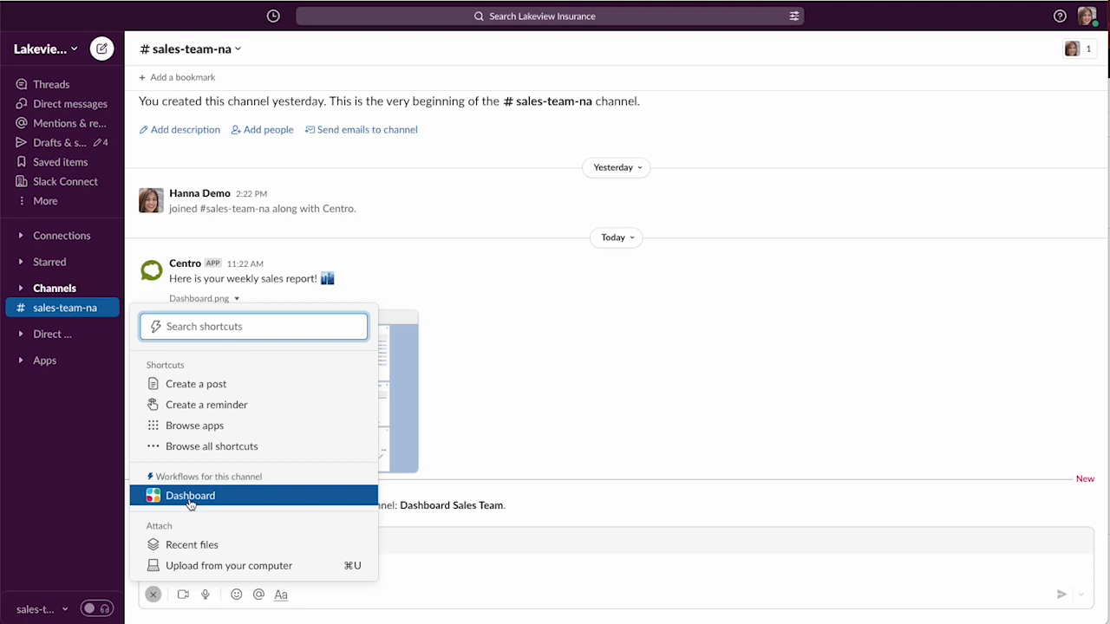
left_click(191, 496)
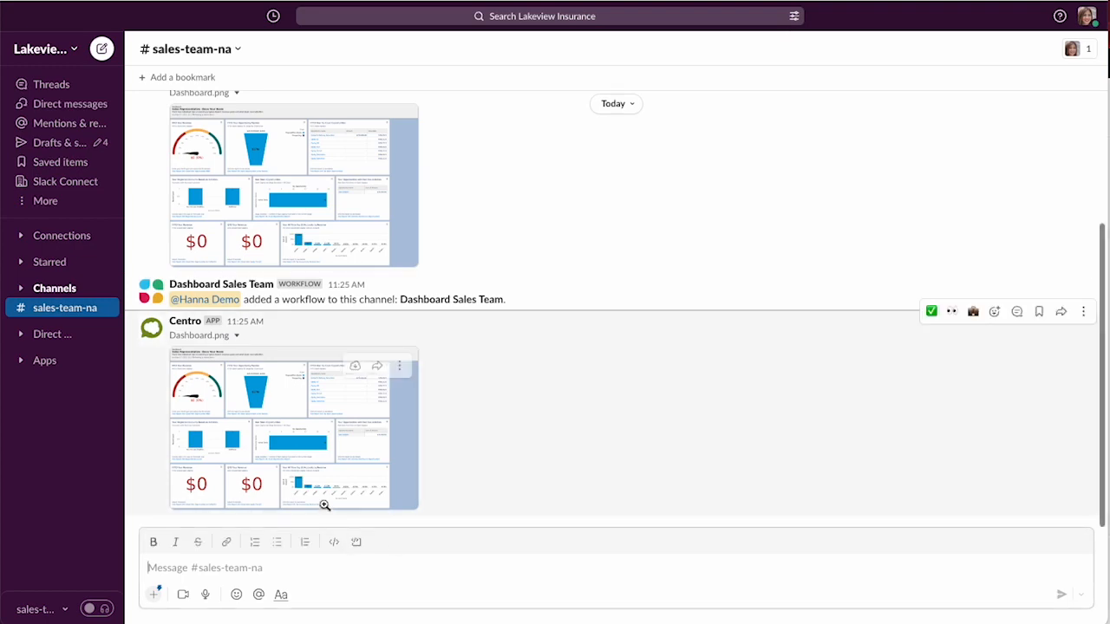
left_click(326, 506)
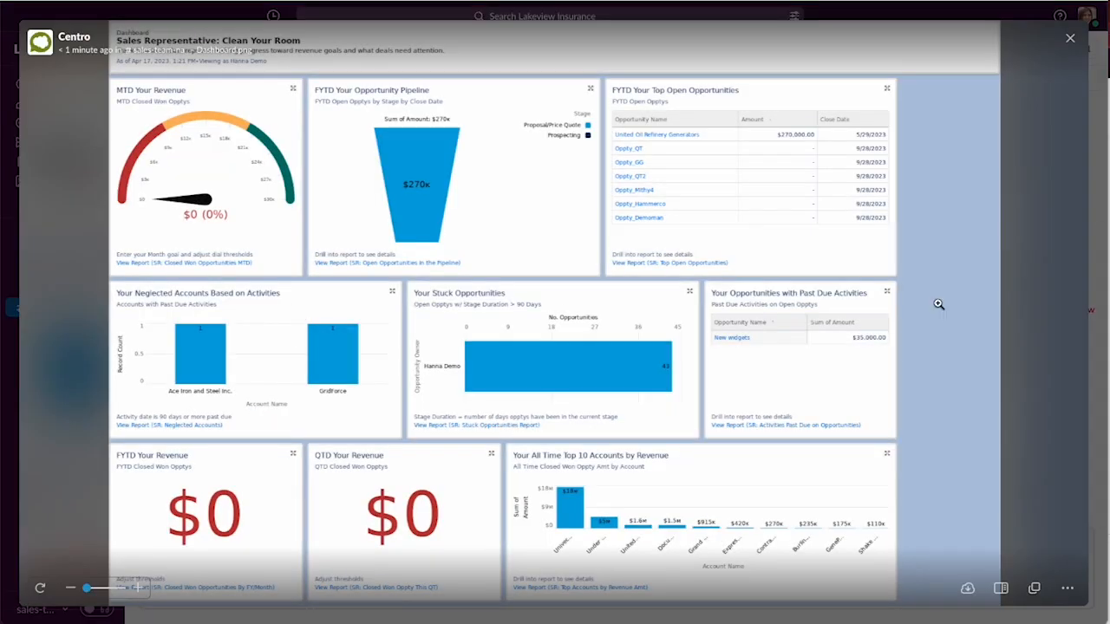